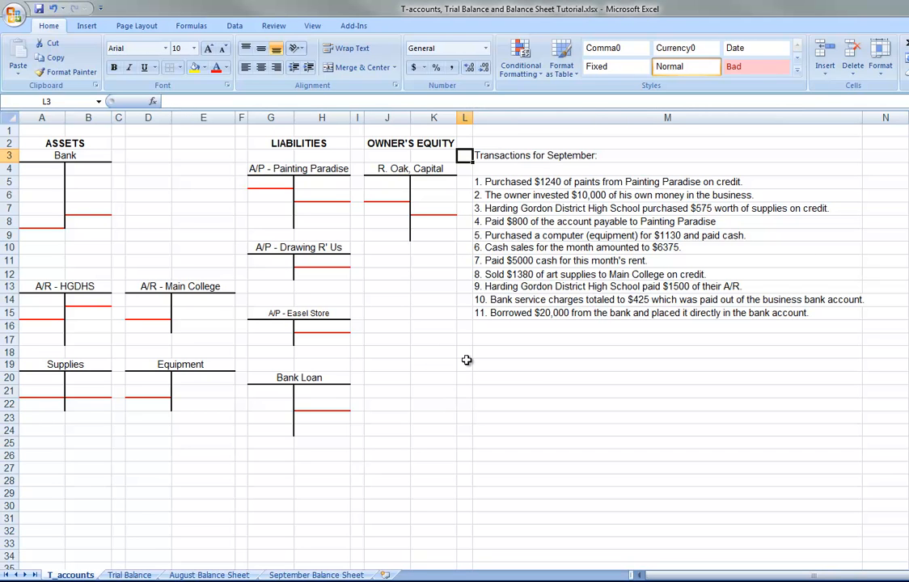
pyautogui.moveTo(191, 212)
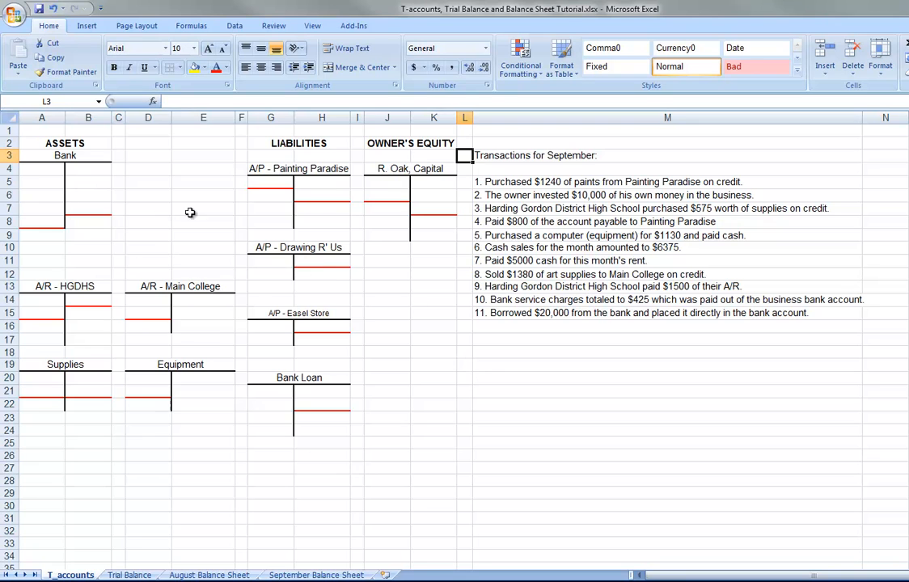
pyautogui.moveTo(392, 276)
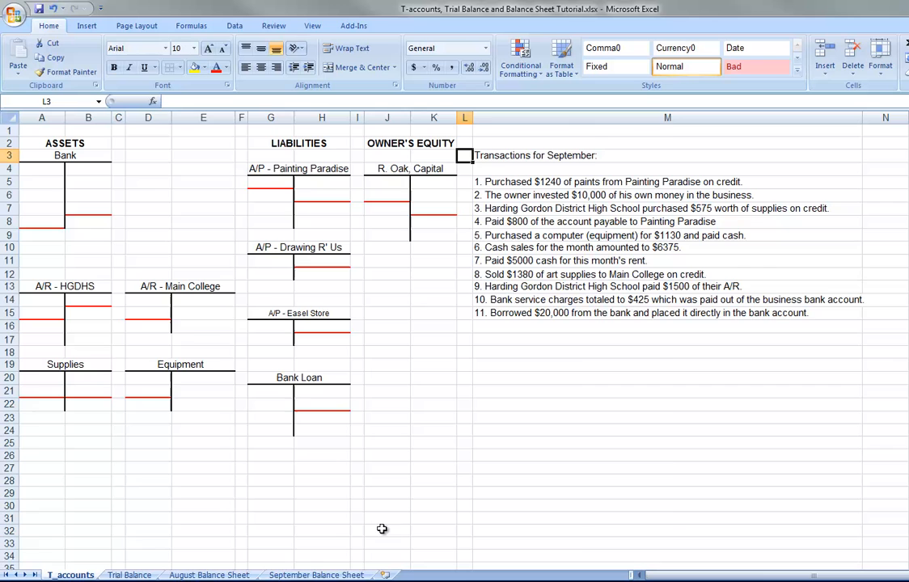
# Step: Review the August Balance Sheet, Trial Balance and September Balance Sheet tabs, returning to August to copy it
pyautogui.click(208, 575)
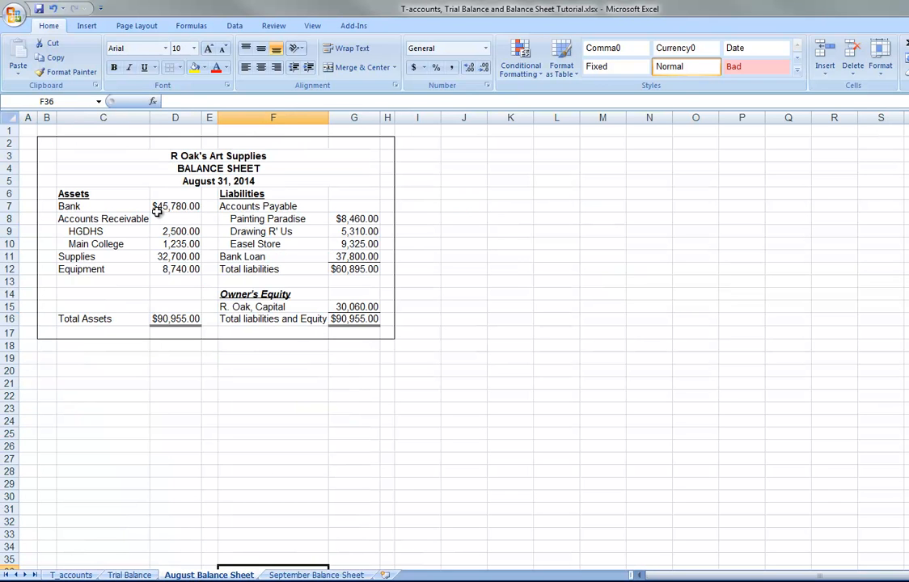
pyautogui.moveTo(176, 306)
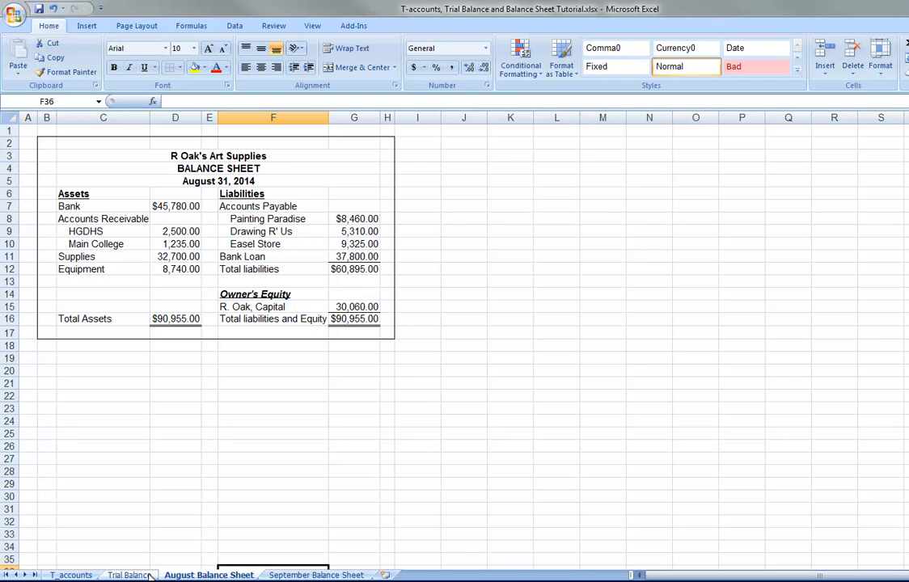
pyautogui.click(128, 575)
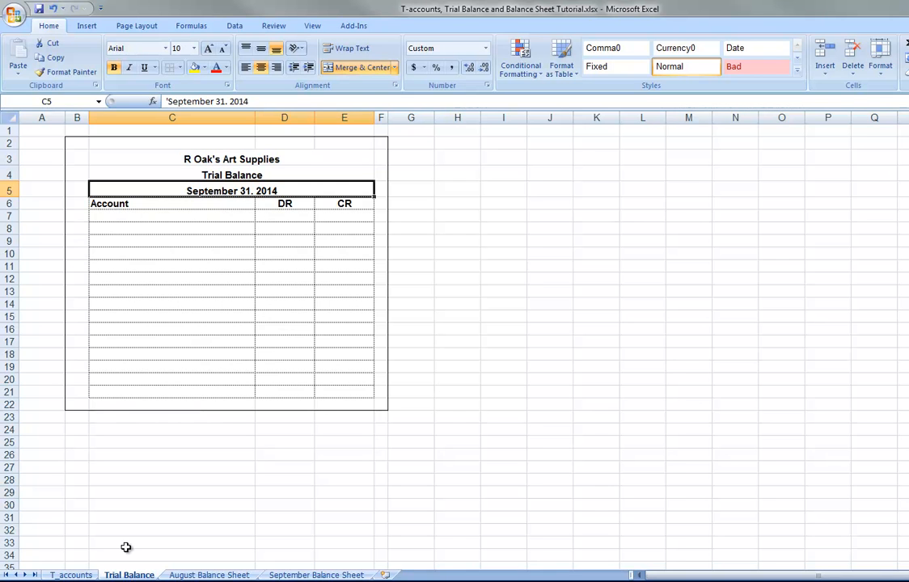
pyautogui.click(208, 575)
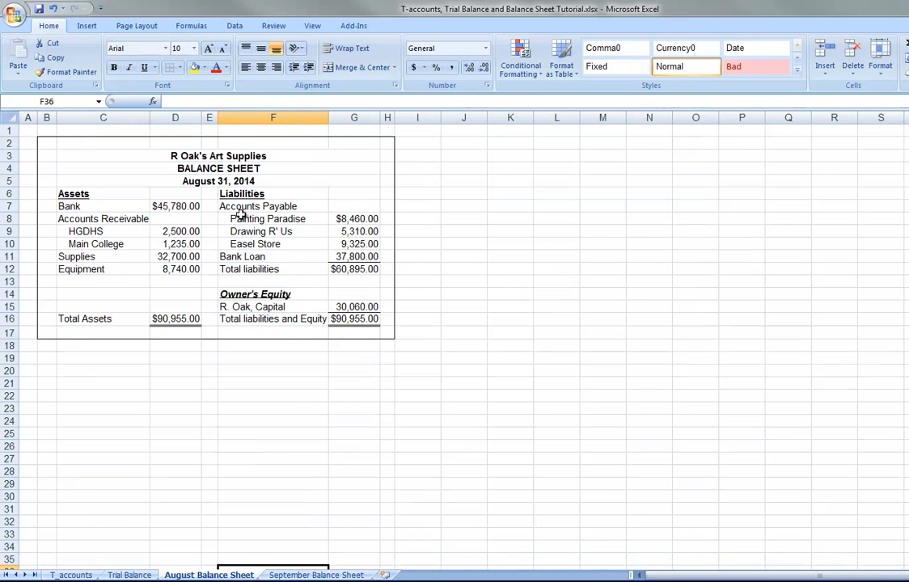
pyautogui.click(316, 575)
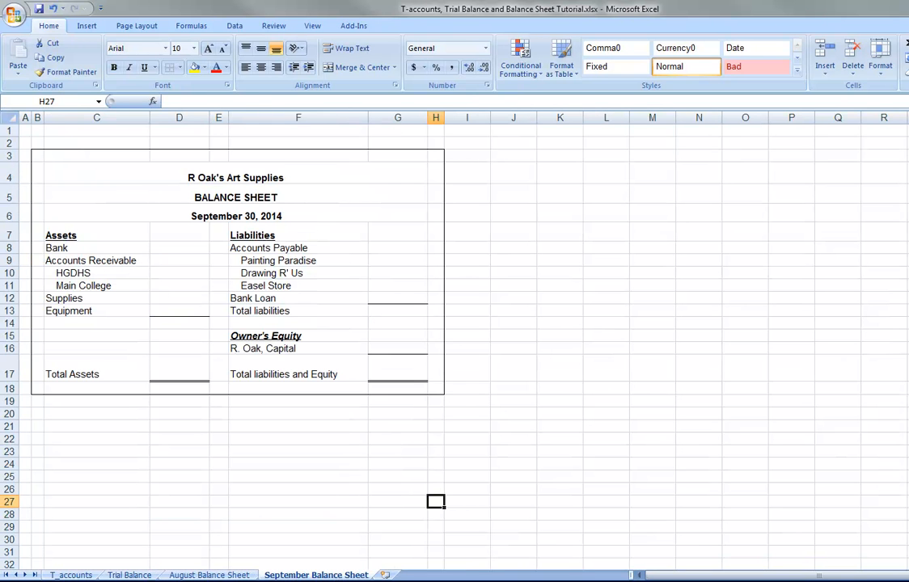
pyautogui.click(128, 575)
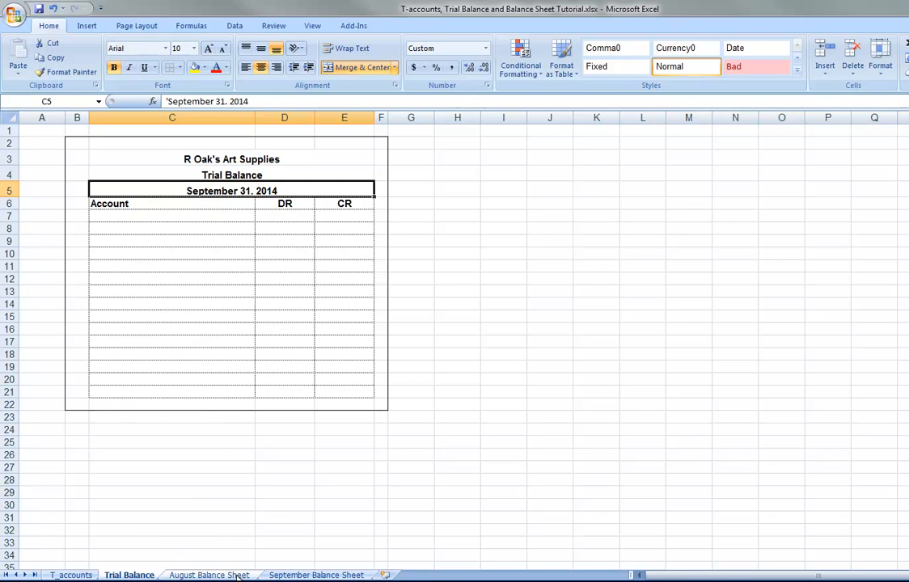
pyautogui.click(208, 575)
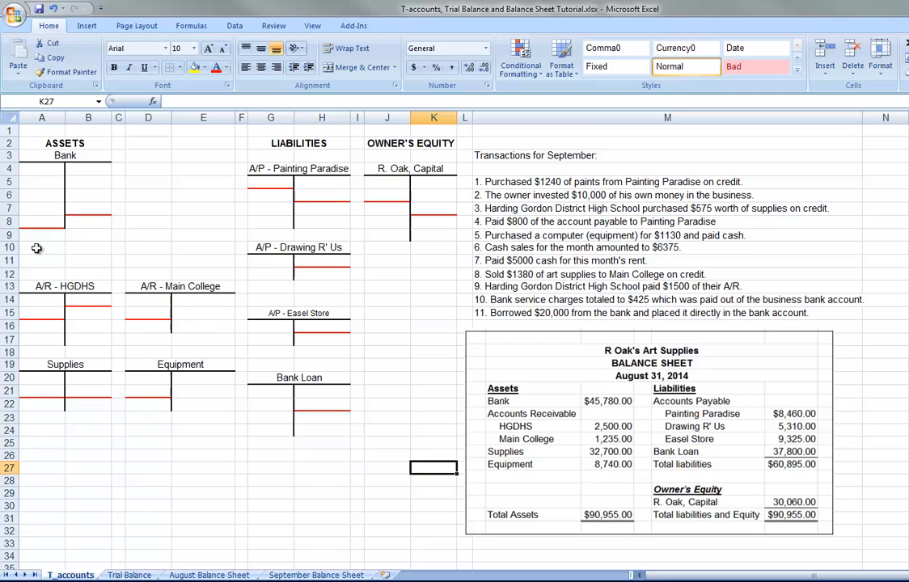
pyautogui.moveTo(142, 416)
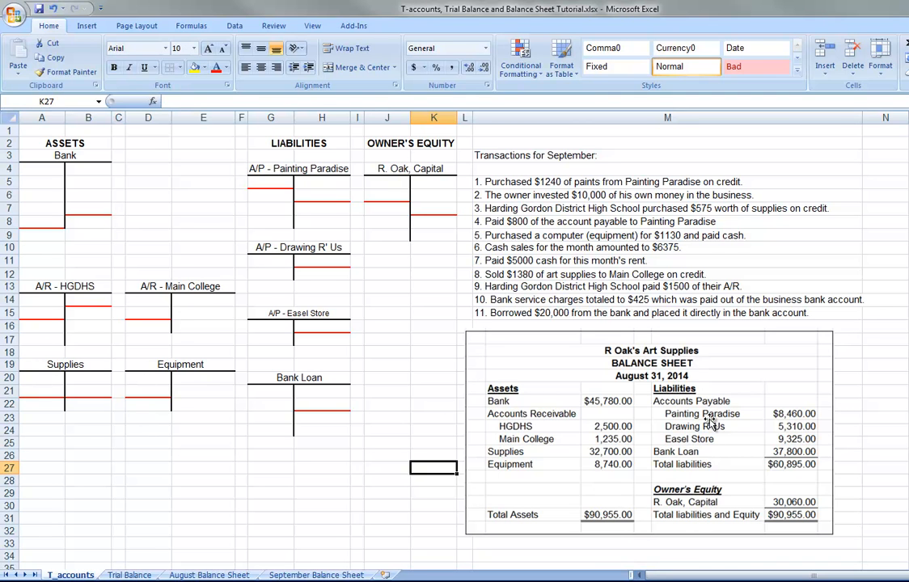
pyautogui.moveTo(469, 284)
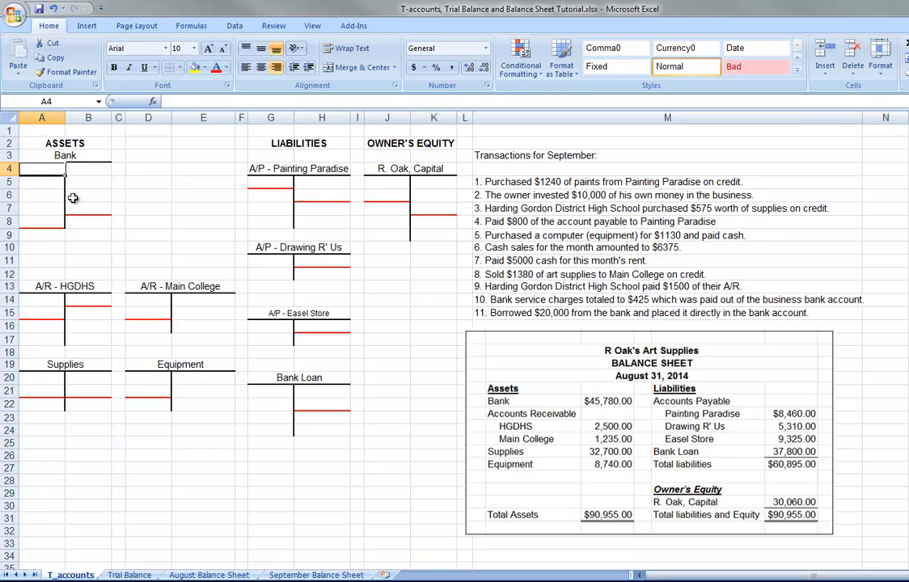
# Step: Enter opening debit balances for Bank (45780) and A/R - HGDHS and Main College (2500, 1235)
pyautogui.write('45780')
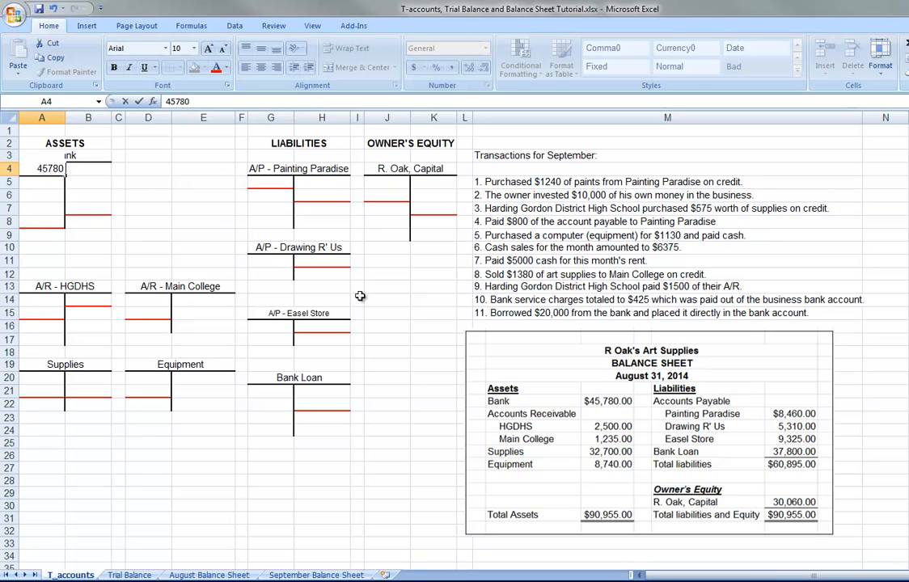
pyautogui.moveTo(526, 425)
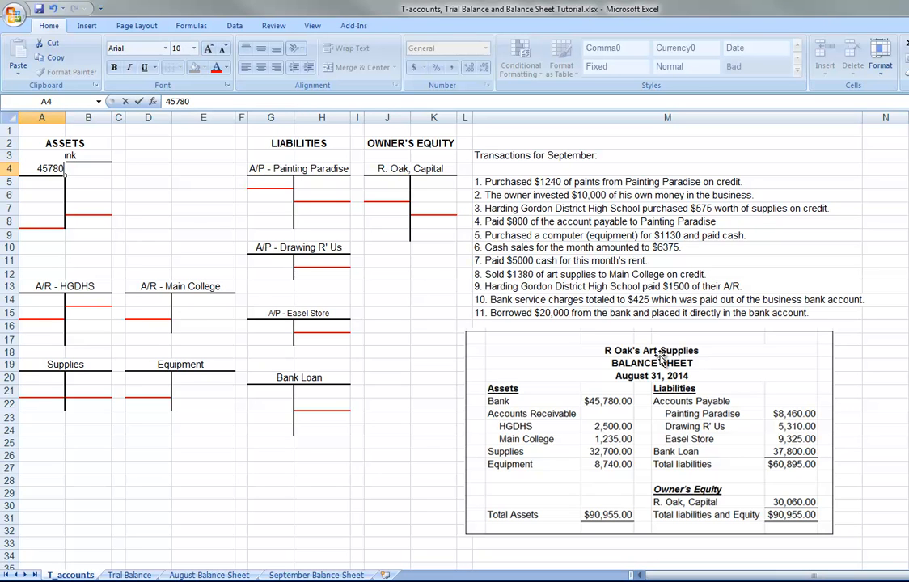
pyautogui.moveTo(550, 433)
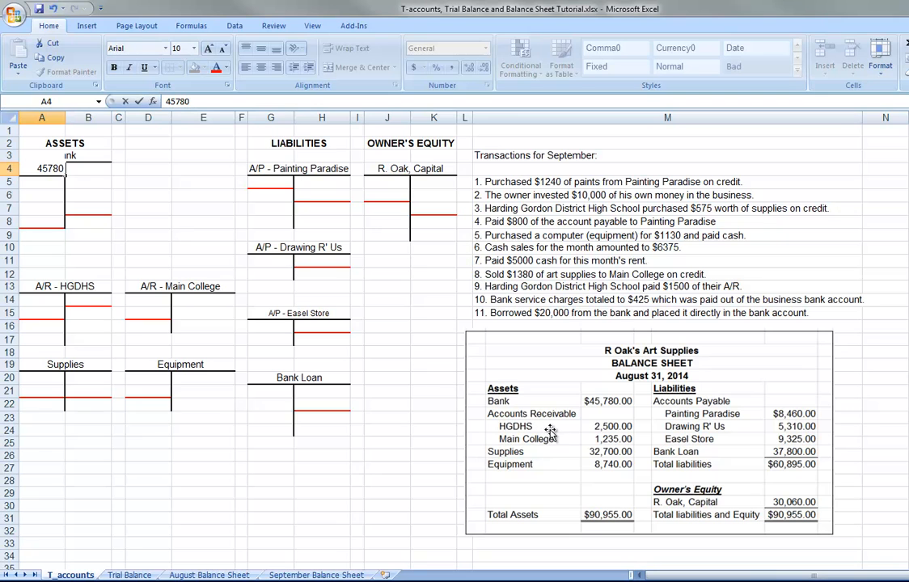
pyautogui.click(41, 300)
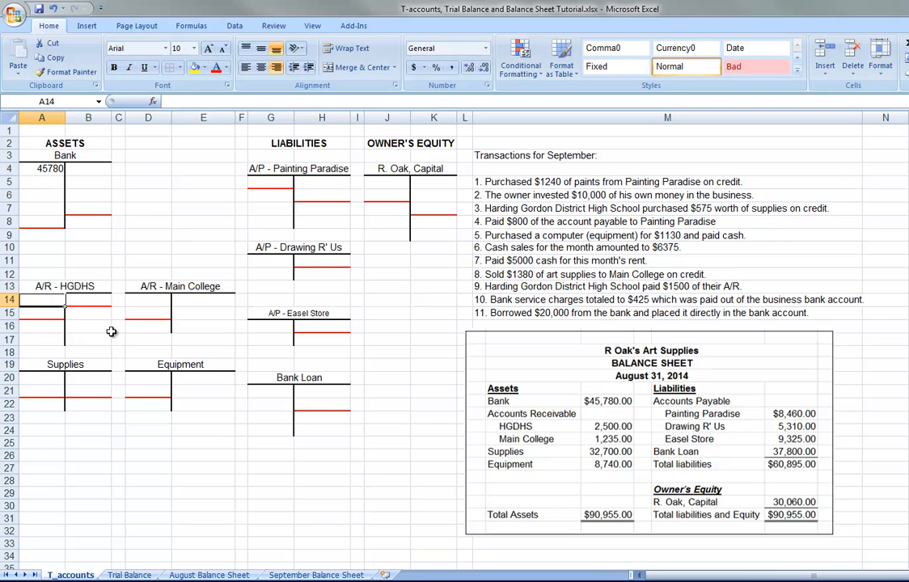
pyautogui.write('2500')
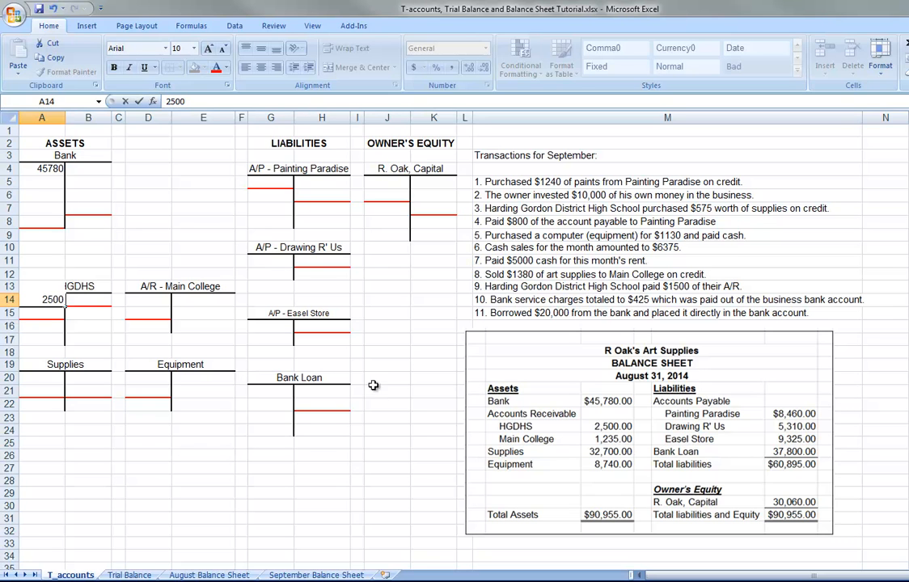
pyautogui.click(148, 299)
pyautogui.write('1235')
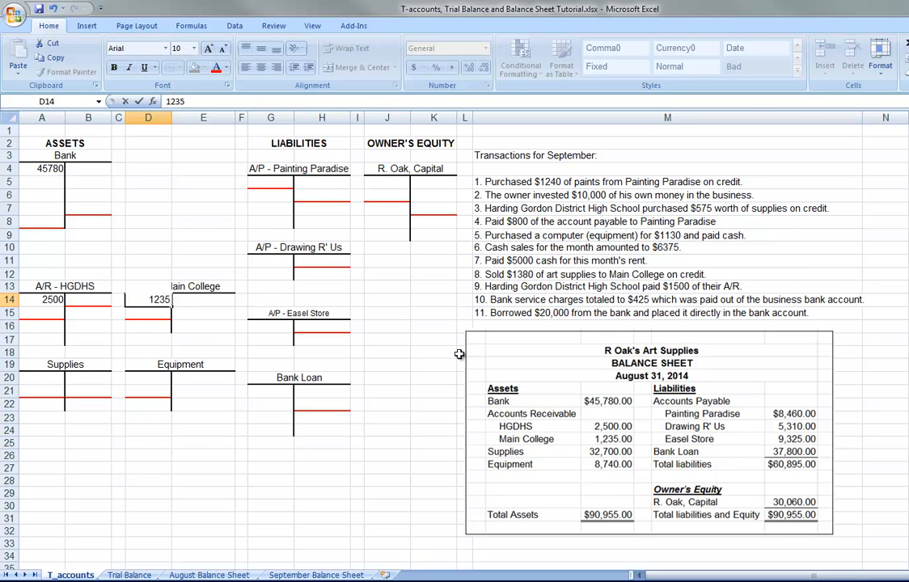
pyautogui.click(148, 312)
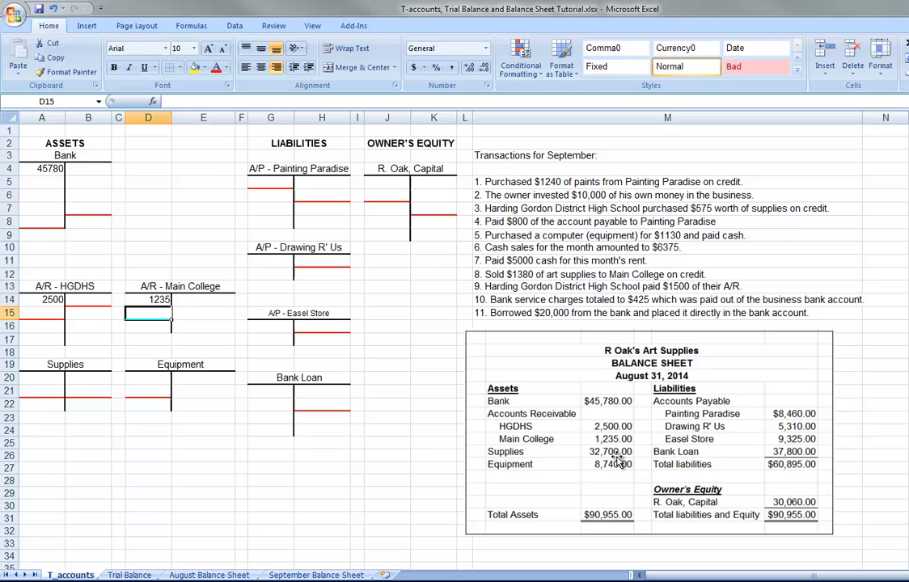
# Step: Enter opening debit balances for Supplies (32700) and Equipment (8740)
pyautogui.click(41, 378)
pyautogui.write('32700')
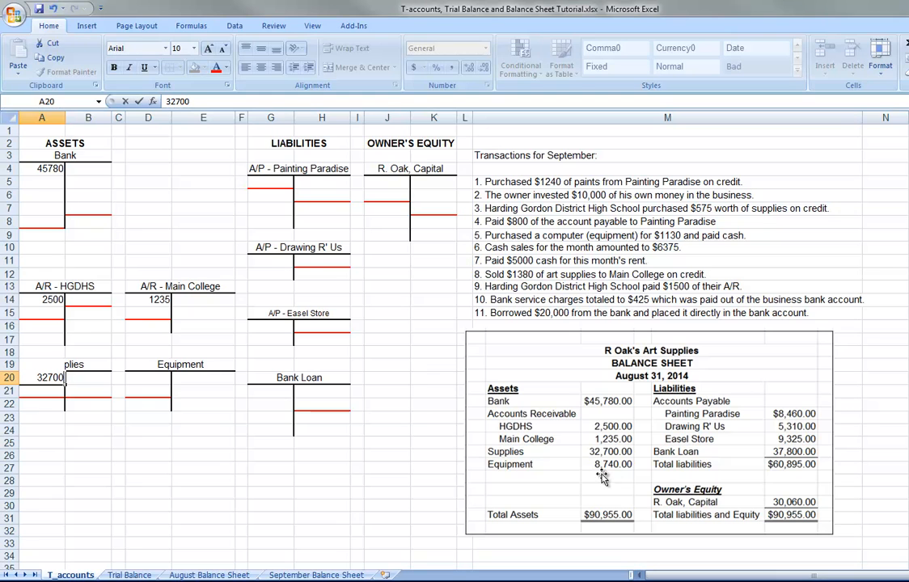
pyautogui.click(148, 377)
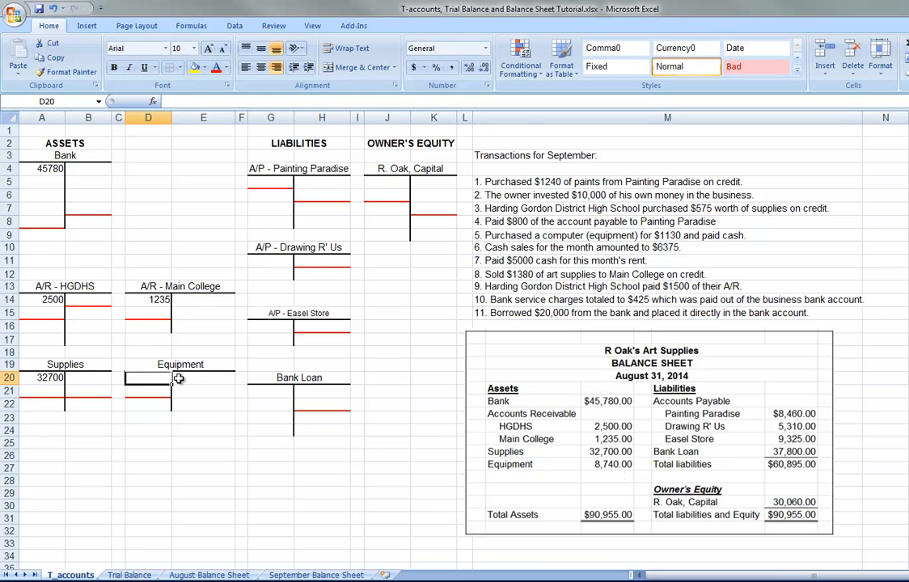
pyautogui.write('8740')
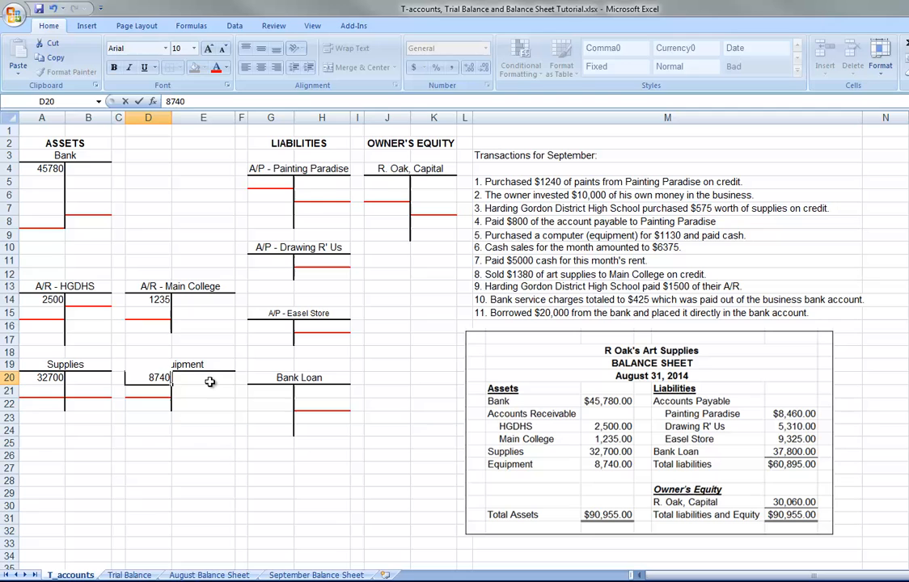
pyautogui.press('Return')
pyautogui.write('5310')
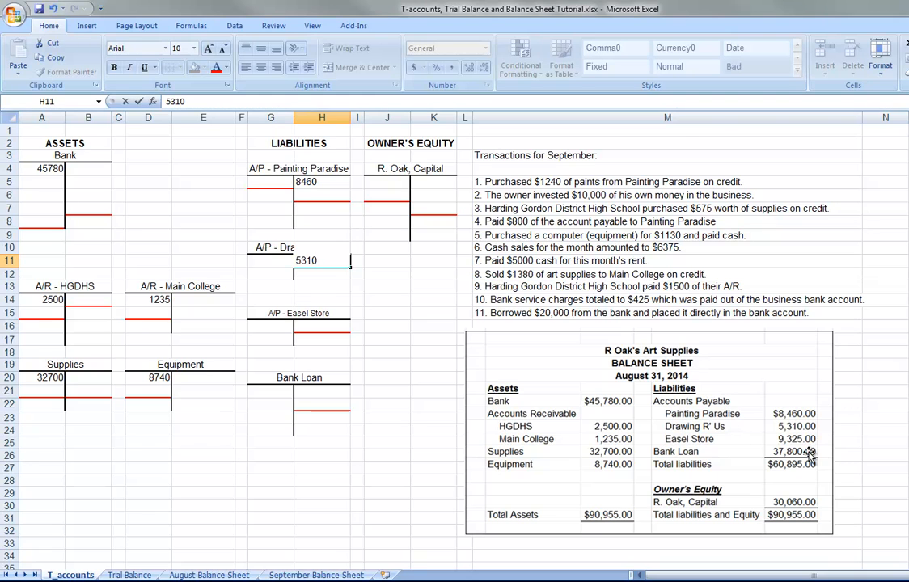
# Step: Post opening credit balances: Easel Store 9325, Bank Loan 37800, R. Oak, Capital 30060
pyautogui.click(321, 326)
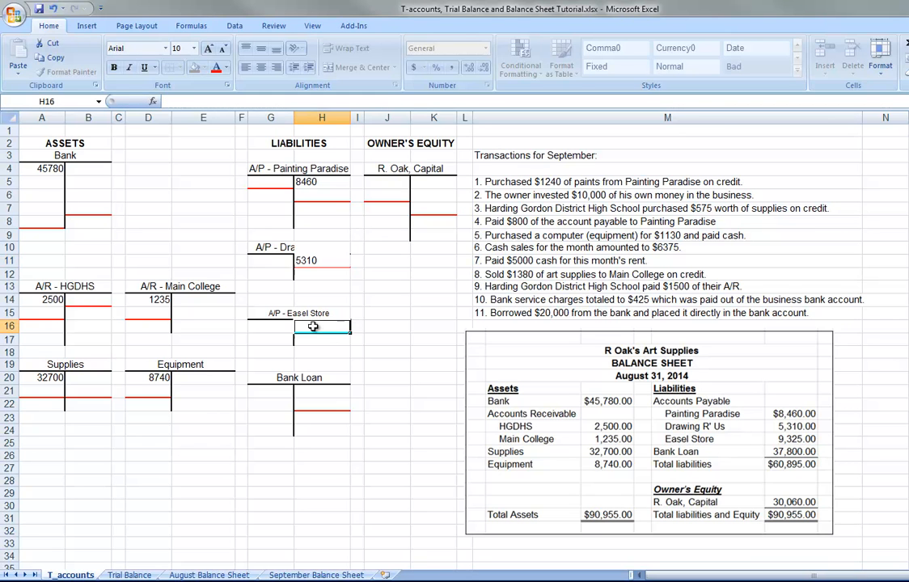
pyautogui.write('9325')
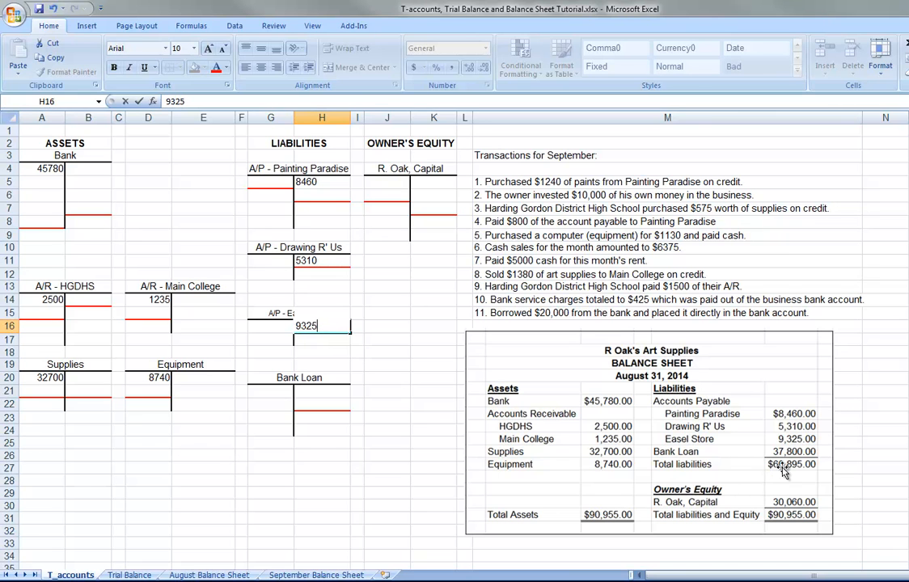
pyautogui.click(322, 390)
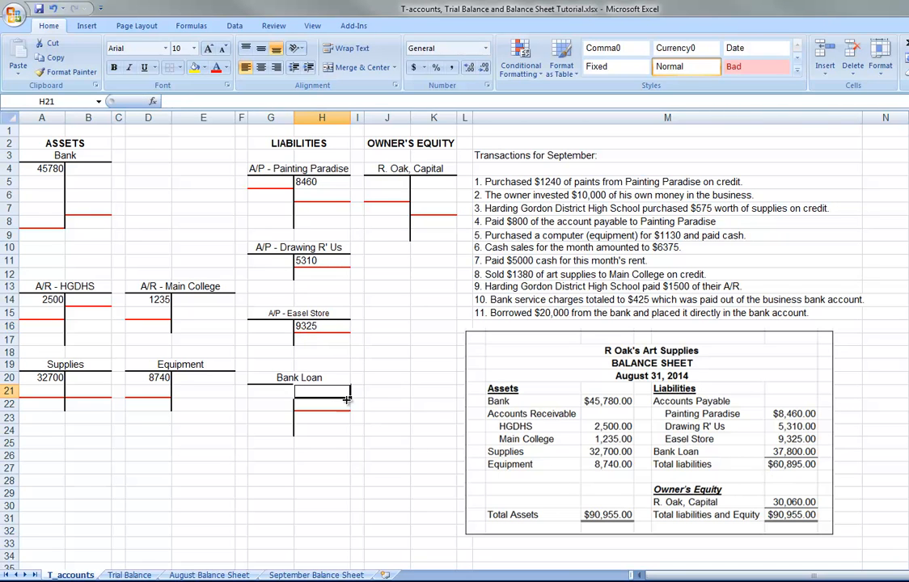
pyautogui.write('378')
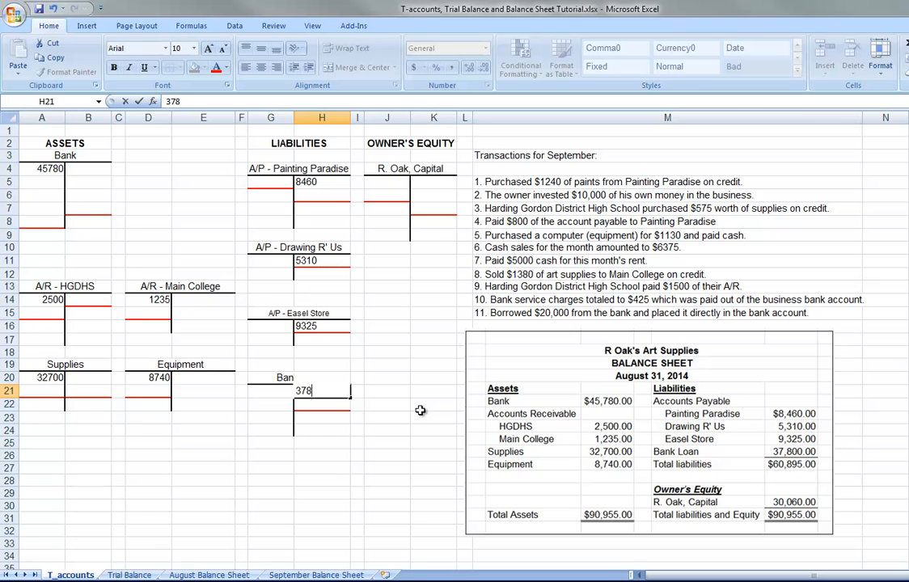
pyautogui.press('Return')
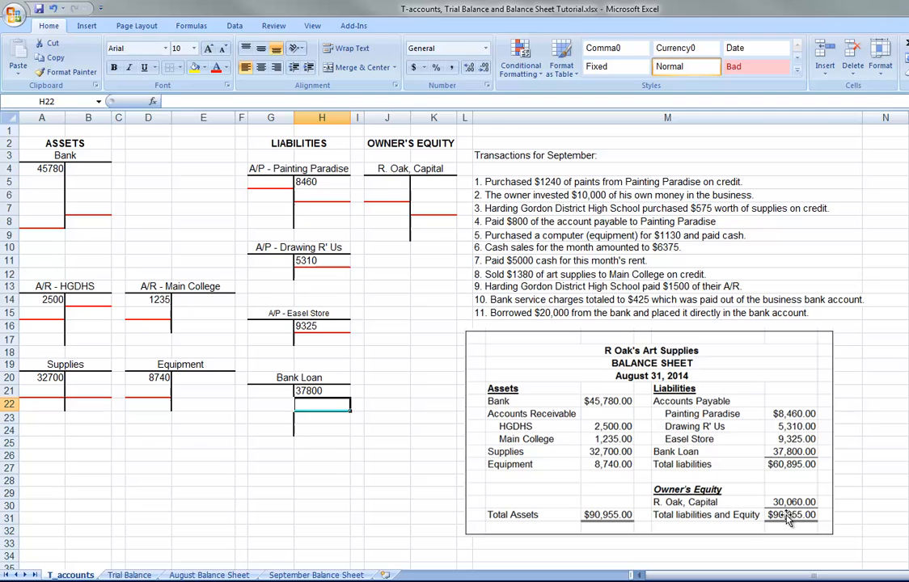
pyautogui.click(435, 181)
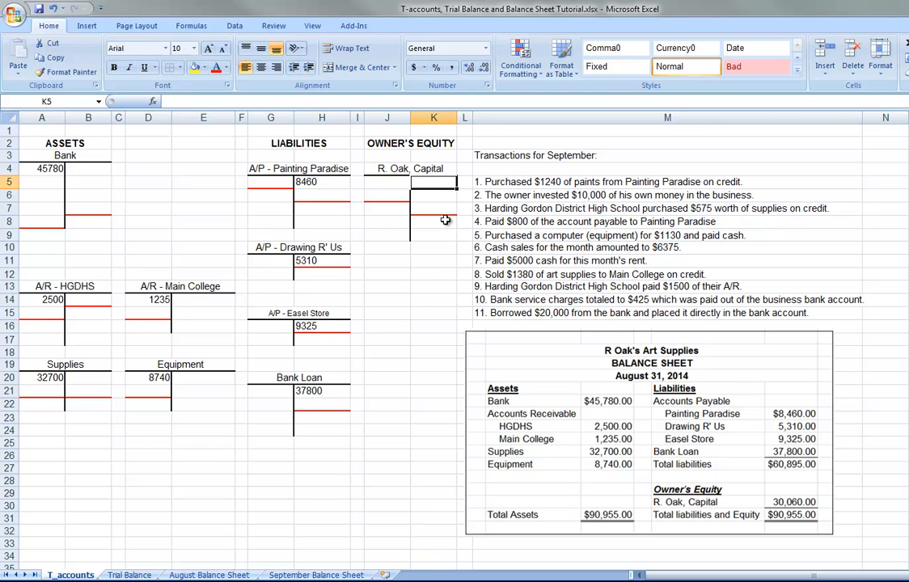
pyautogui.write('3')
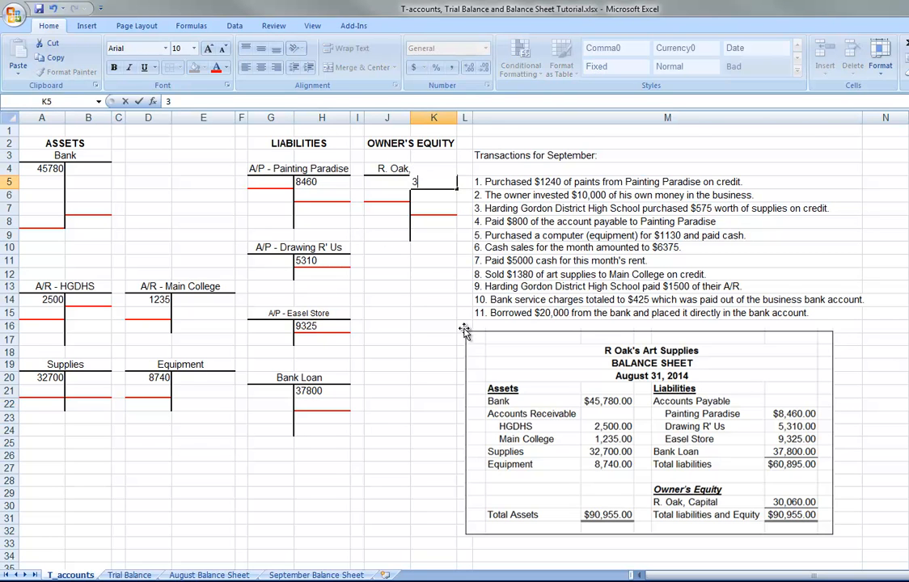
pyautogui.press('Return')
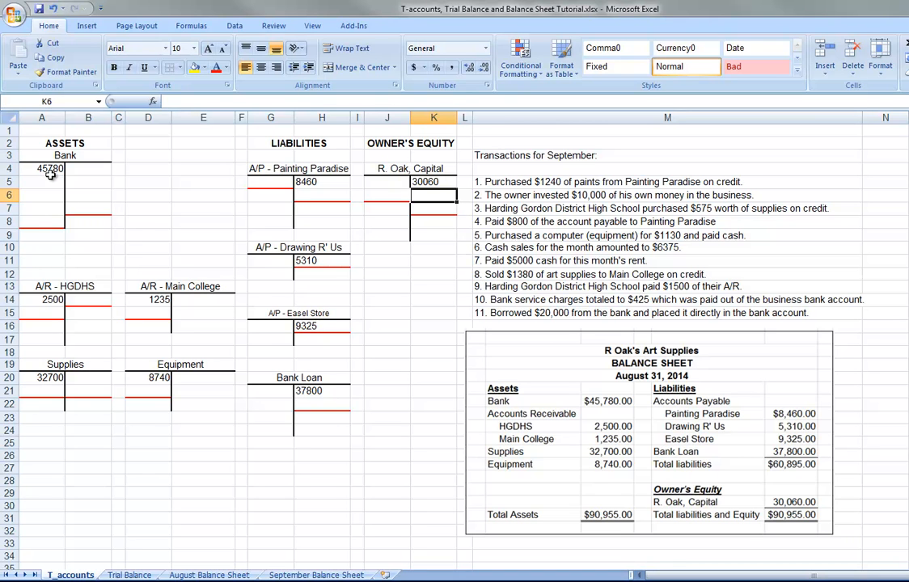
pyautogui.moveTo(544, 183)
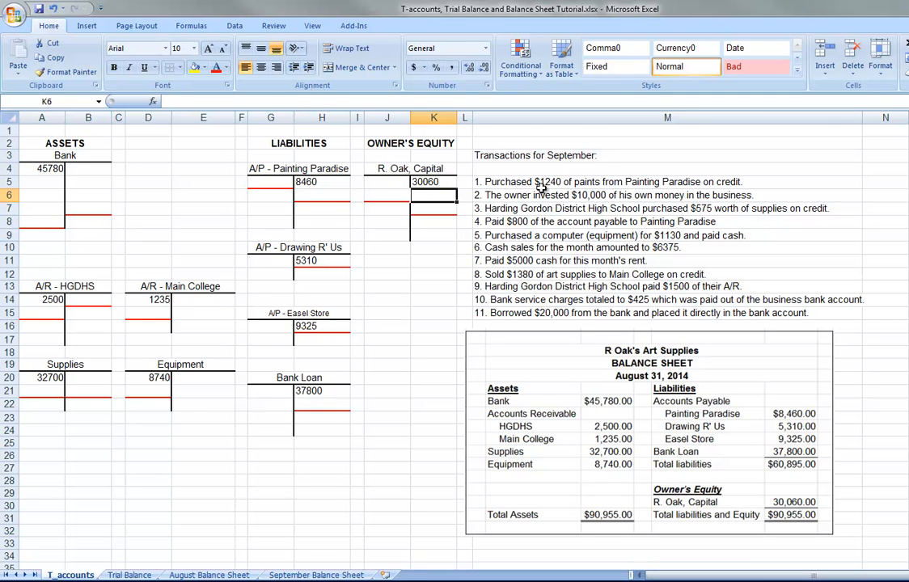
pyautogui.moveTo(588, 188)
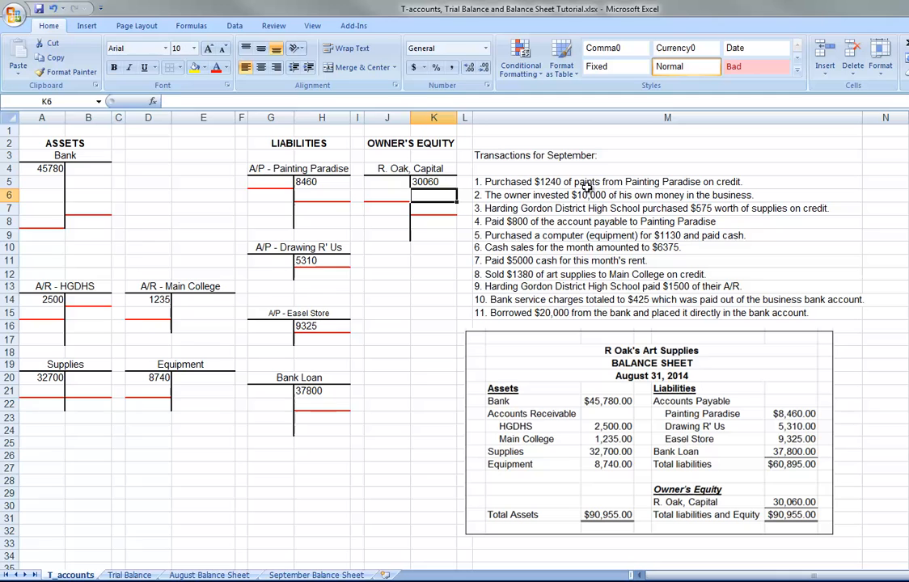
pyautogui.moveTo(732, 183)
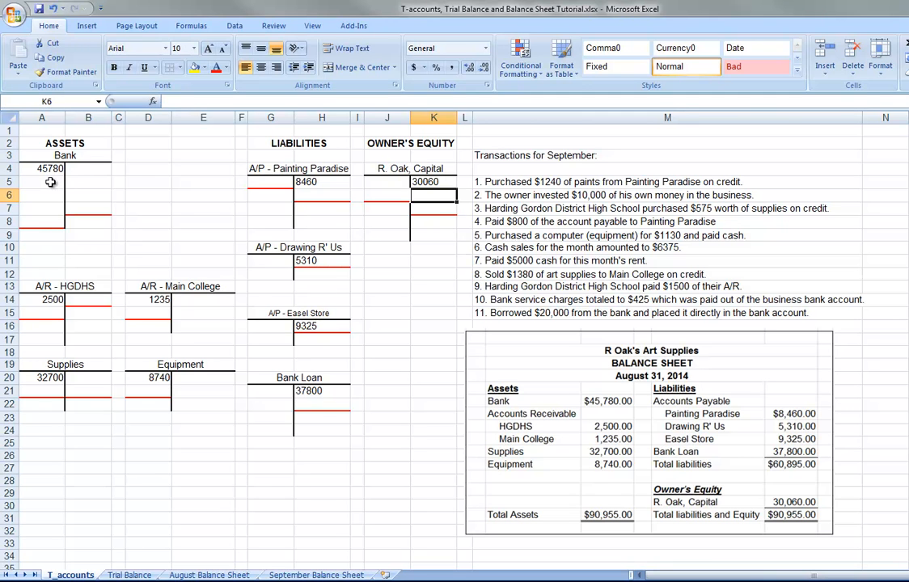
pyautogui.moveTo(353, 218)
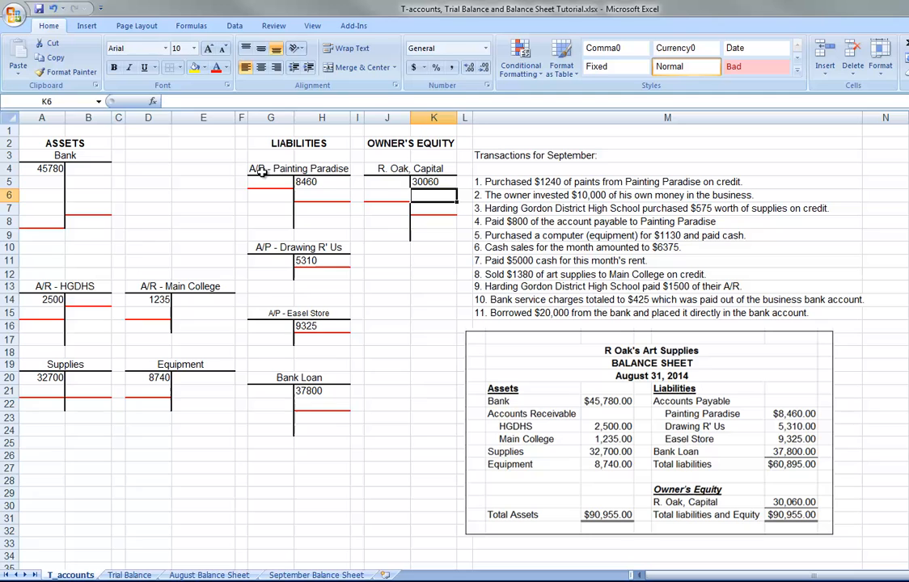
pyautogui.moveTo(322, 188)
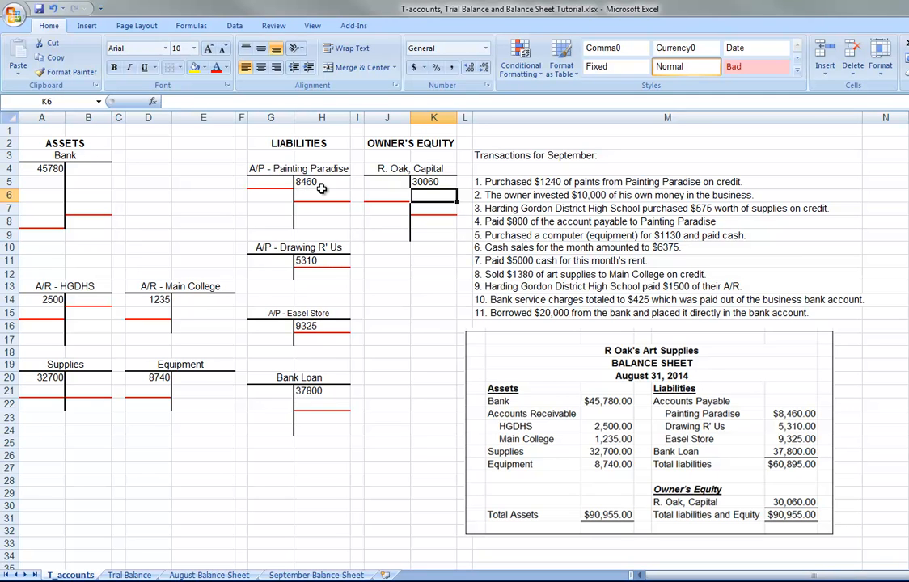
pyautogui.moveTo(590, 197)
pyautogui.write('1240')
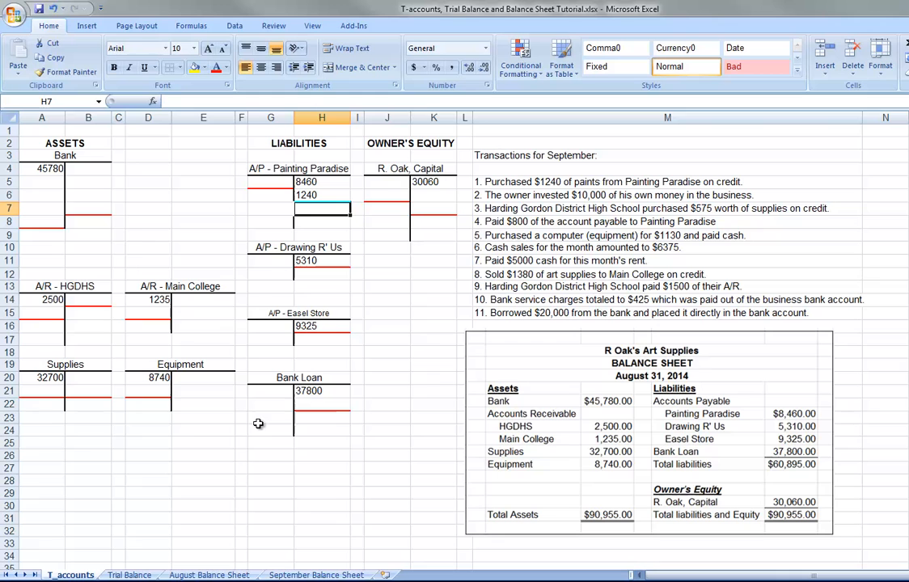
pyautogui.moveTo(314, 319)
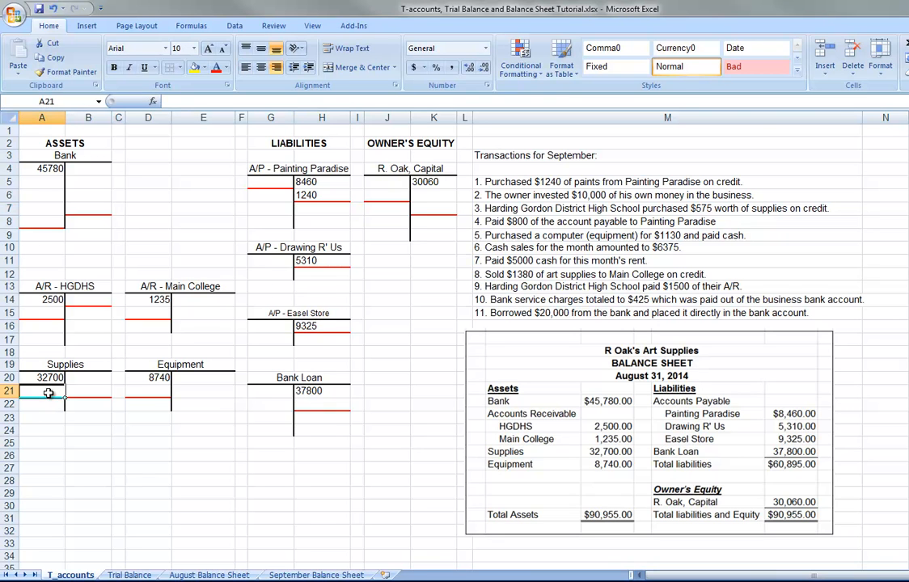
# Step: Enter 1240 as the Painting Paradise credit and Supplies debit
pyautogui.write('1240')
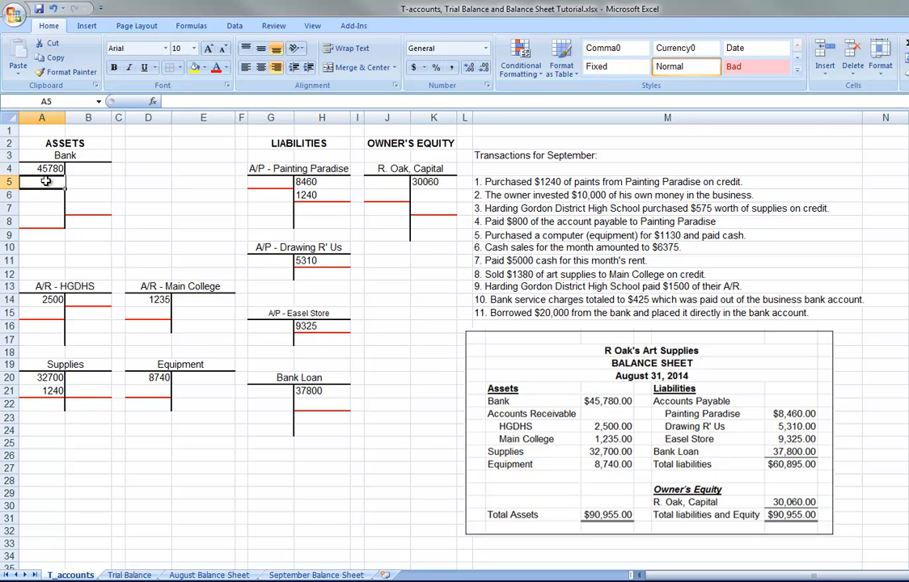
# Step: Debit 10000 to Bank in A5 and credit 10000 to R. Oak, Capital in K6
pyautogui.write('10000')
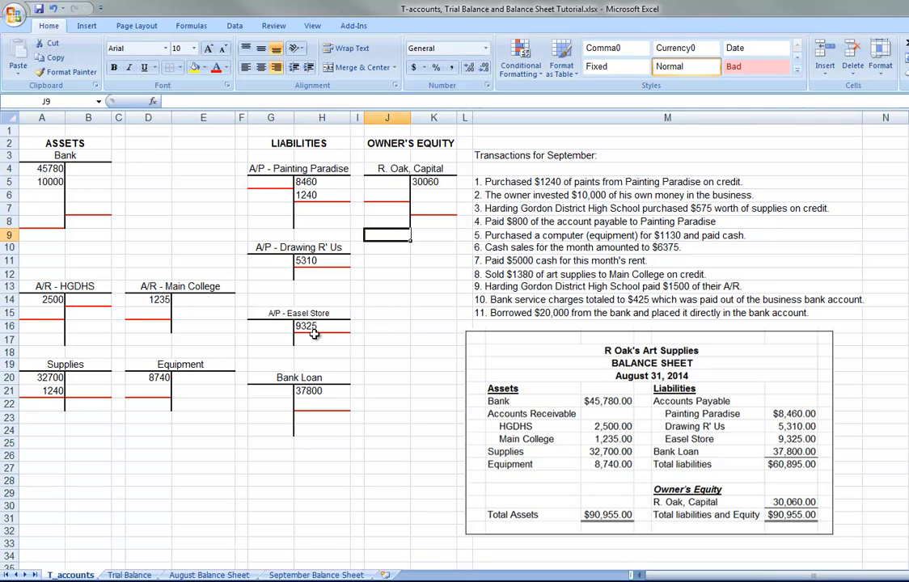
pyautogui.click(433, 194)
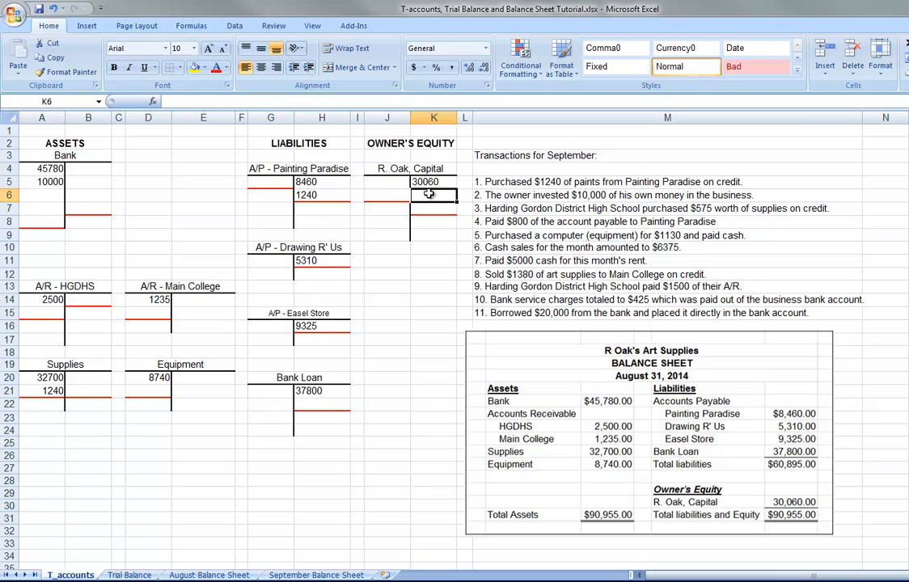
pyautogui.write('10000')
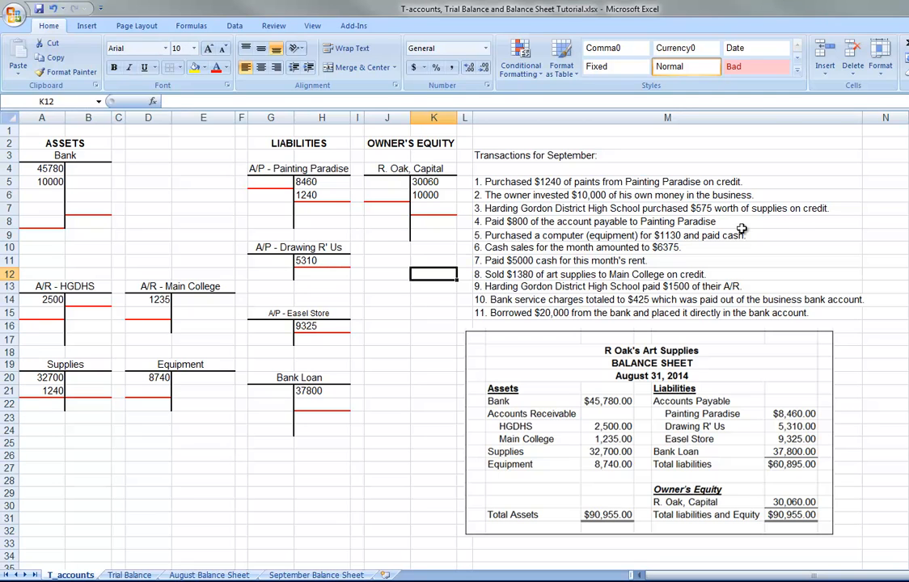
# Step: Post 575 to A/R - HGDHS and Supplies, and 800 to Bank and Painting Paradise
pyautogui.click(88, 377)
pyautogui.write('575')
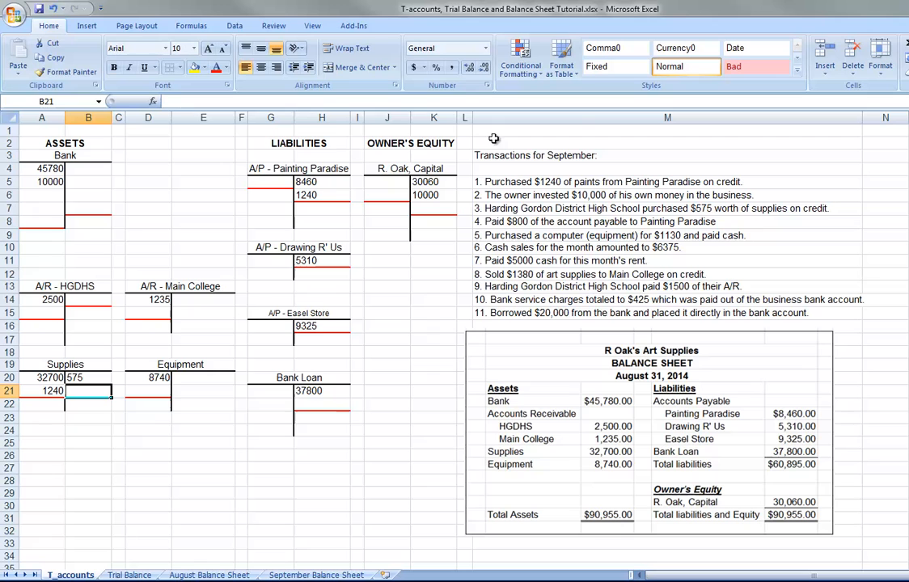
pyautogui.moveTo(81, 186)
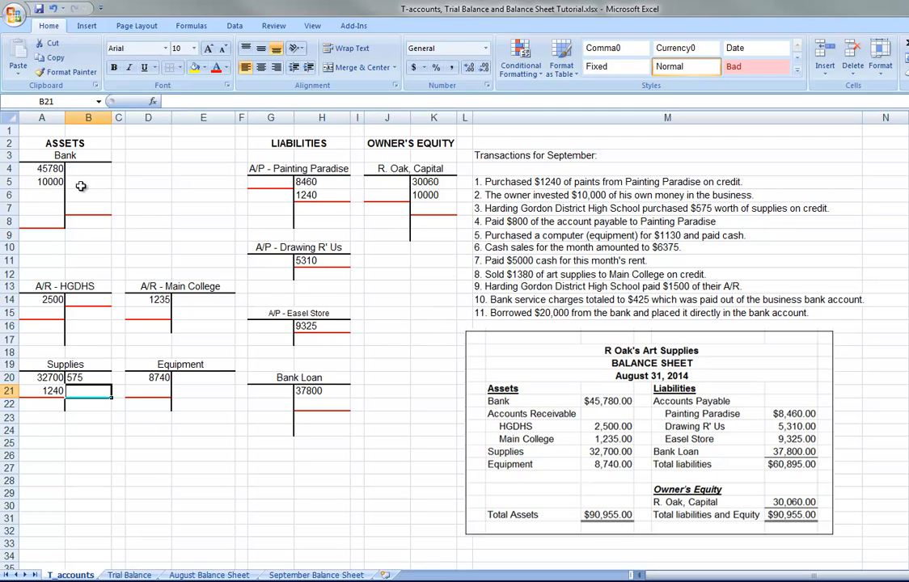
pyautogui.moveTo(91, 316)
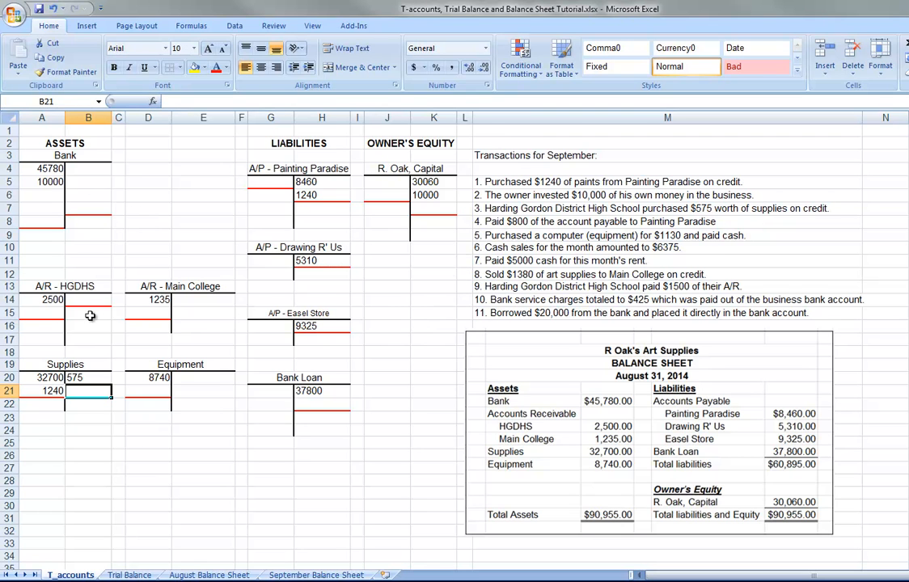
pyautogui.moveTo(79, 306)
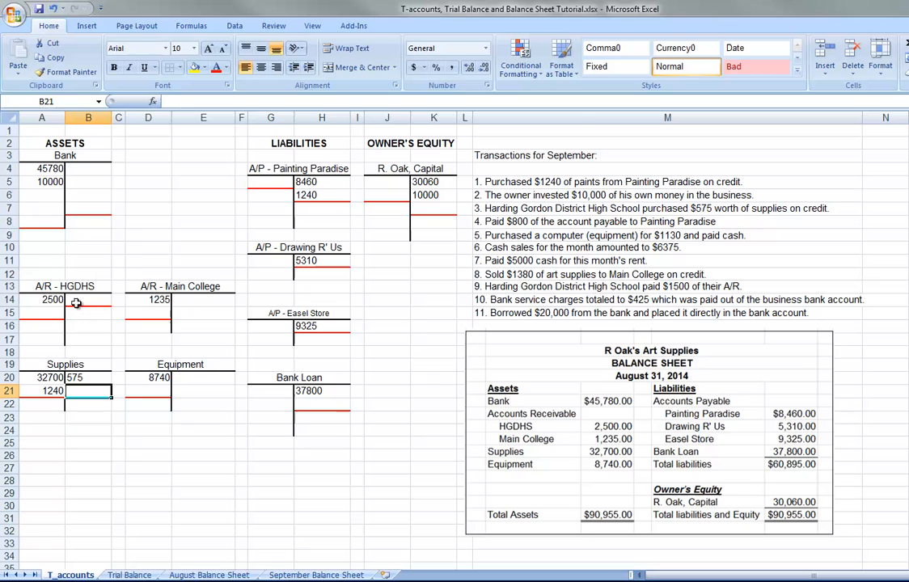
pyautogui.click(42, 311)
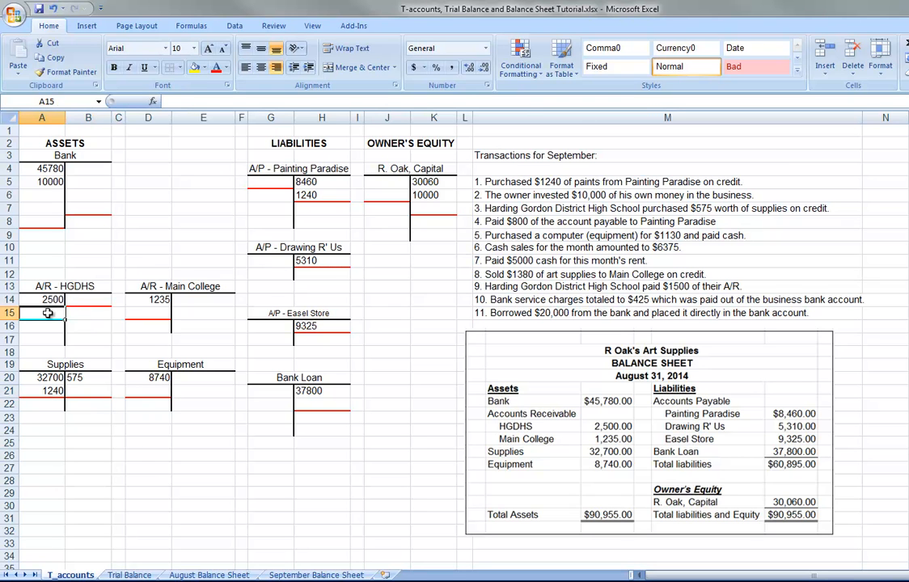
pyautogui.write('575')
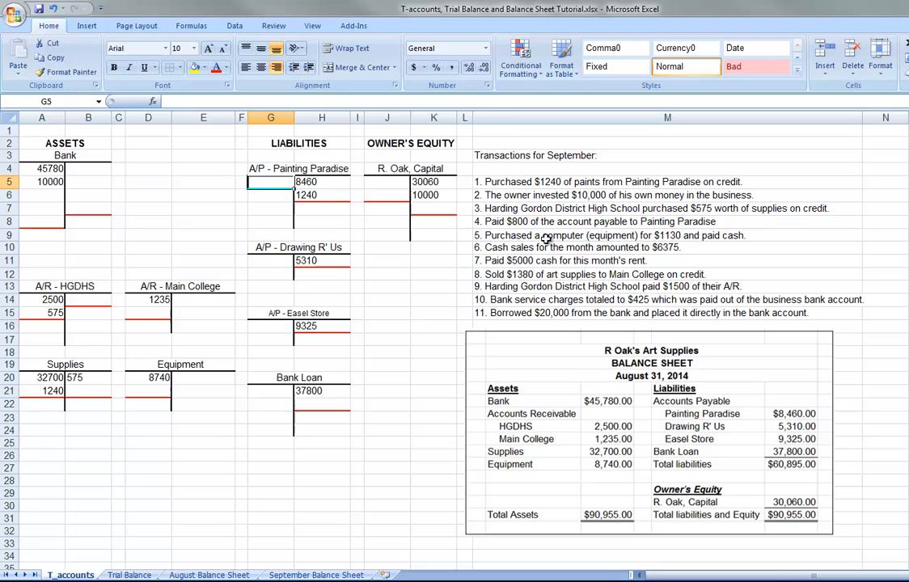
pyautogui.write('800')
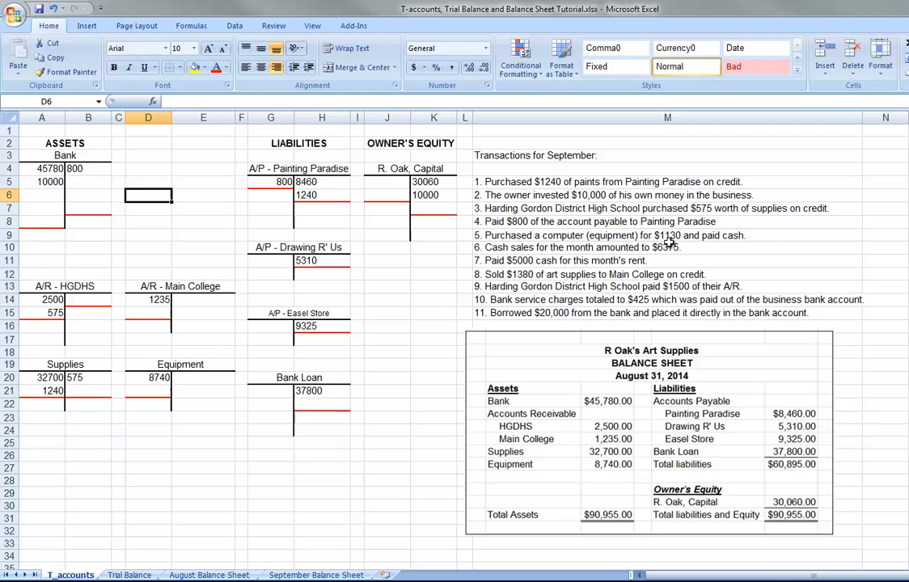
# Step: Post the 1130 computer purchase to Bank and Equipment, then debit 6375 to Bank
pyautogui.click(41, 195)
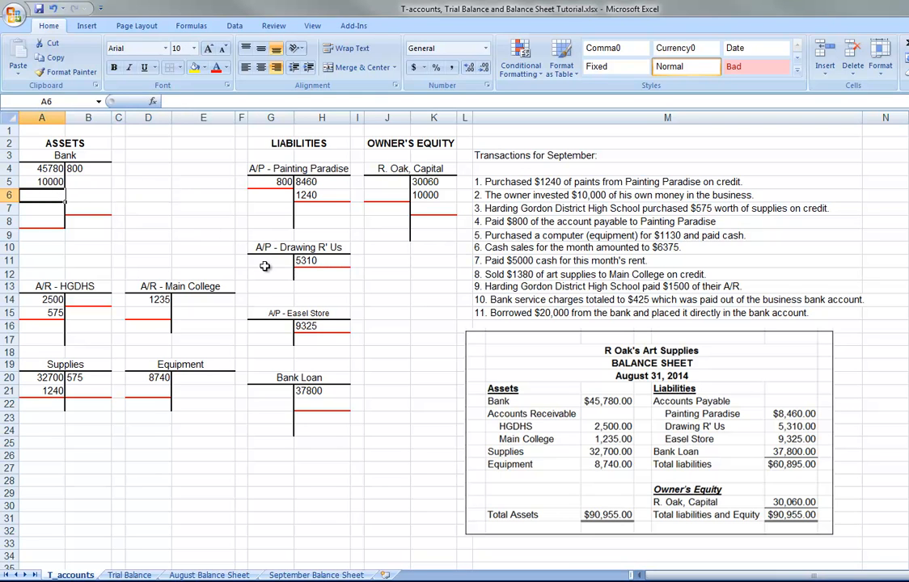
pyautogui.click(88, 182)
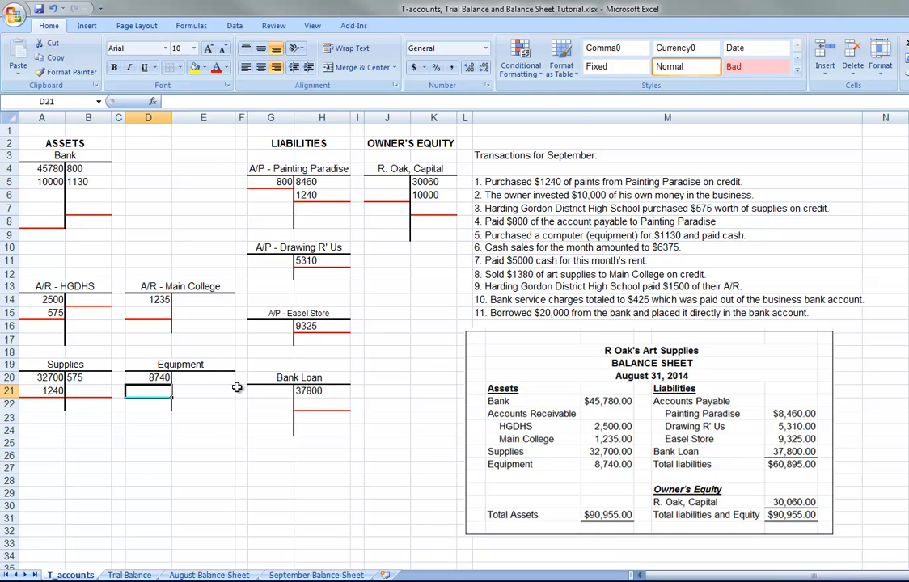
pyautogui.write('1130')
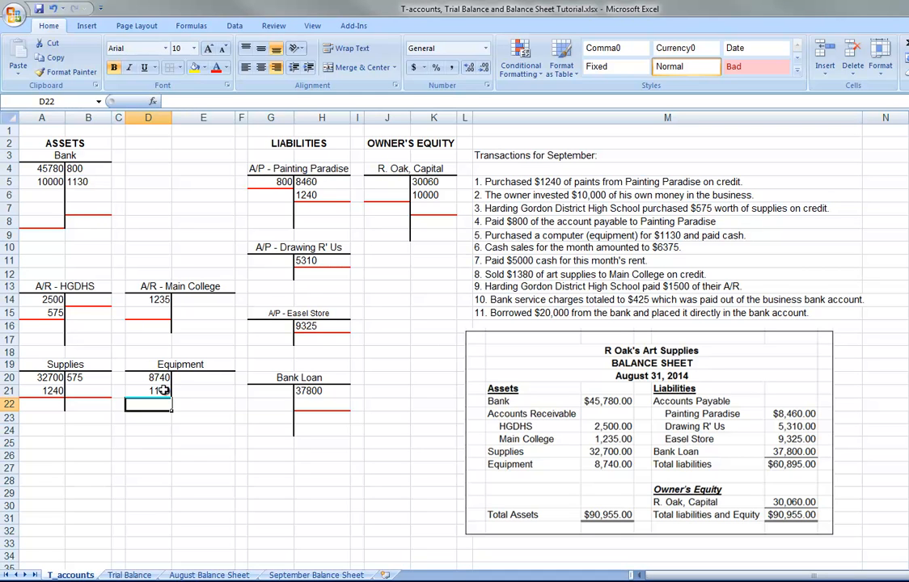
pyautogui.write('1130')
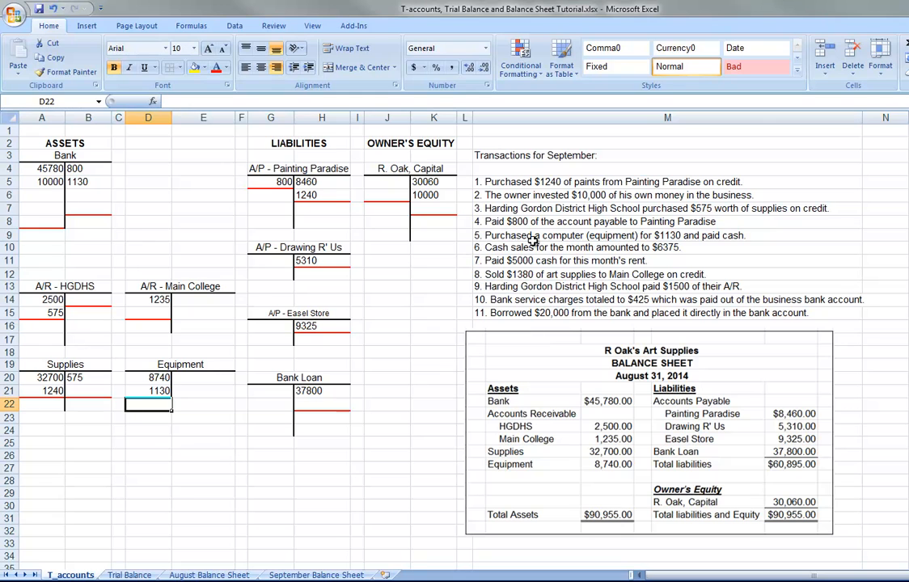
pyautogui.moveTo(683, 254)
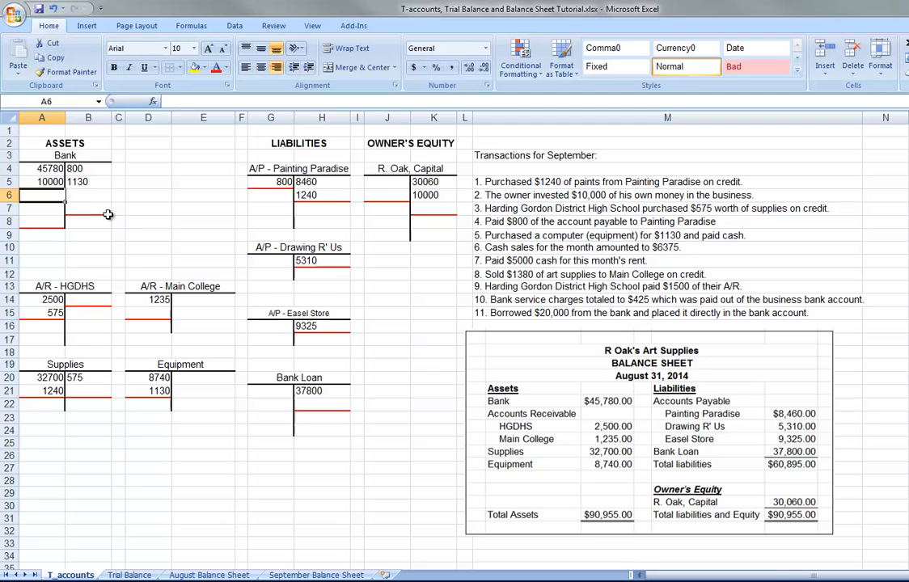
pyautogui.write('6375')
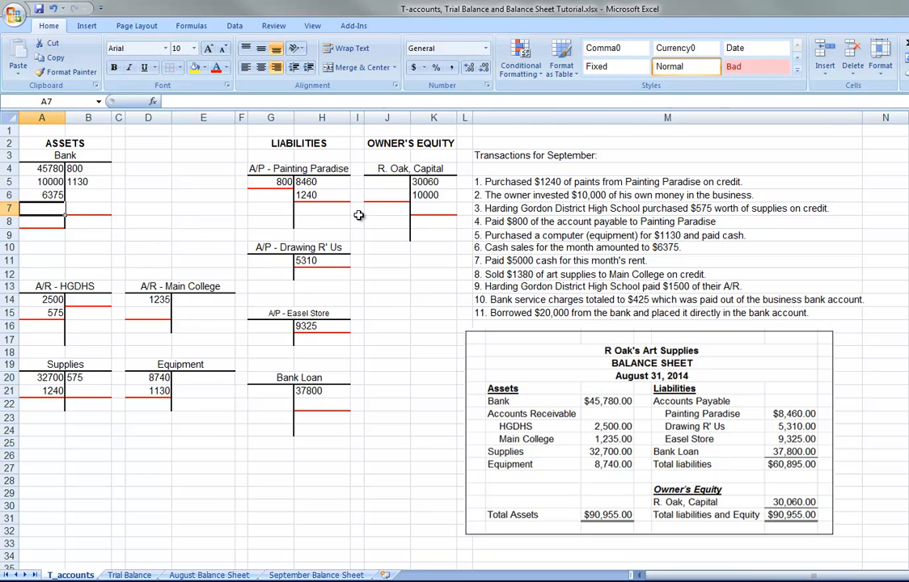
pyautogui.moveTo(440, 188)
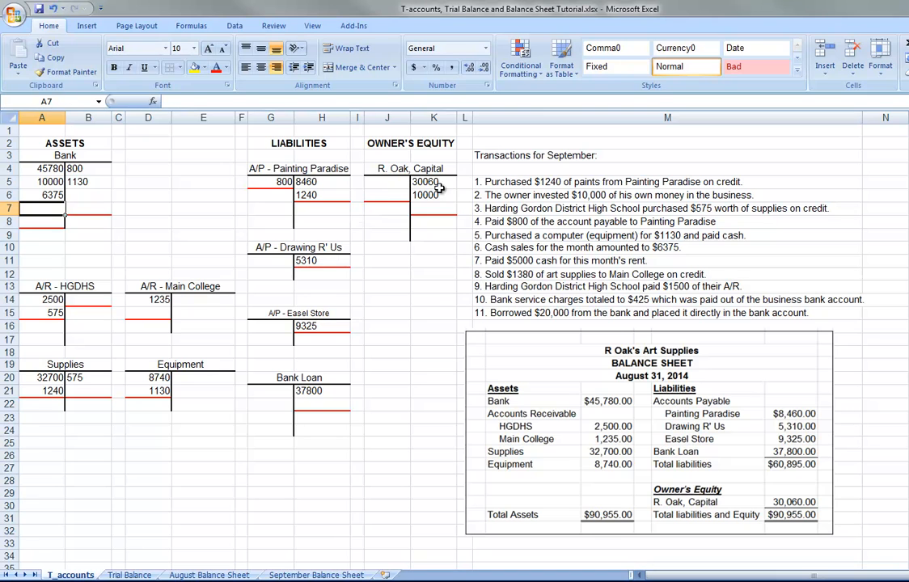
pyautogui.moveTo(426, 194)
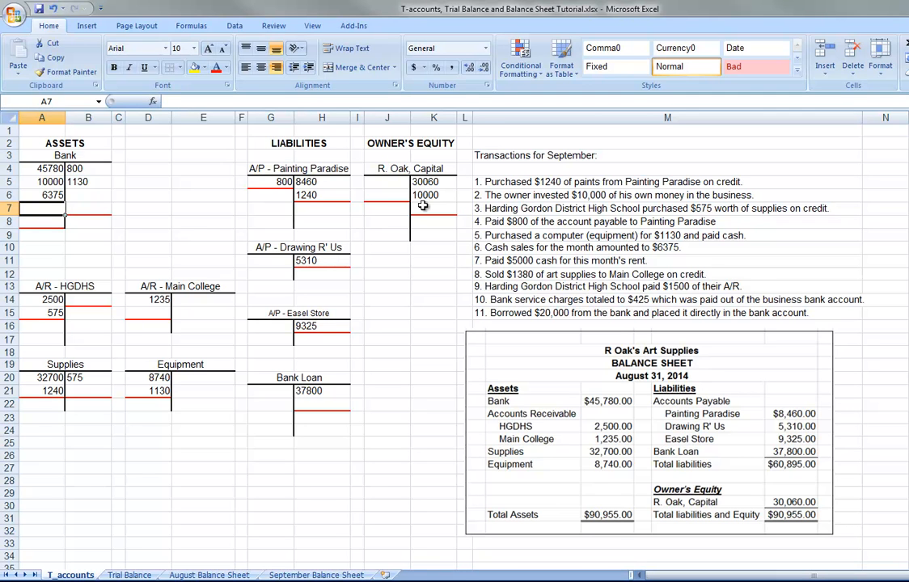
# Step: Credit 6375 cash sales to R. Oak, Capital and debit the 5000 rent to Capital
pyautogui.click(433, 208)
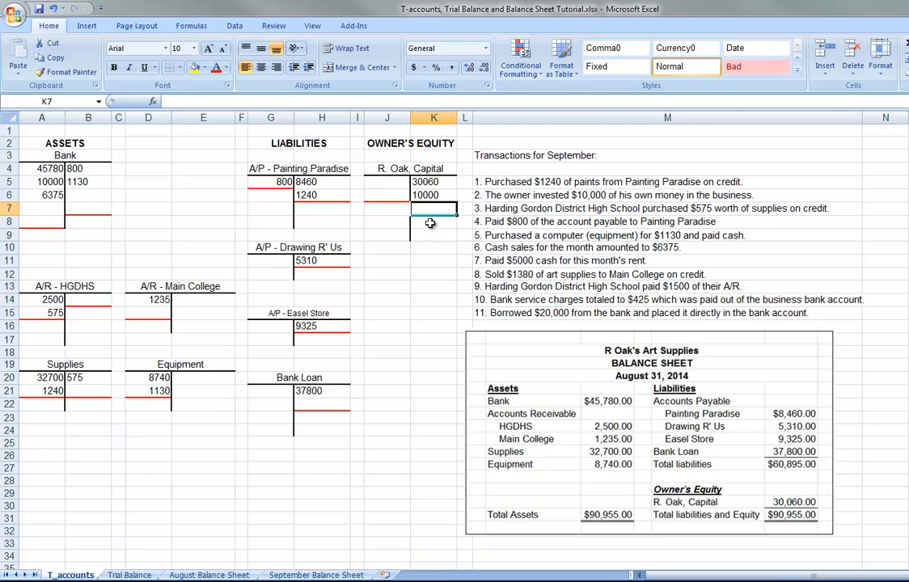
pyautogui.write('6375')
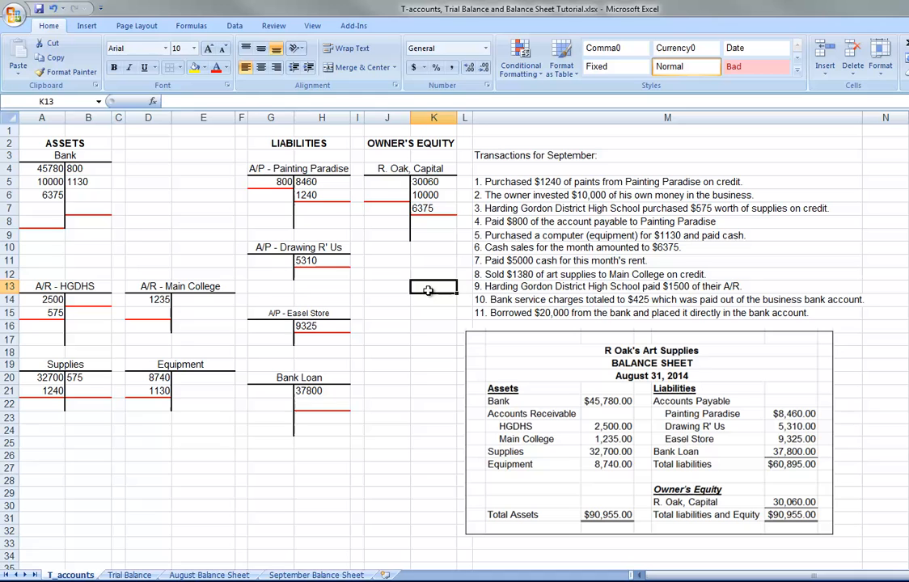
pyautogui.moveTo(542, 261)
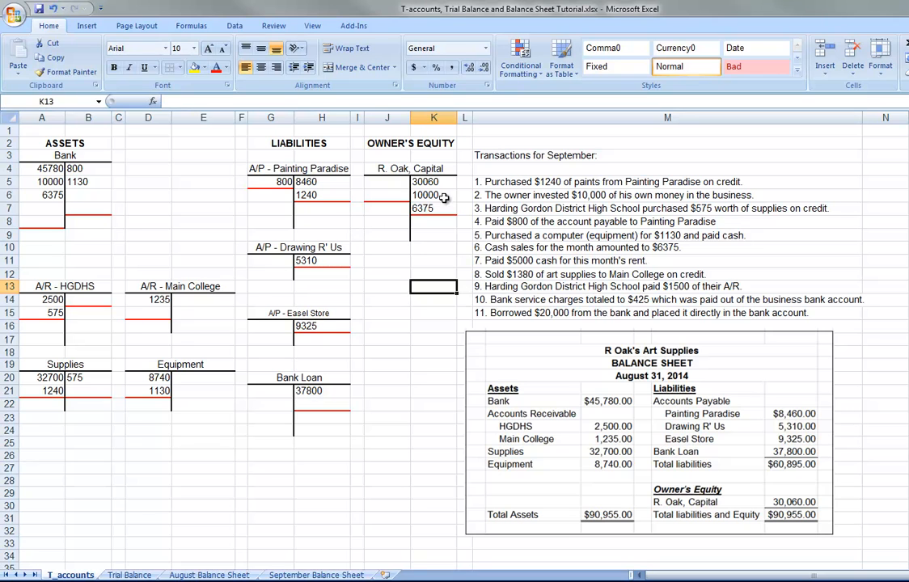
pyautogui.click(387, 182)
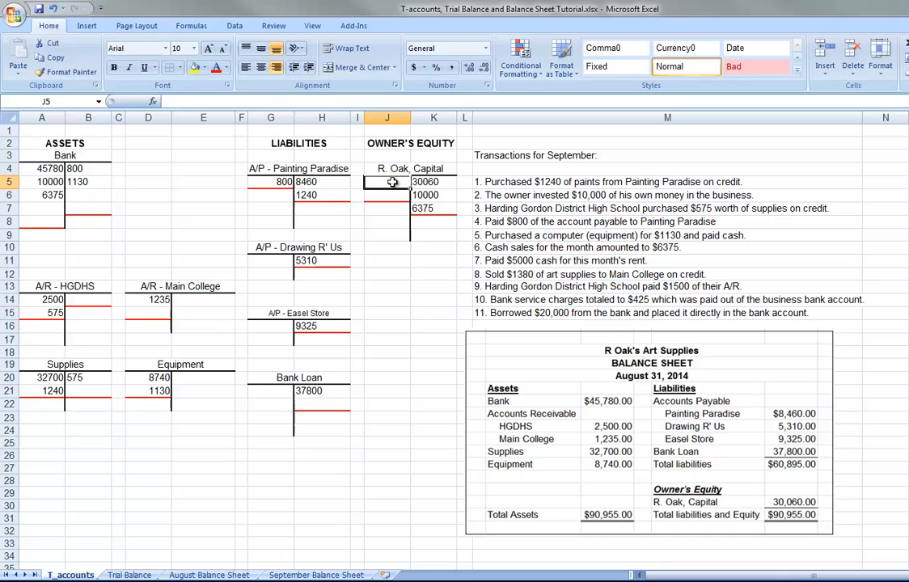
pyautogui.click(387, 194)
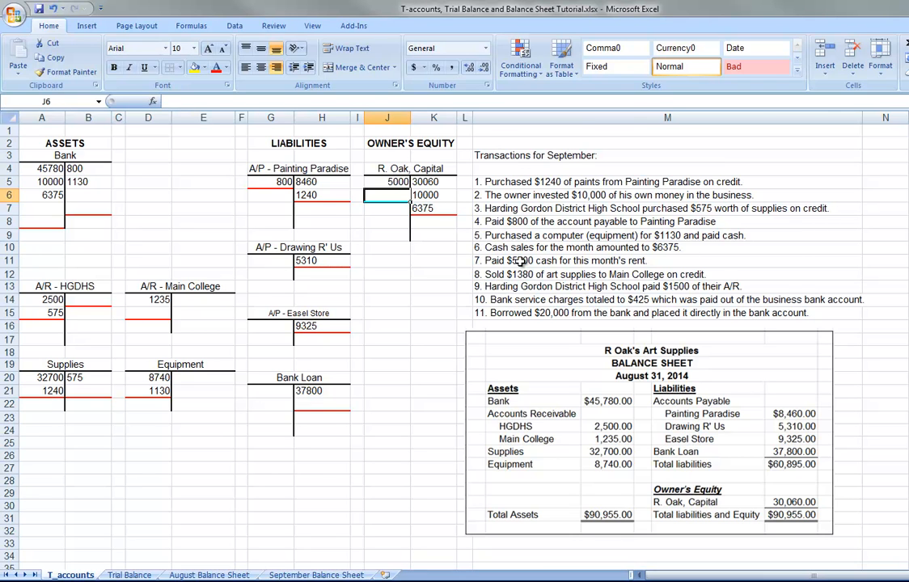
pyautogui.moveTo(212, 285)
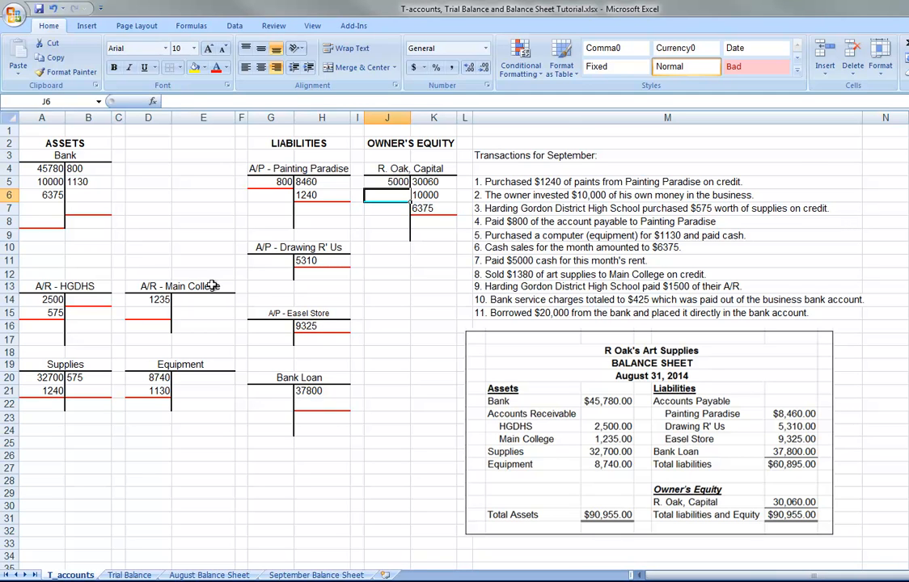
pyautogui.moveTo(187, 211)
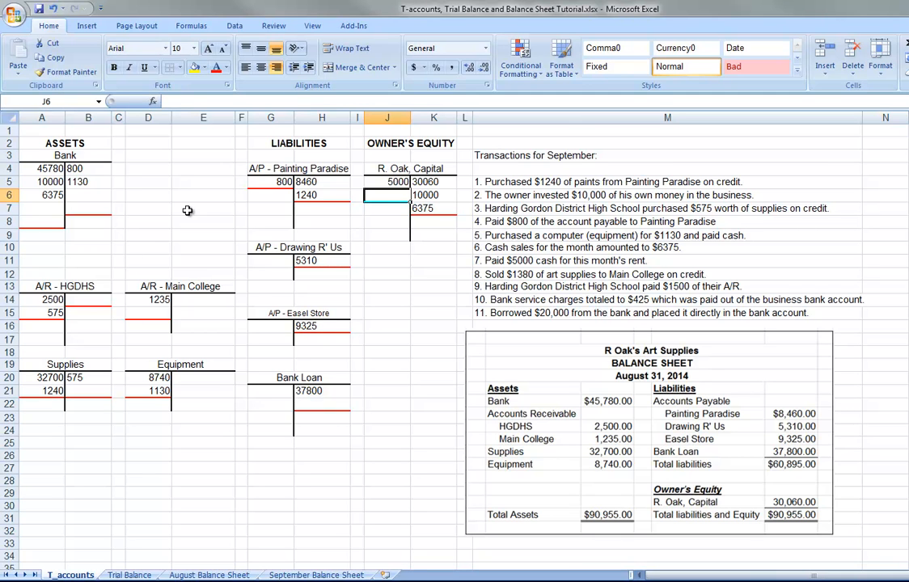
pyautogui.click(88, 195)
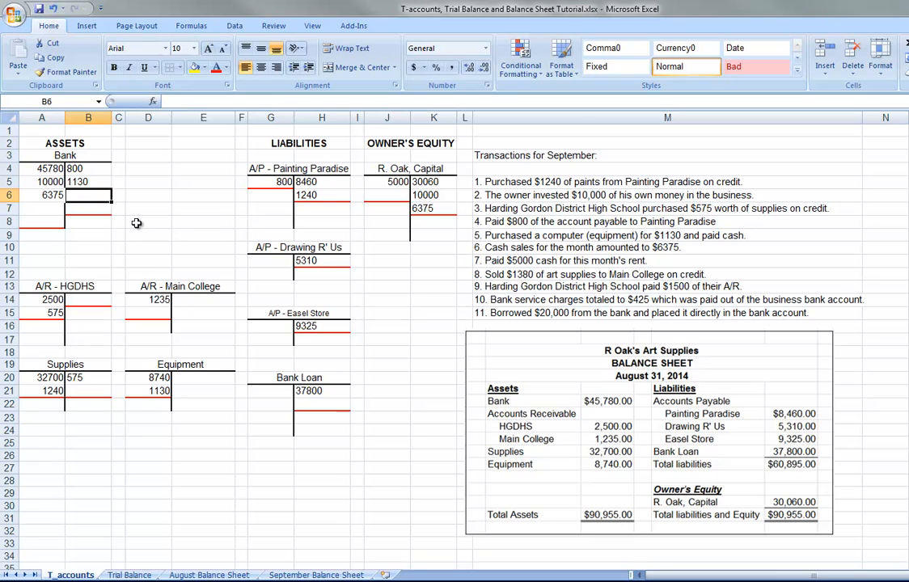
# Step: Credit 5000 rent to Bank, post 1380 to Main College and Supplies, credit 1500 to HGDHS
pyautogui.write('5000')
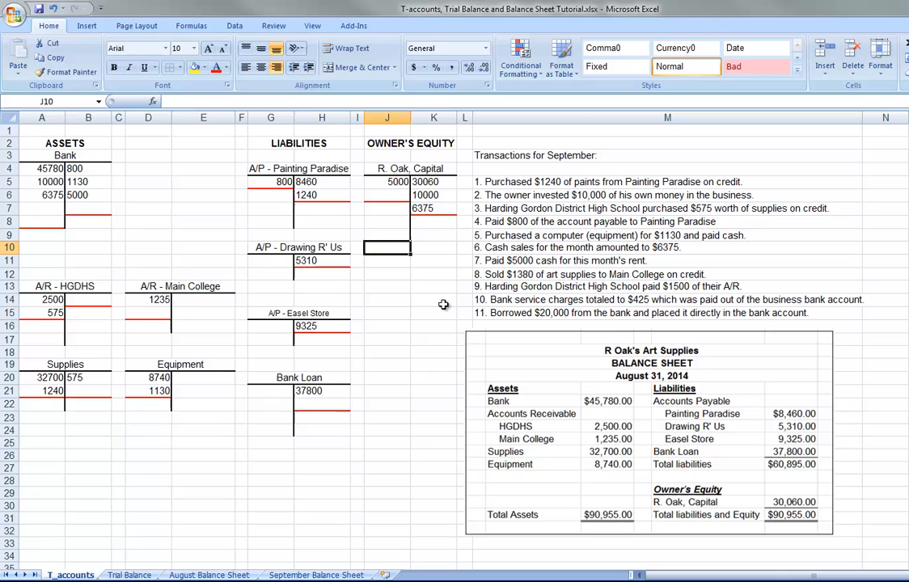
pyautogui.moveTo(168, 314)
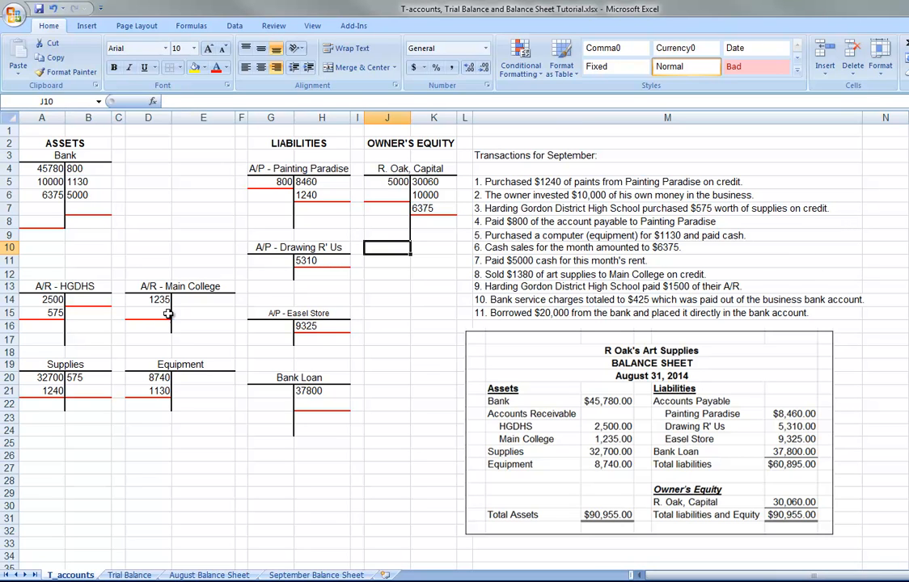
pyautogui.click(148, 313)
pyautogui.write('1380')
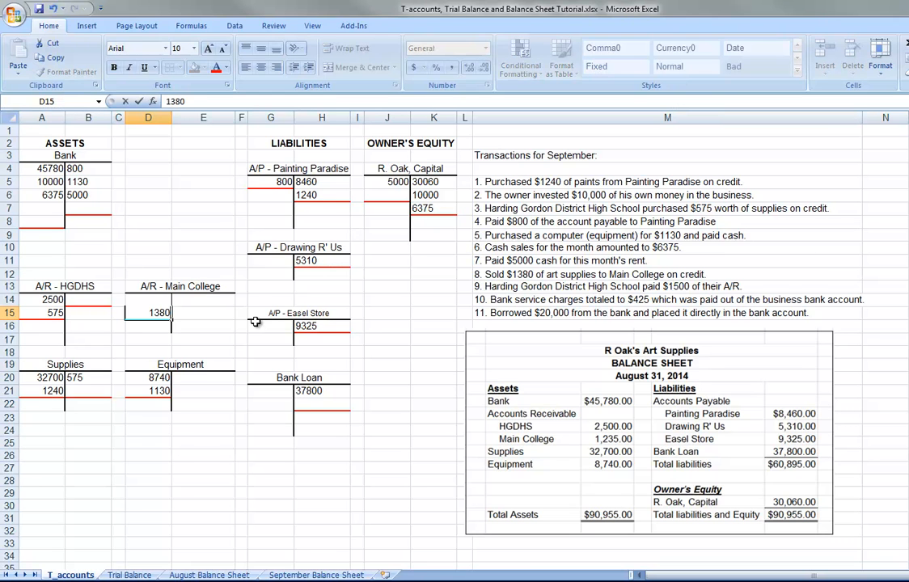
pyautogui.press('Return')
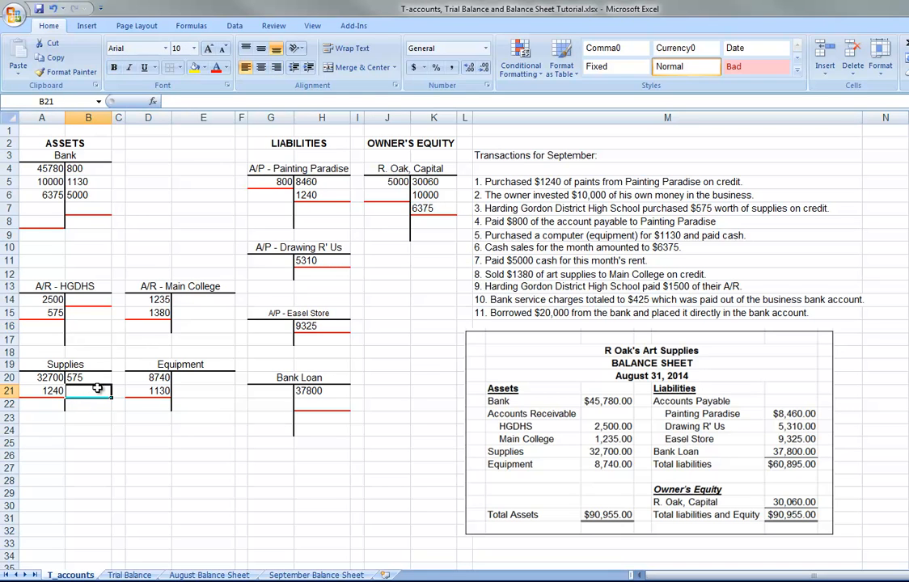
pyautogui.write('1380')
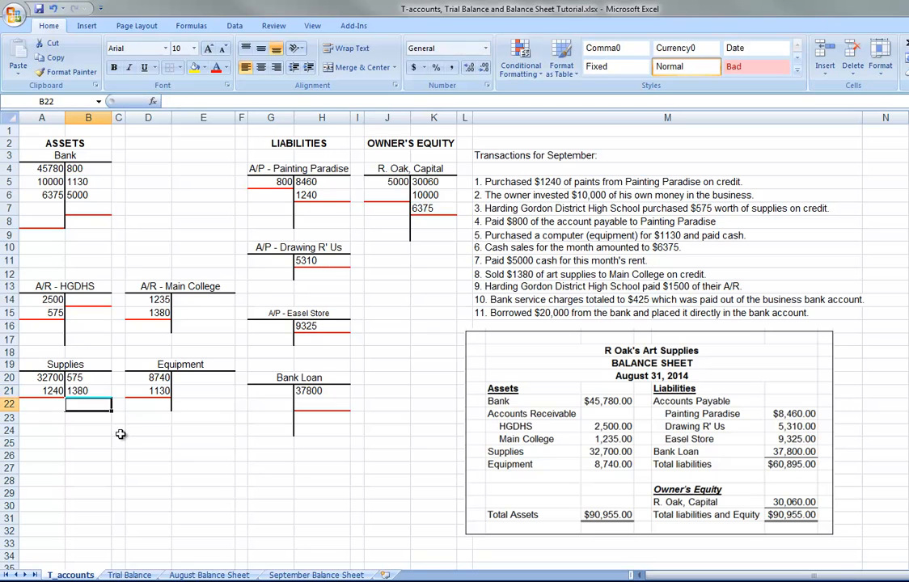
pyautogui.click(88, 454)
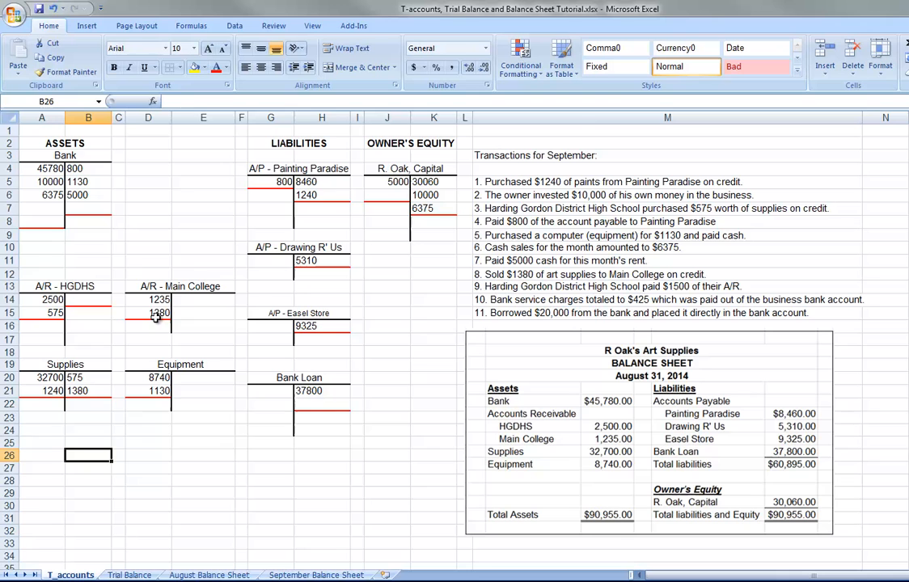
pyautogui.moveTo(101, 399)
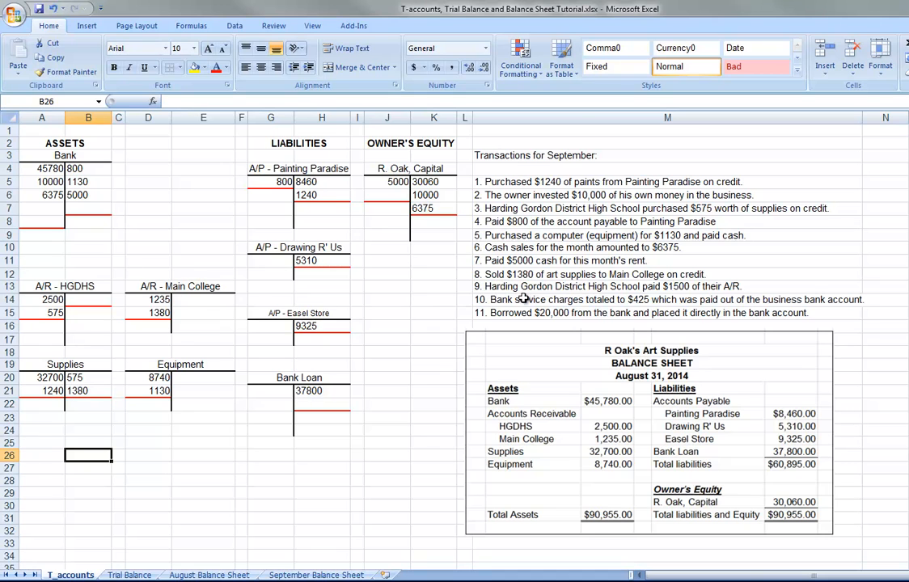
pyautogui.moveTo(651, 293)
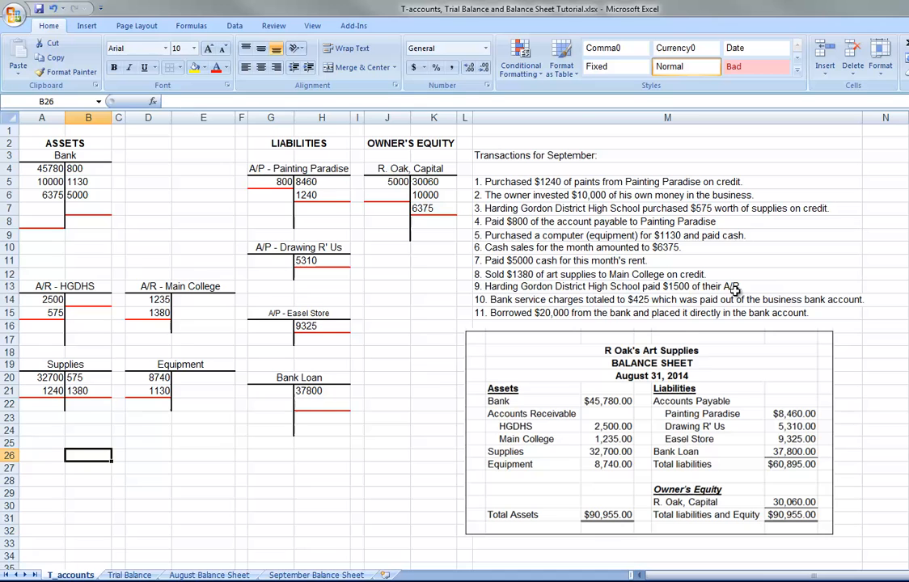
pyautogui.moveTo(124, 362)
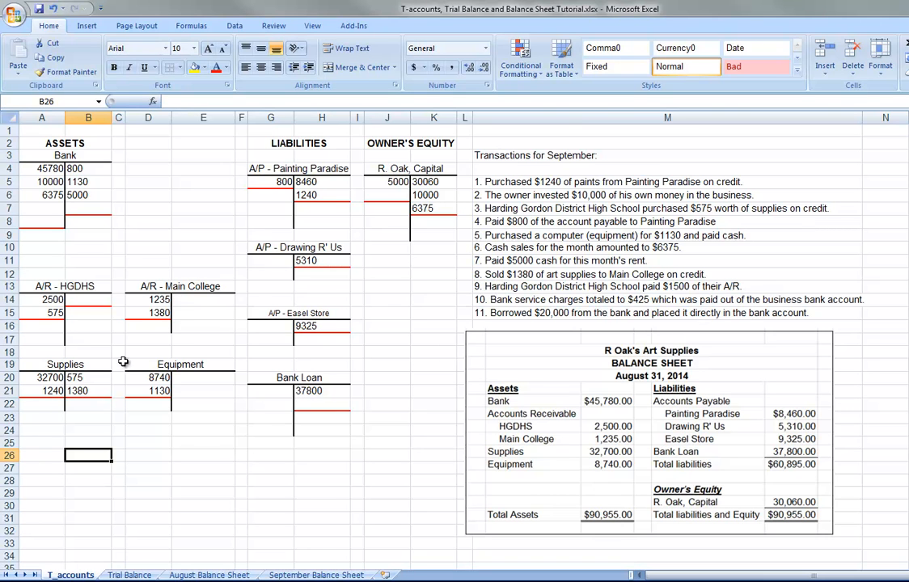
pyautogui.moveTo(51, 315)
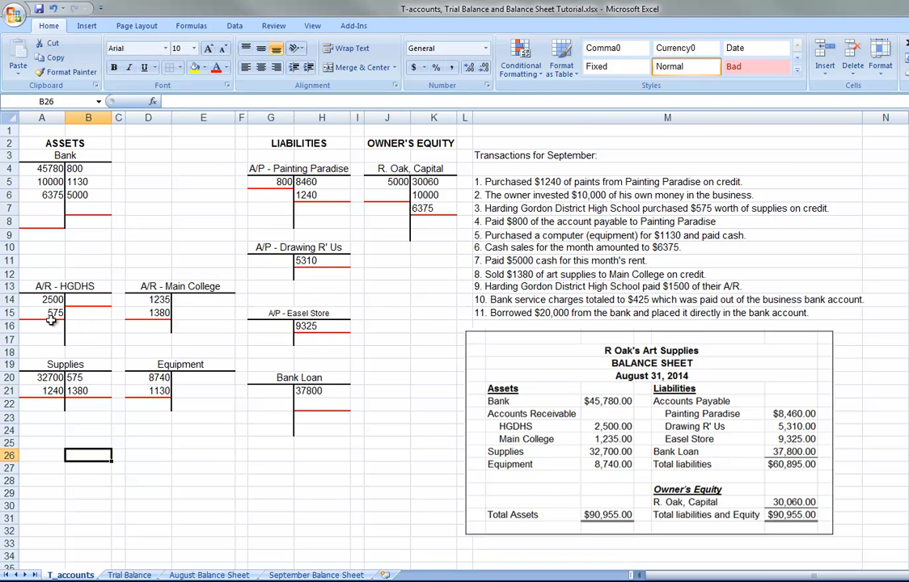
pyautogui.moveTo(63, 313)
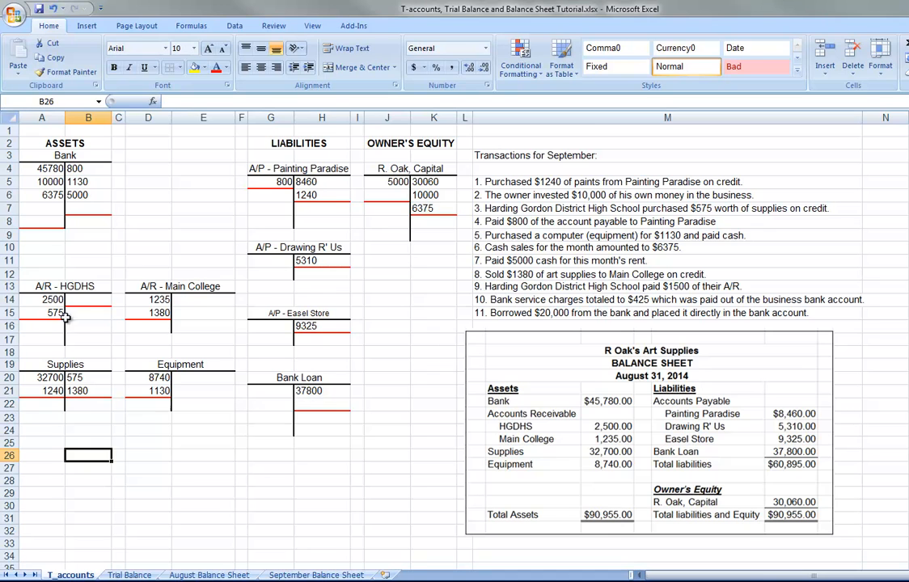
pyautogui.moveTo(91, 300)
pyautogui.write('15')
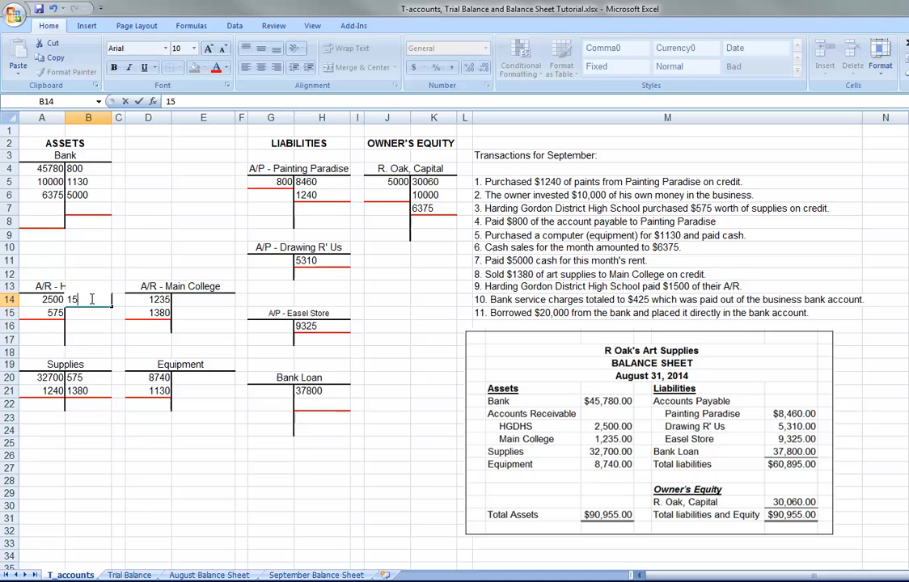
pyautogui.write('00')
pyautogui.press('Return')
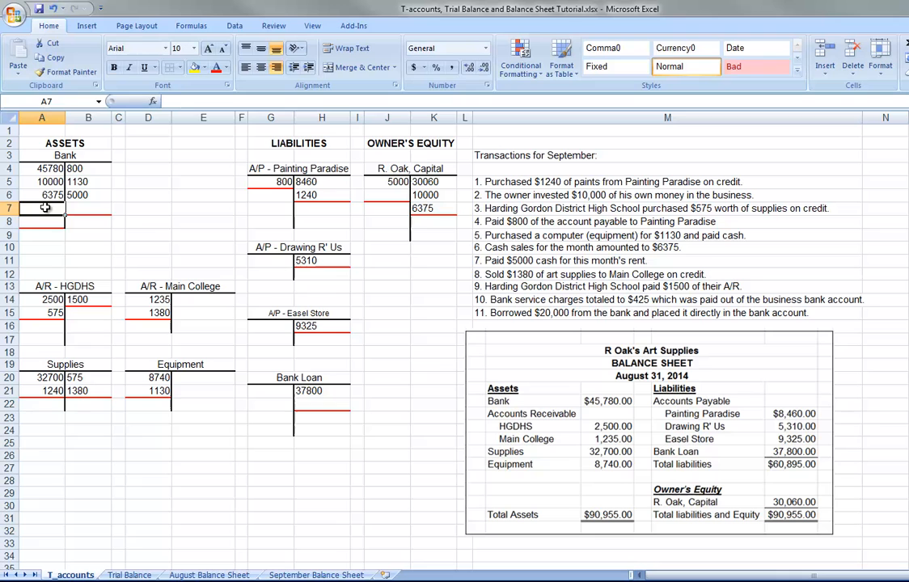
# Step: Debit 1500 to Bank, post the 425 bank charge to Bank and Capital, and the 20000 loan
pyautogui.write('1500')
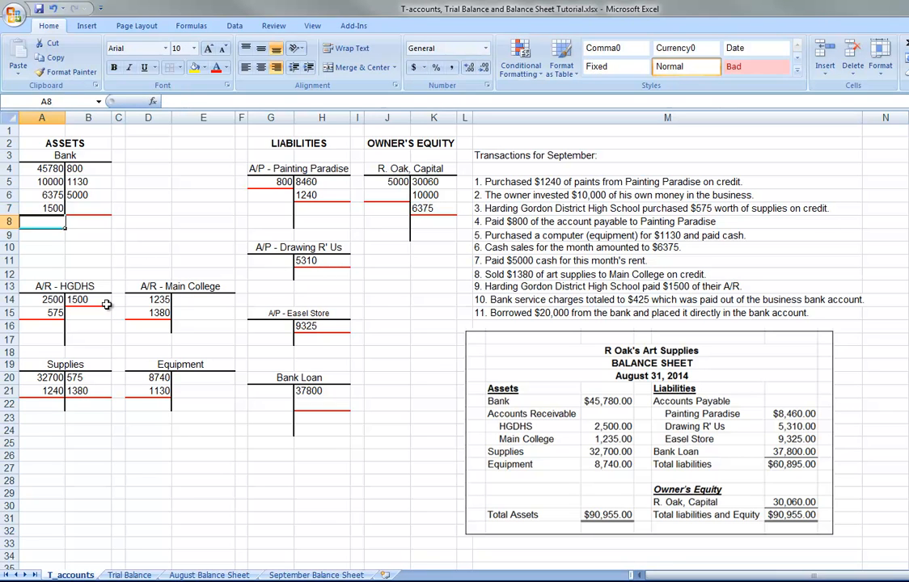
pyautogui.moveTo(81, 299)
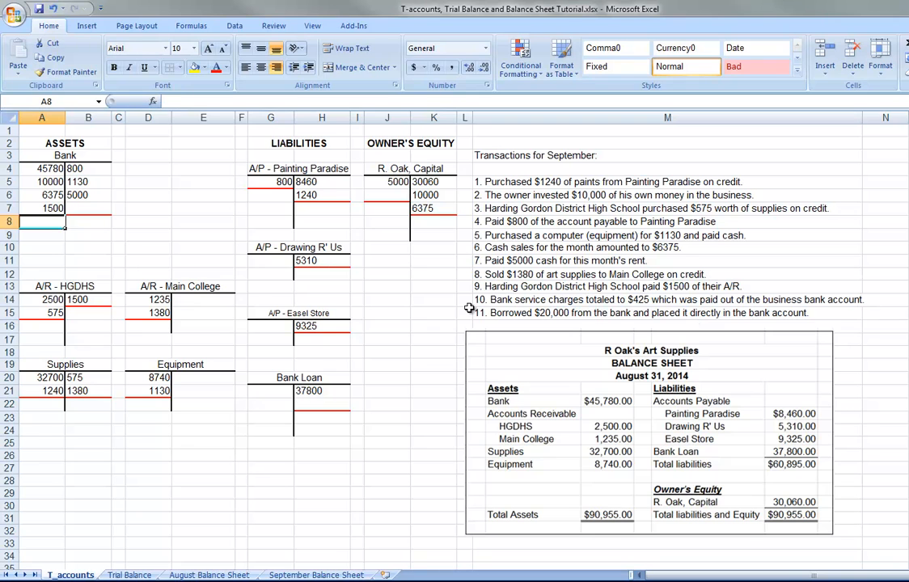
pyautogui.click(88, 208)
pyautogui.write('425')
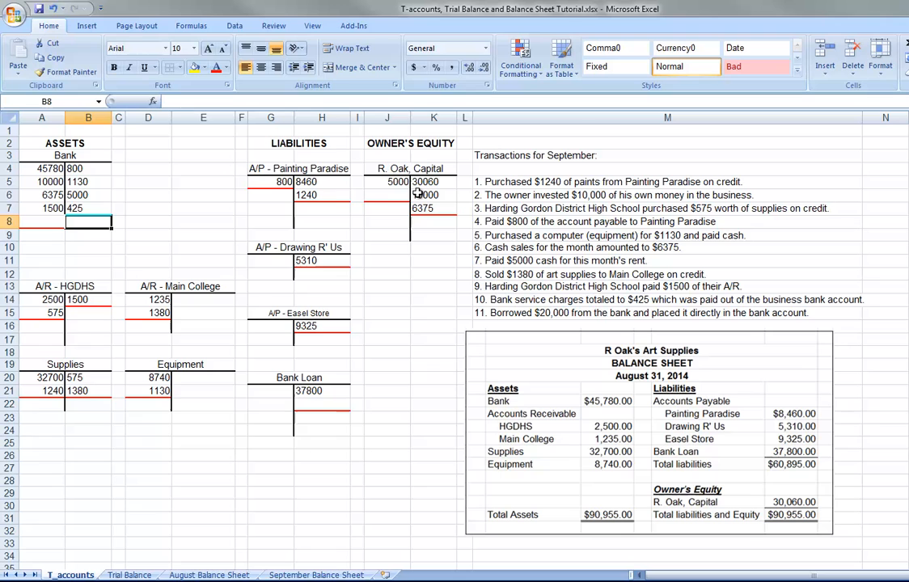
pyautogui.click(386, 195)
pyautogui.write('425')
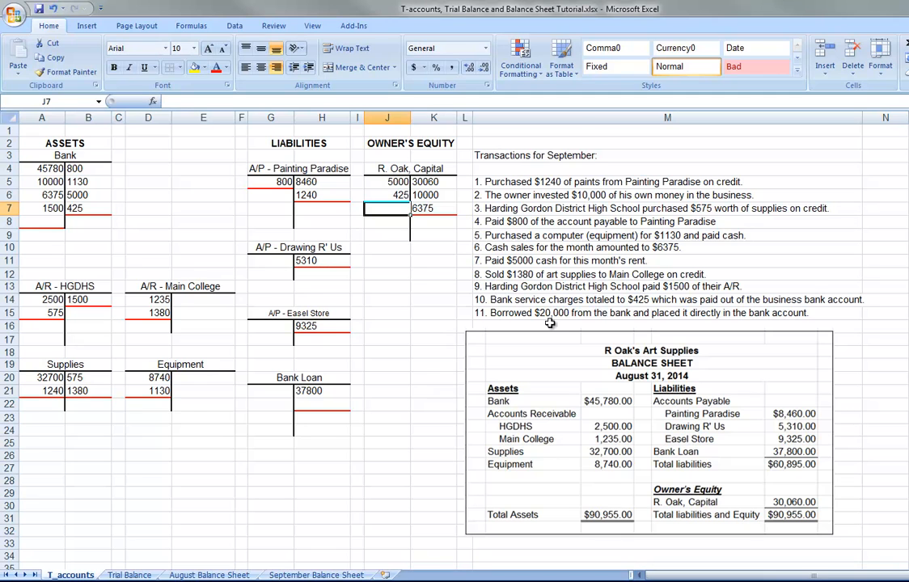
pyautogui.moveTo(643, 321)
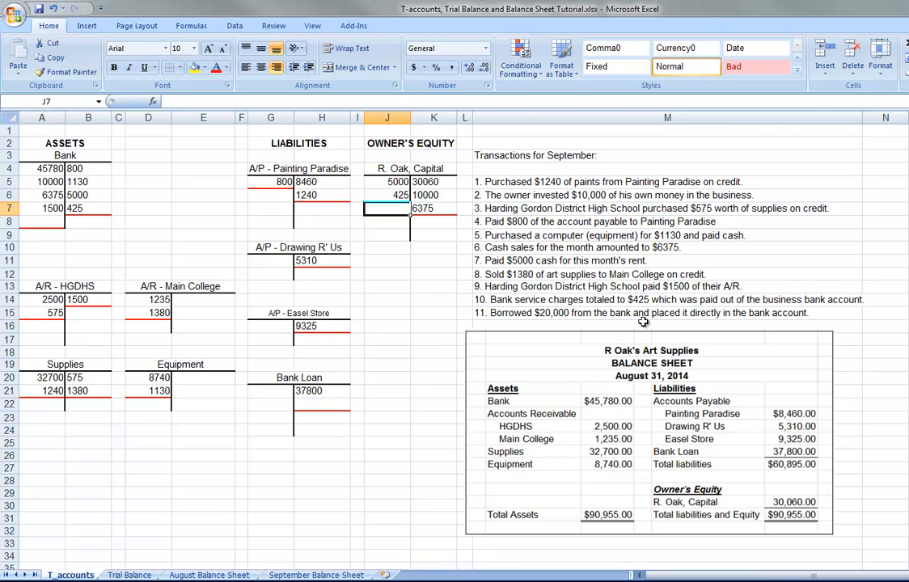
pyautogui.moveTo(627, 365)
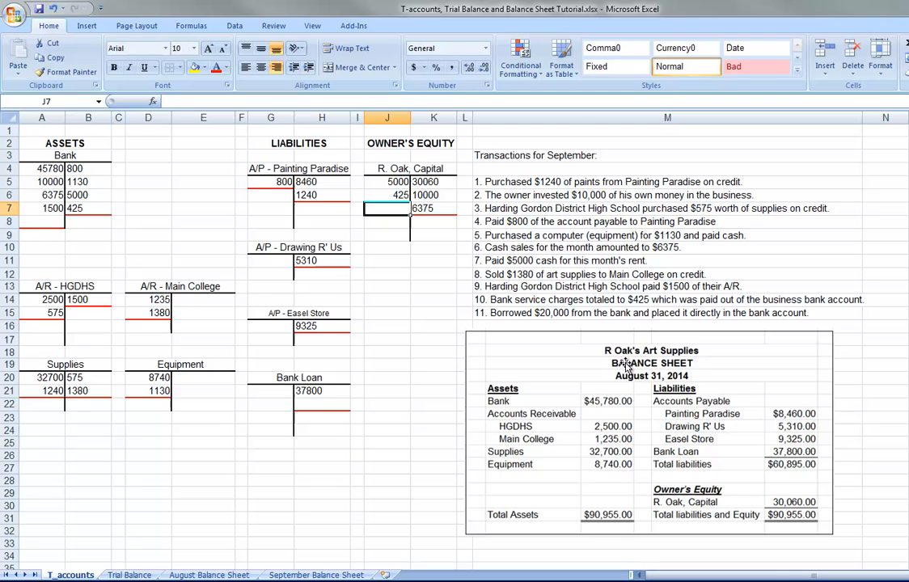
pyautogui.click(41, 221)
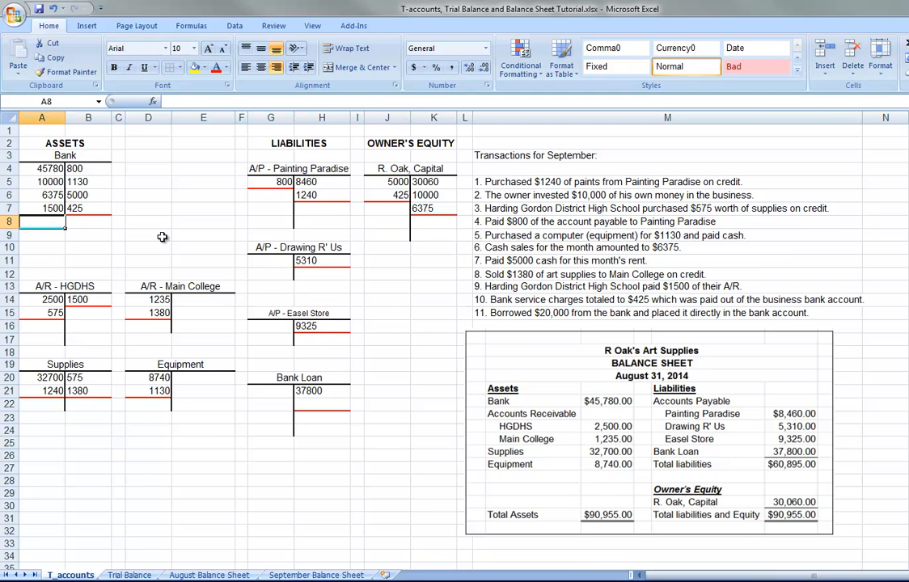
pyautogui.write('20000')
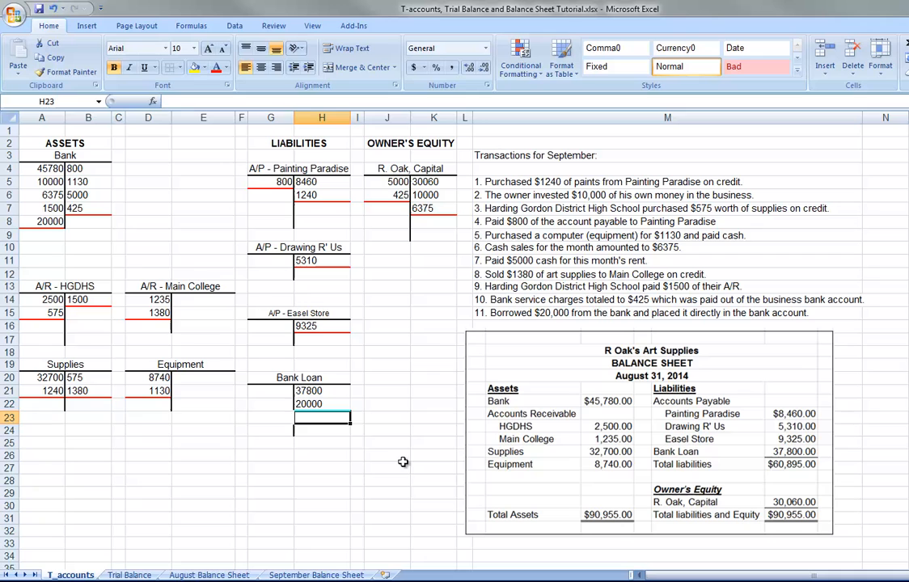
pyautogui.click(387, 467)
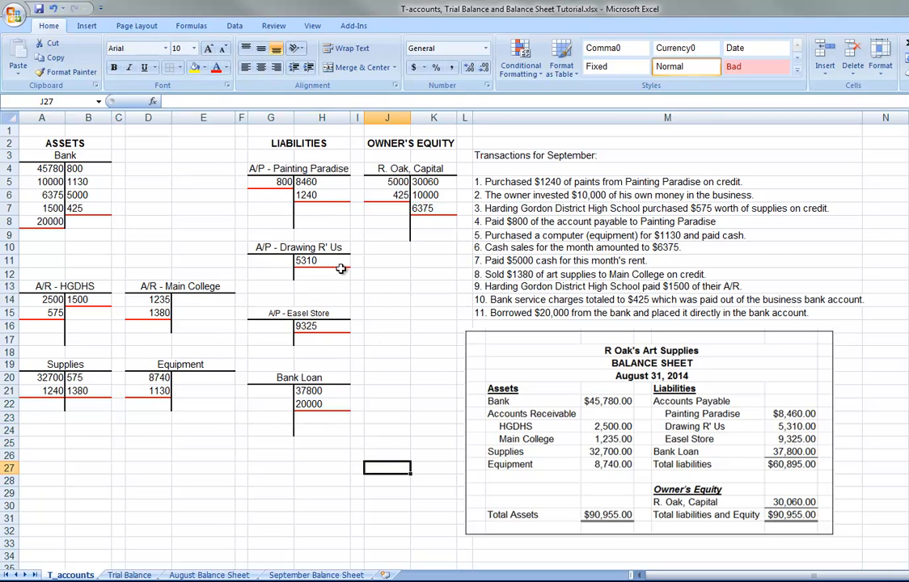
pyautogui.moveTo(176, 305)
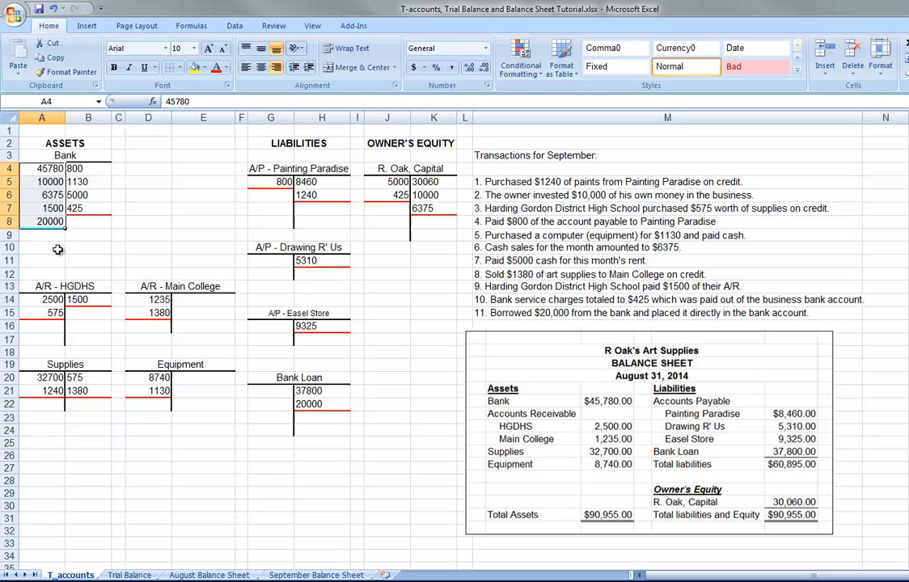
pyautogui.click(42, 234)
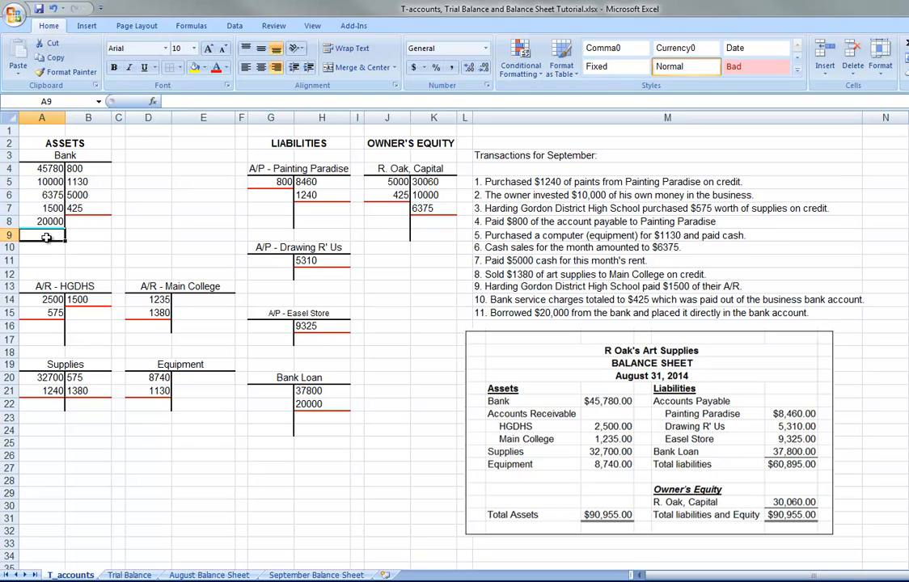
# Step: Total Bank's debits (83655) and credits (7355) with SUM formulas
pyautogui.write('=')
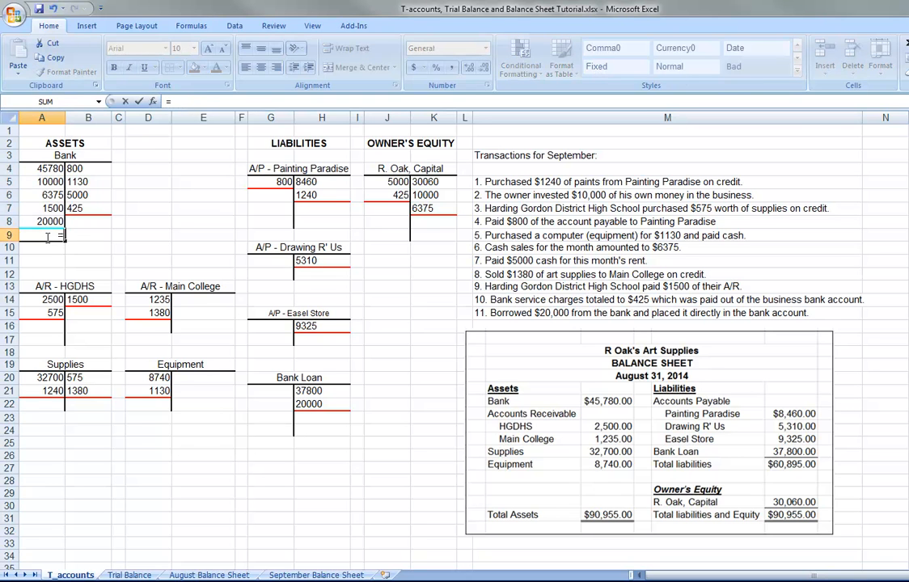
pyautogui.write('sum(A4:A8')
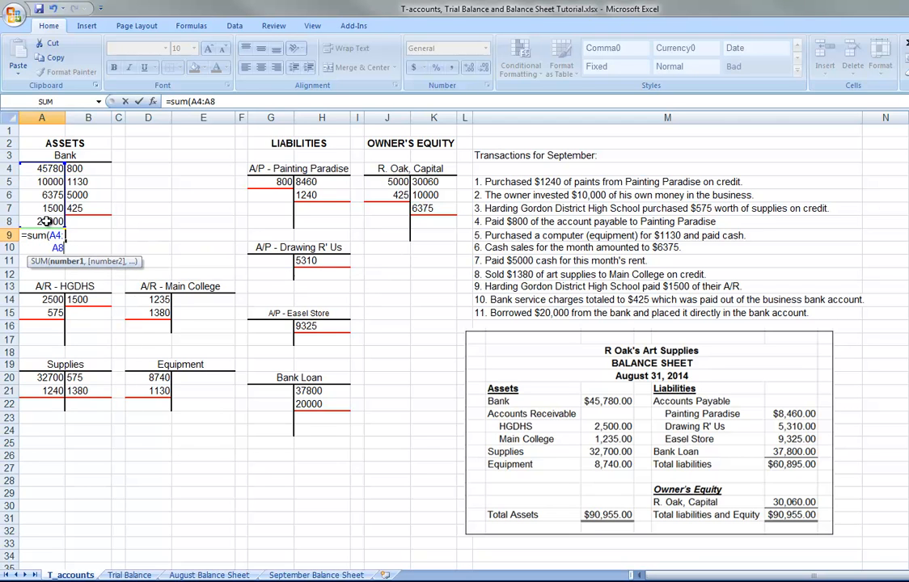
pyautogui.press('Return')
pyautogui.write('=')
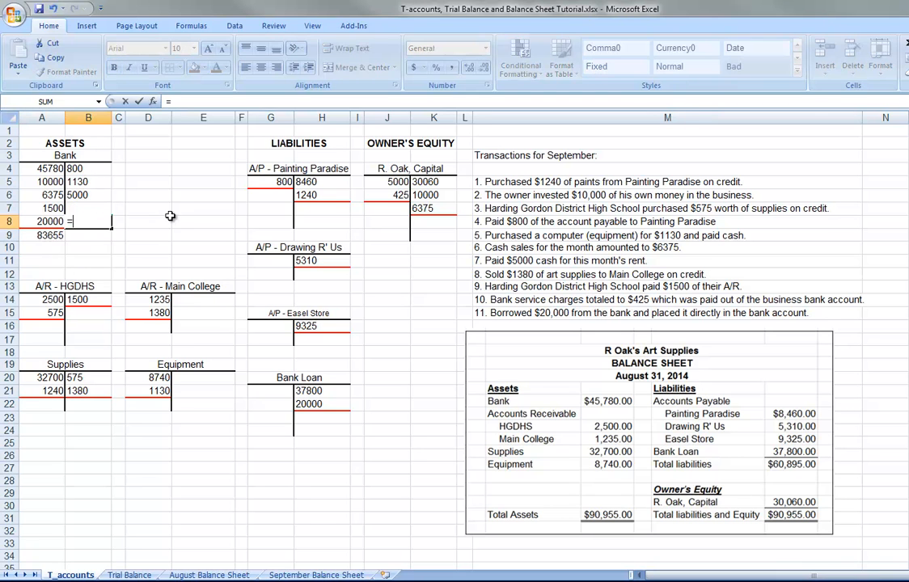
pyautogui.write('sum(')
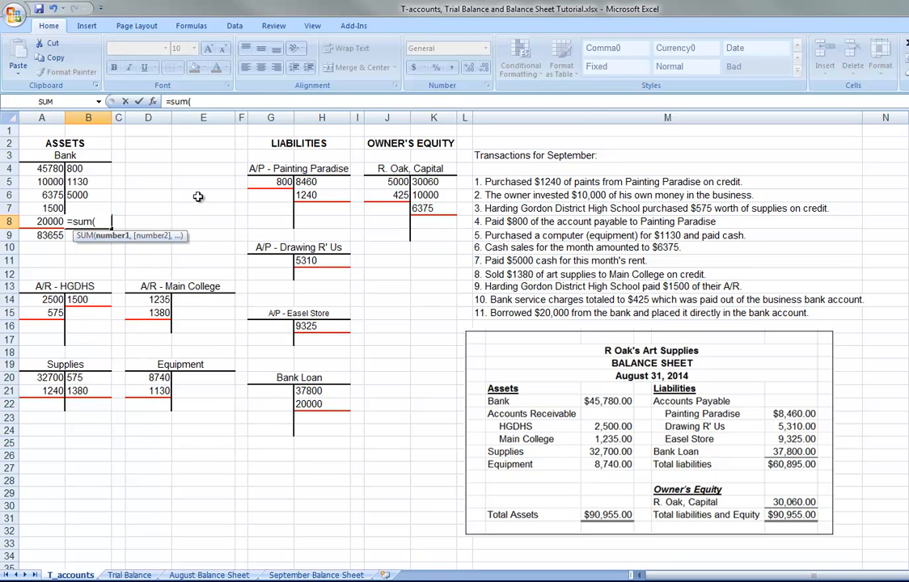
pyautogui.moveTo(89, 180)
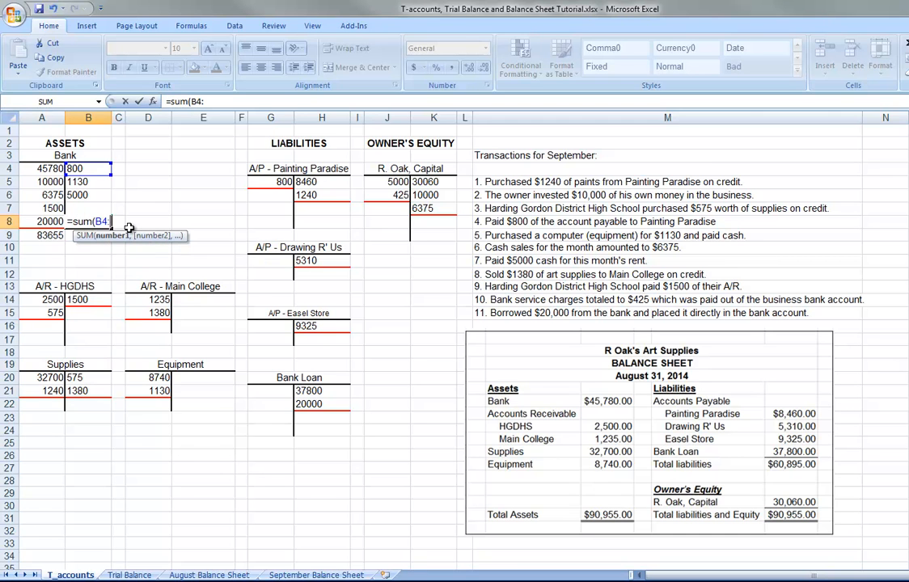
pyautogui.press('Return')
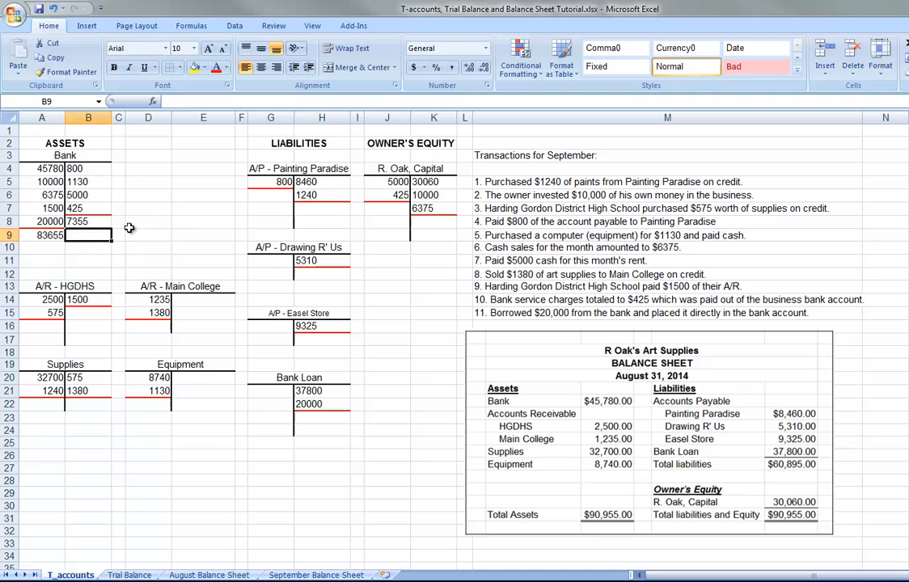
pyautogui.click(148, 235)
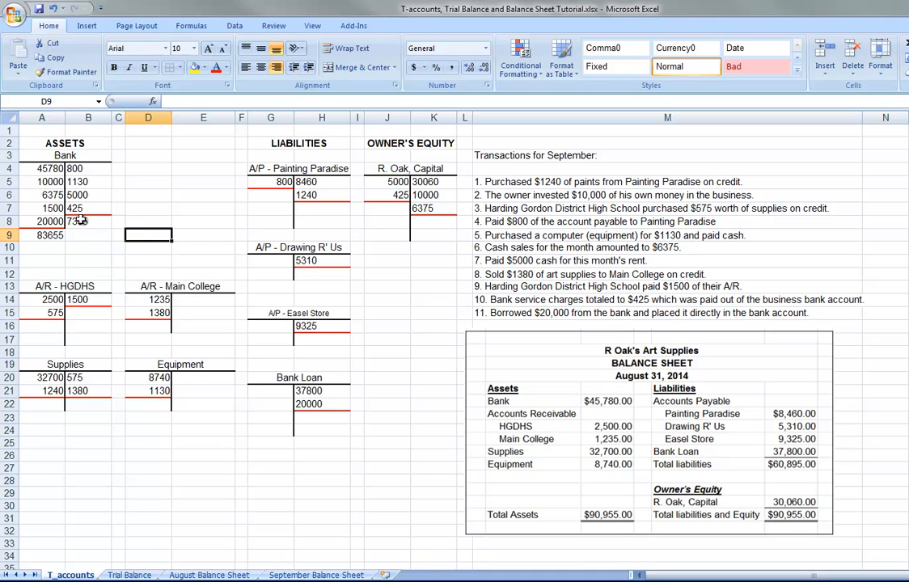
pyautogui.moveTo(65, 247)
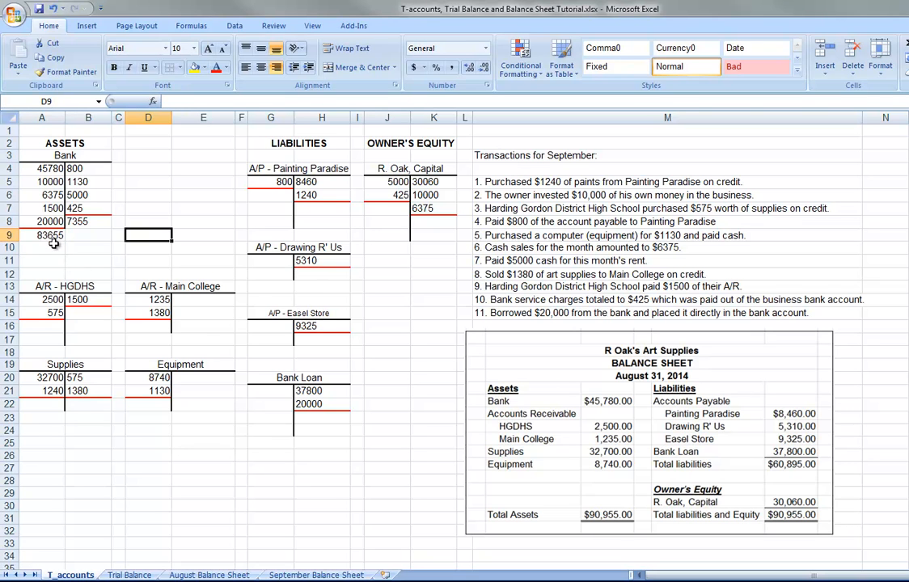
pyautogui.moveTo(82, 225)
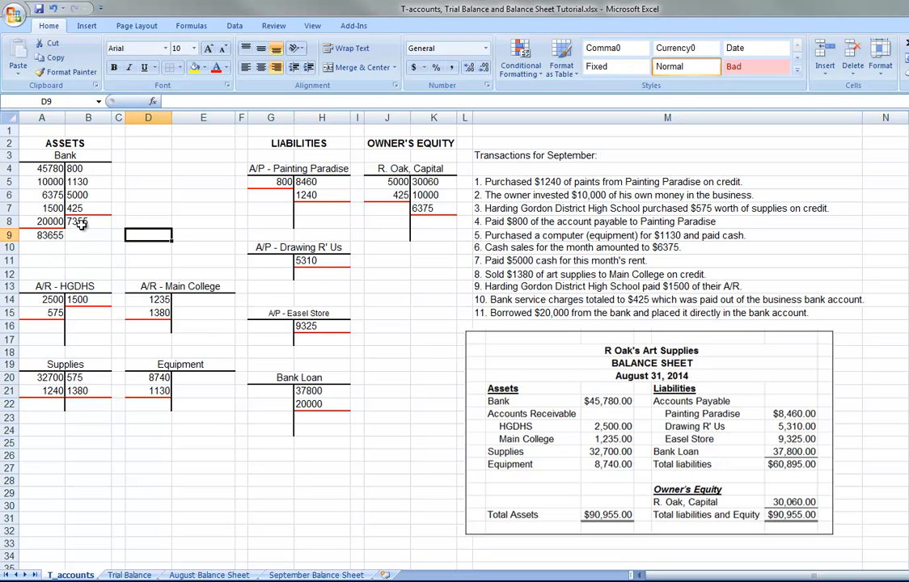
pyautogui.moveTo(45, 246)
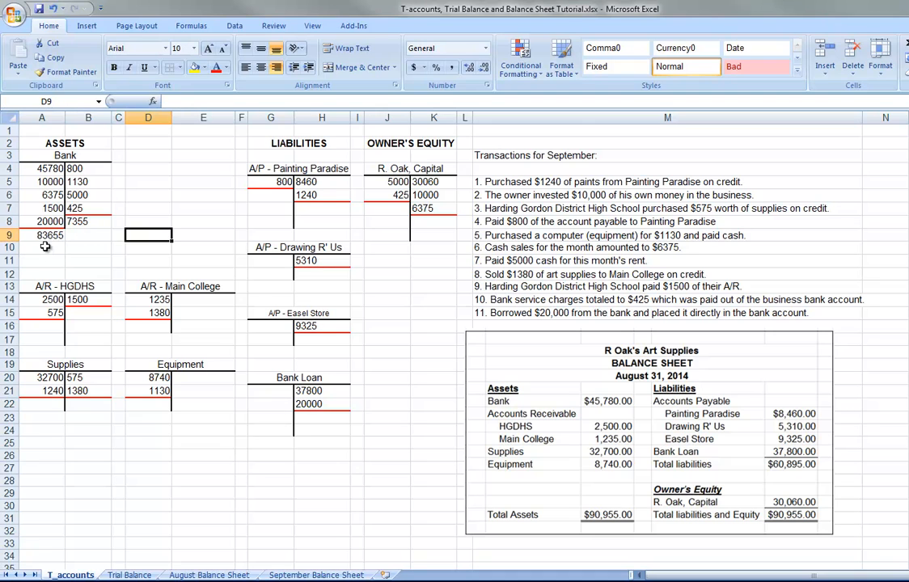
# Step: Compute the 76300 Bank balance in A10 as =A9-B8
pyautogui.click(42, 246)
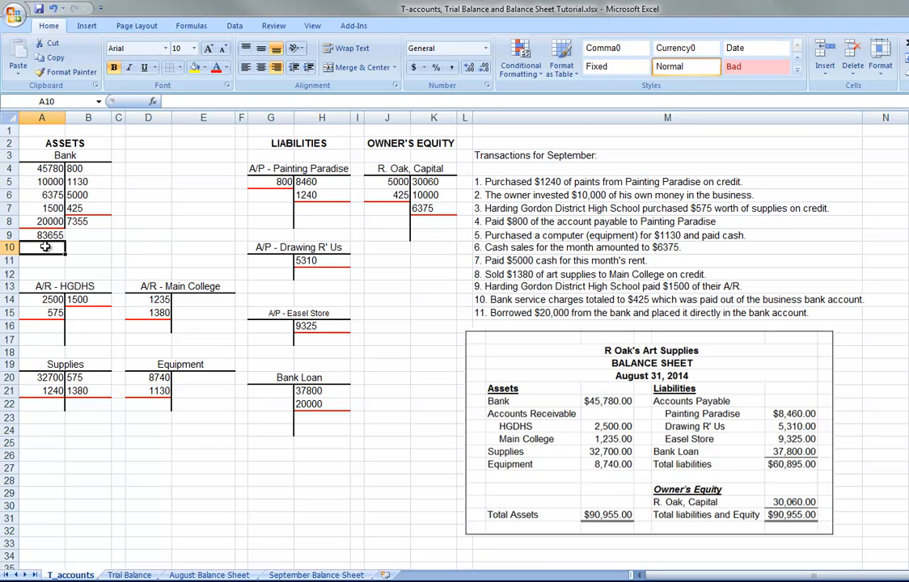
pyautogui.write('=A9')
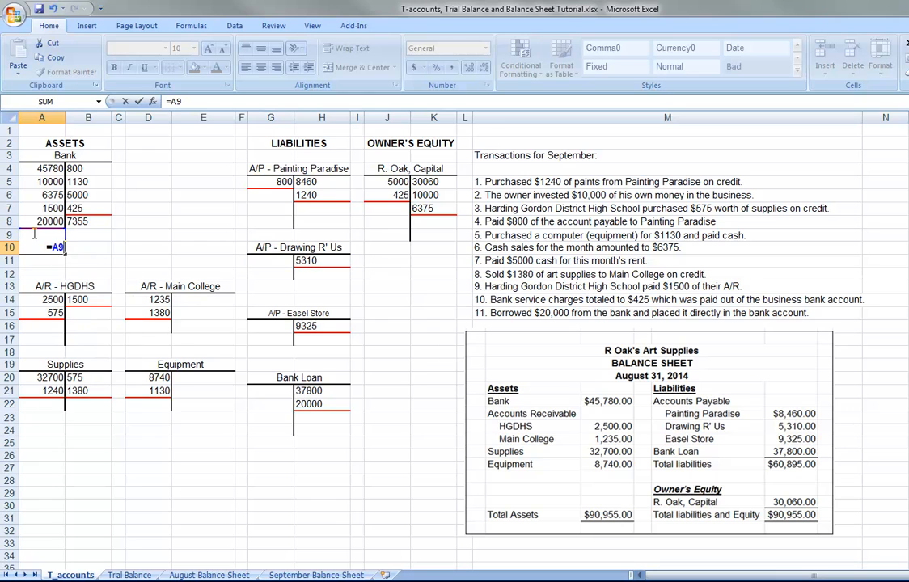
pyautogui.write('-')
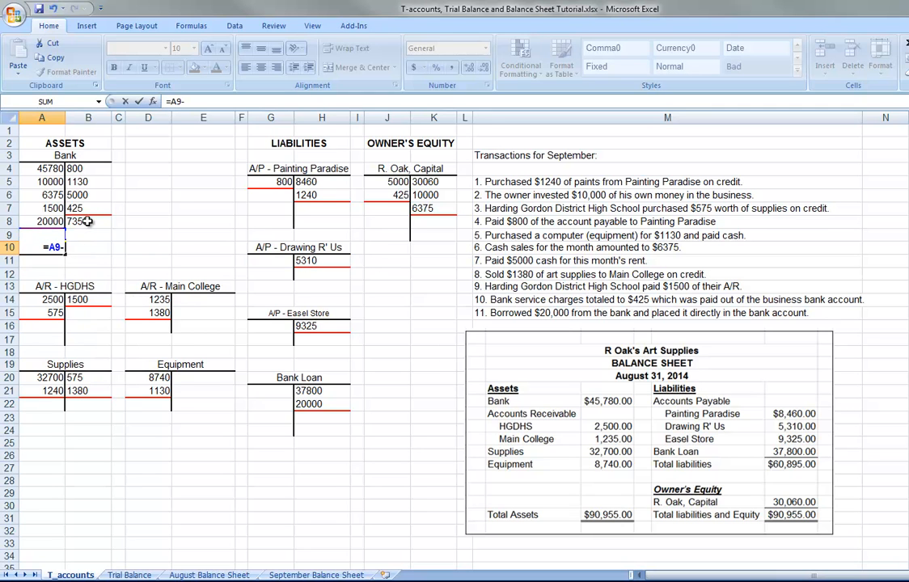
pyautogui.click(88, 221)
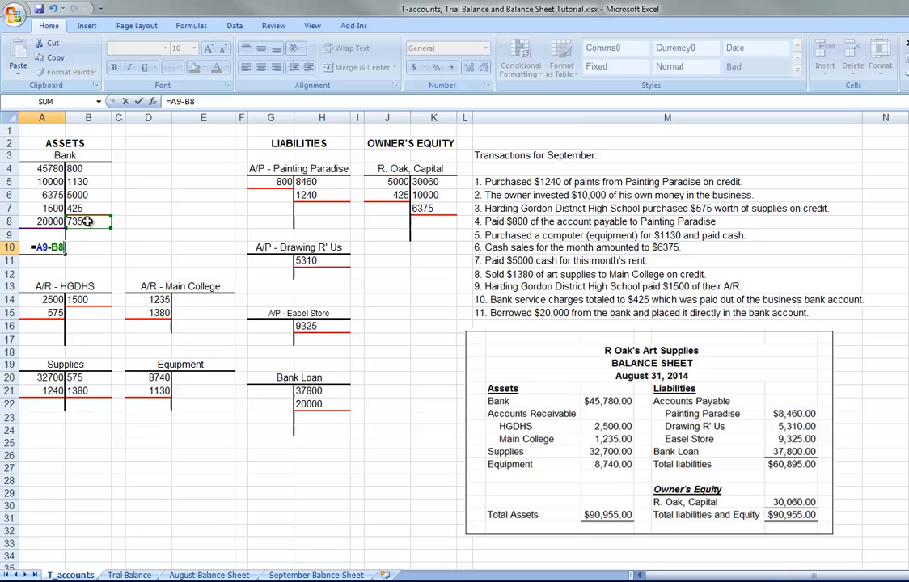
pyautogui.press('Return')
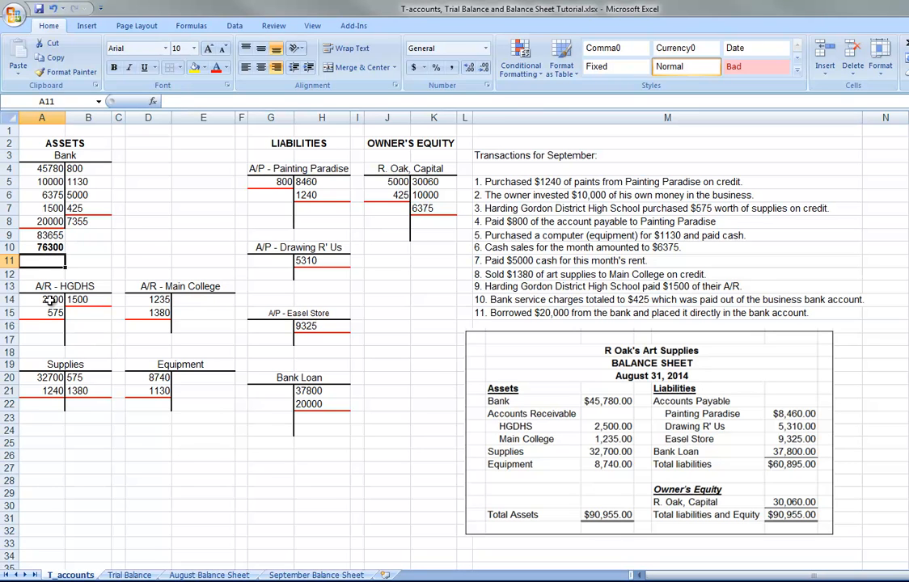
# Step: Total A/R - HGDHS with =A14+A15 debits and a 1500 credit, balancing to 1575
pyautogui.click(47, 326)
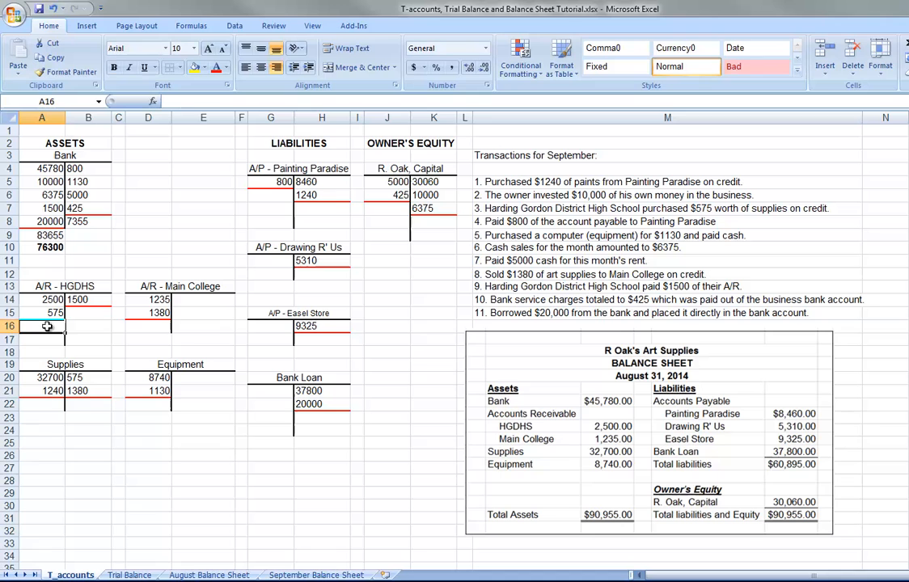
pyautogui.write('=A14+')
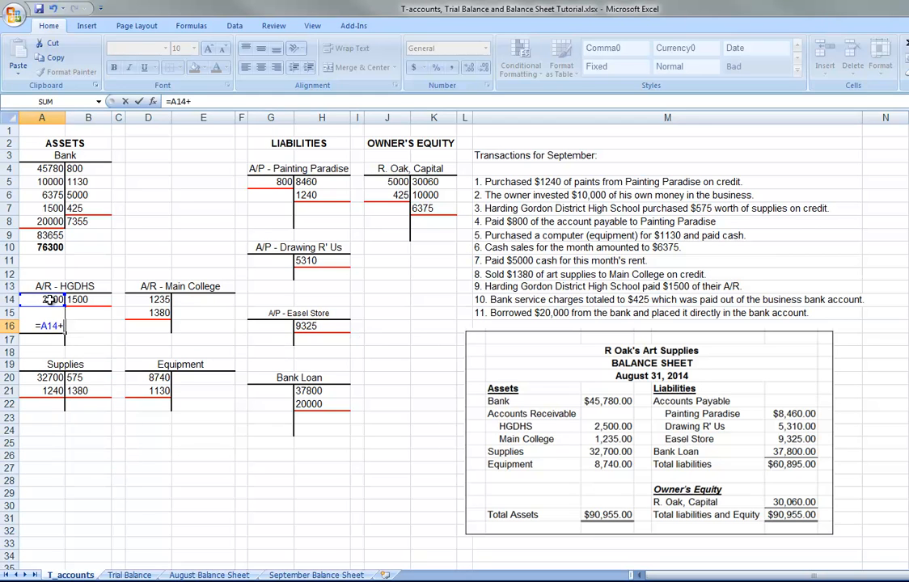
pyautogui.press('Return')
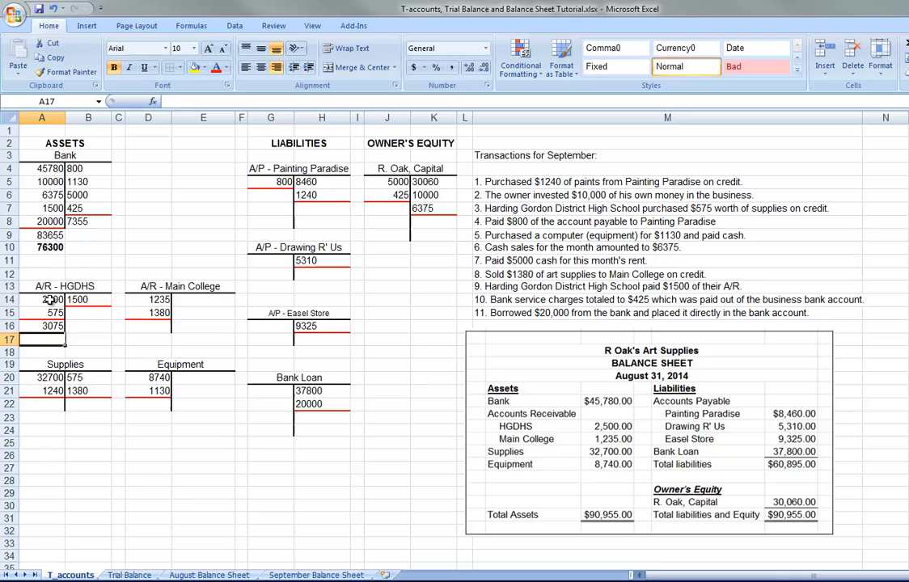
pyautogui.click(88, 300)
pyautogui.write('=')
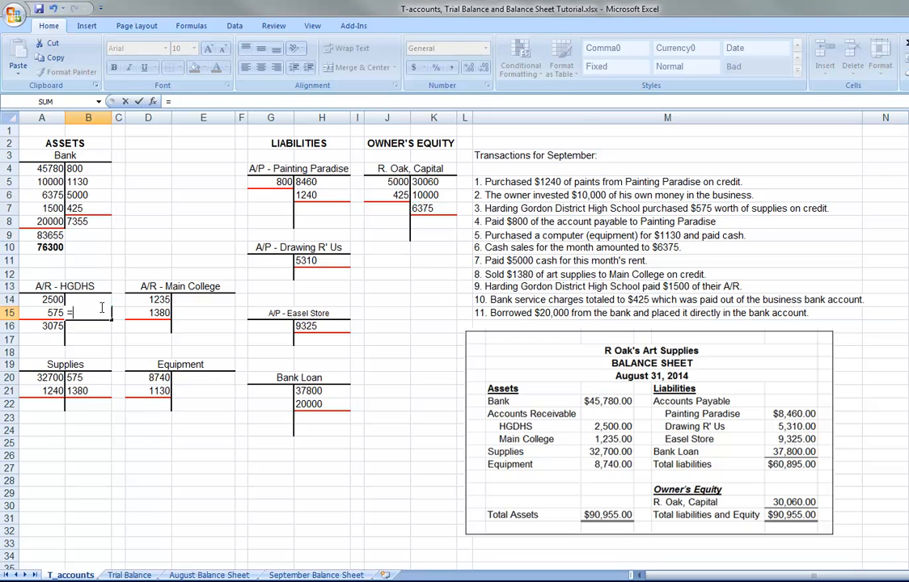
pyautogui.write('B')
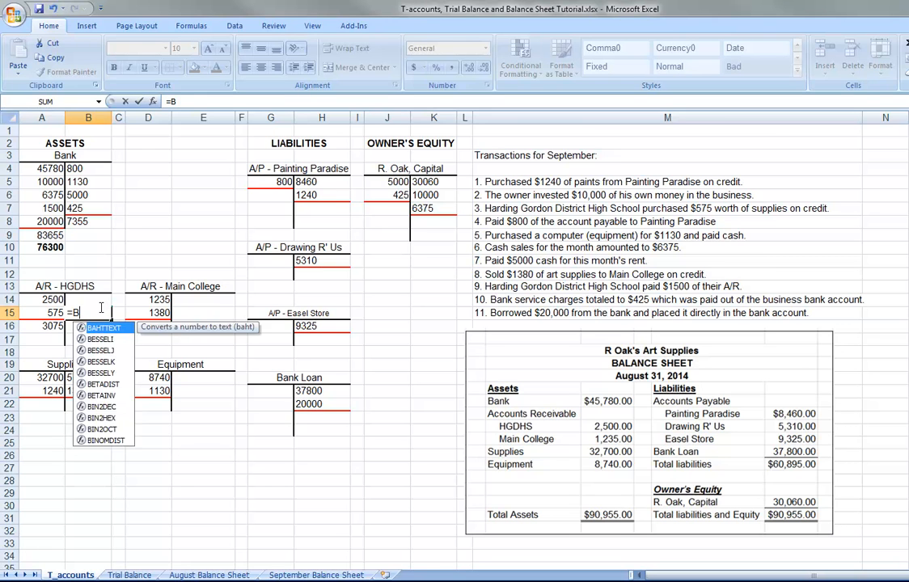
pyautogui.write('1`4')
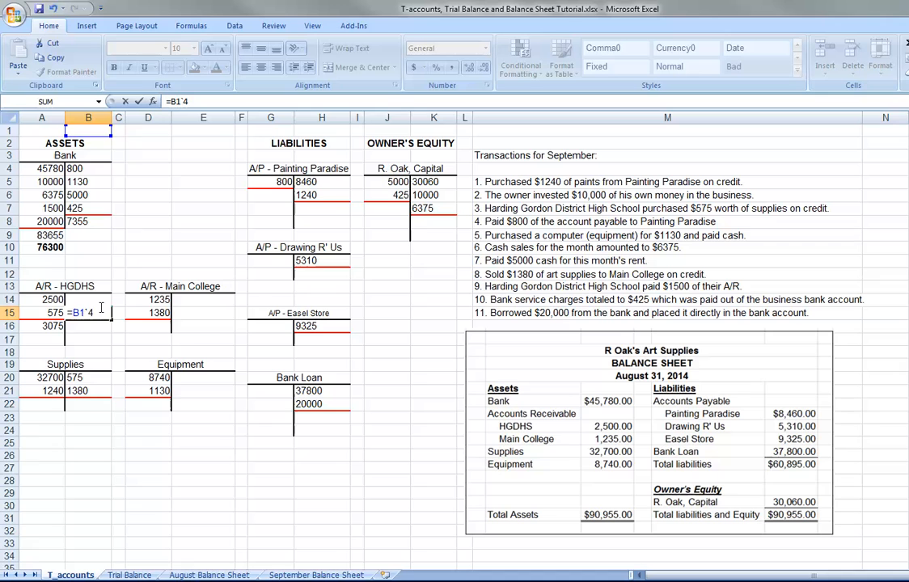
pyautogui.press('Return')
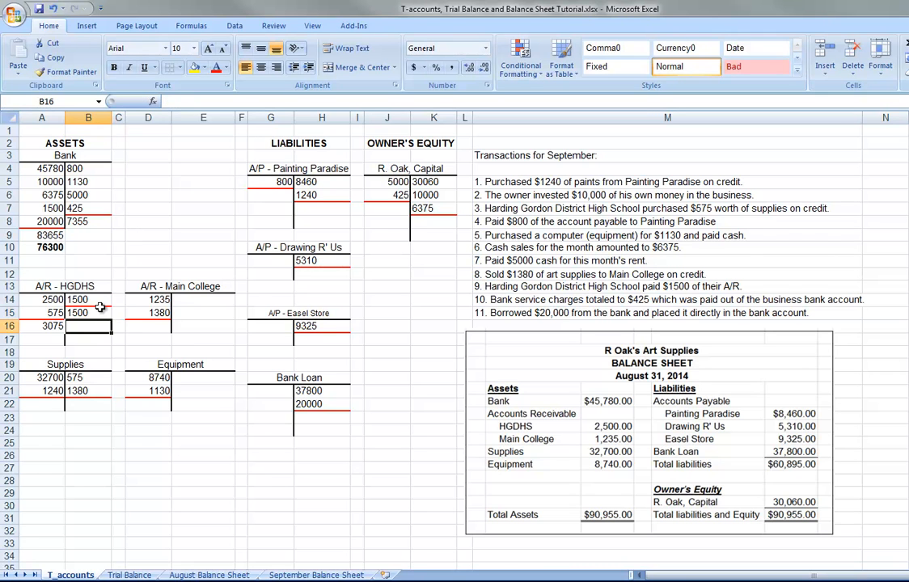
pyautogui.click(41, 338)
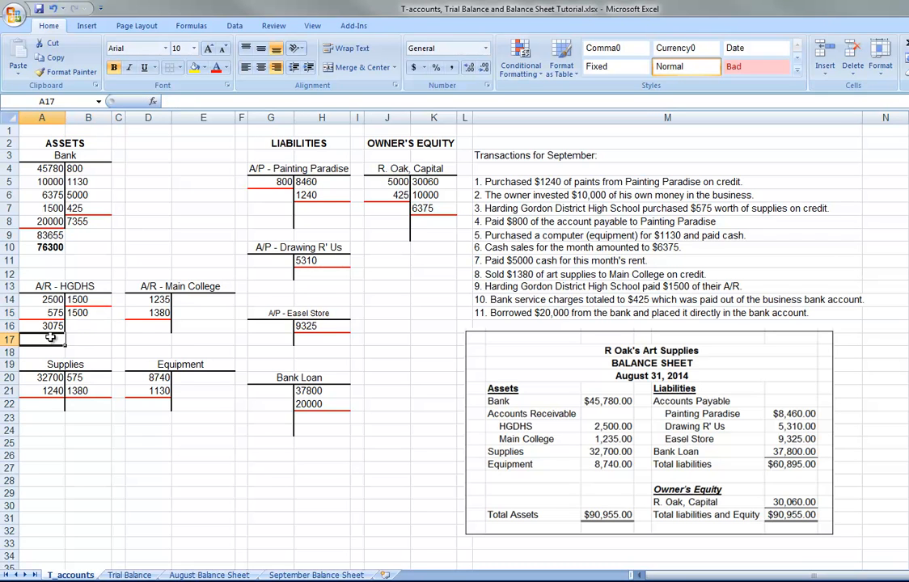
pyautogui.moveTo(79, 312)
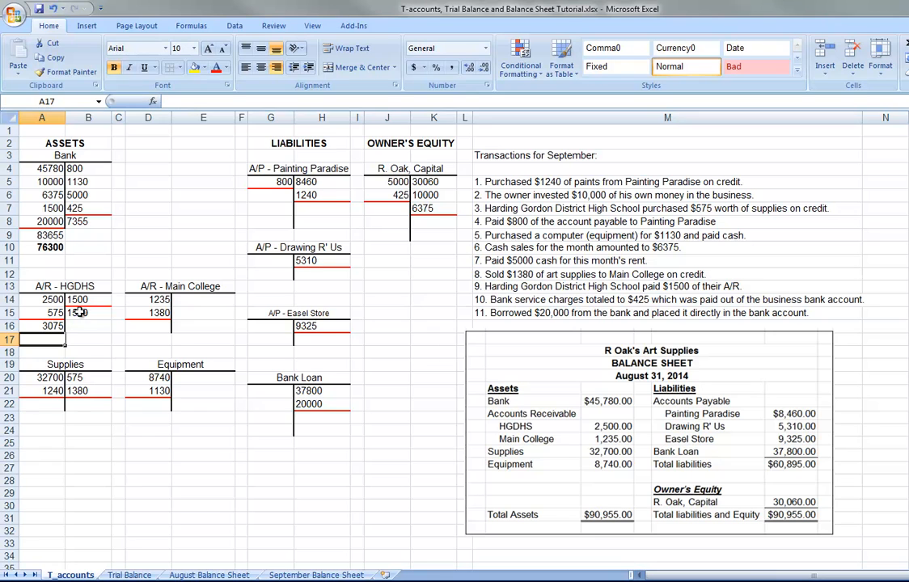
pyautogui.moveTo(114, 332)
pyautogui.write('=A16-')
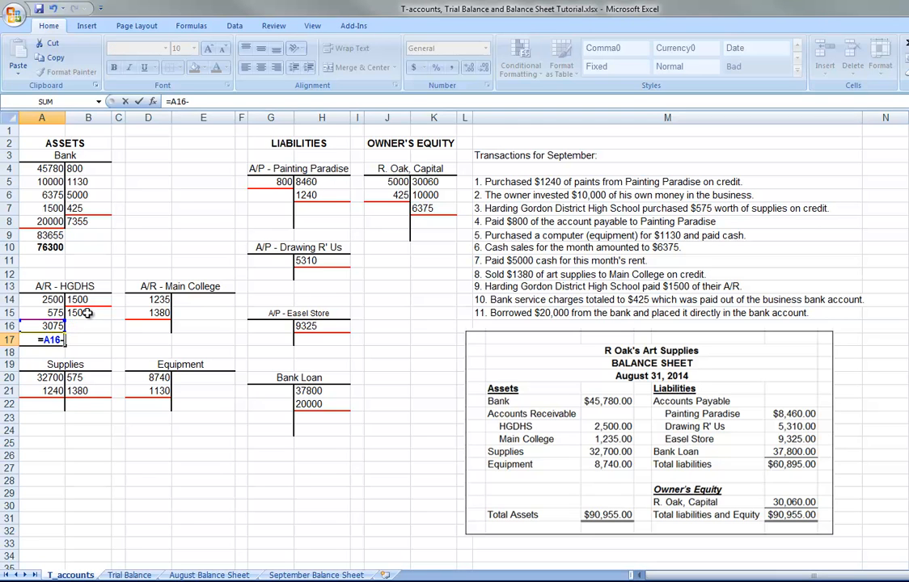
pyautogui.press('Return')
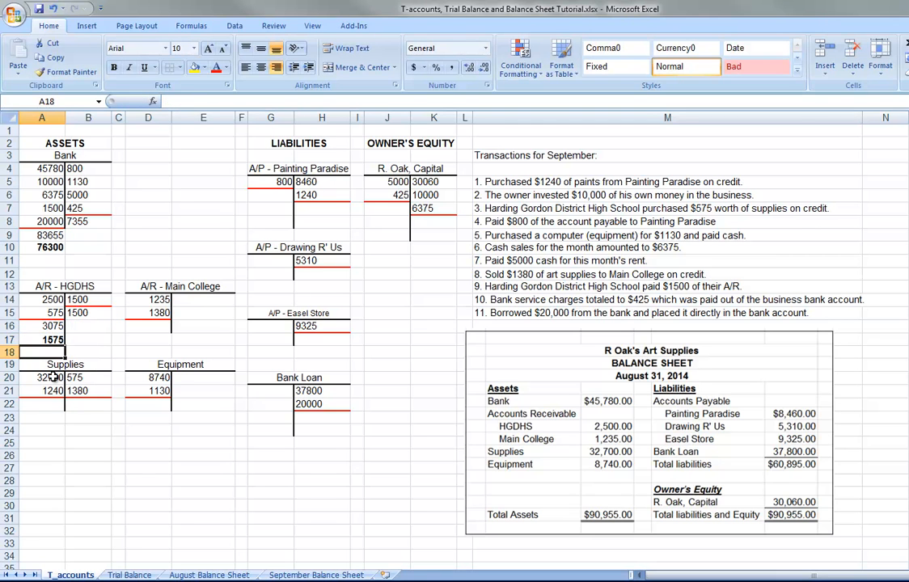
# Step: Total the Supplies debits and credits in A22 and B22 for a 31985 balance
pyautogui.click(41, 378)
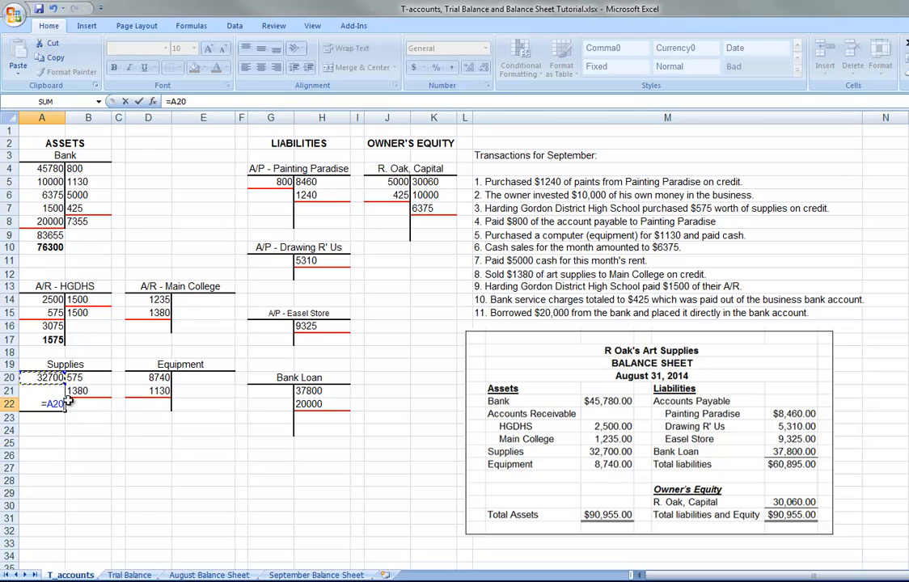
pyautogui.write('+')
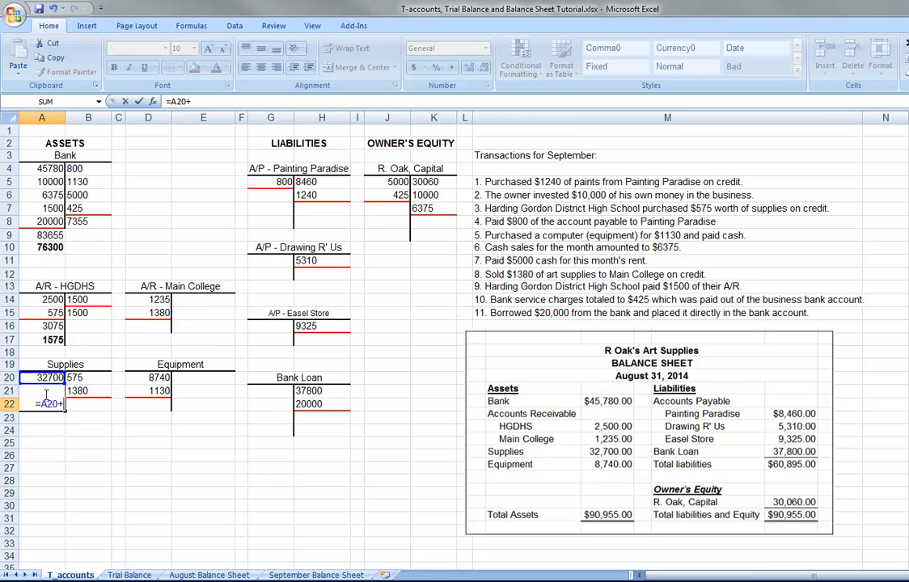
pyautogui.press('Return')
pyautogui.write('=B20+')
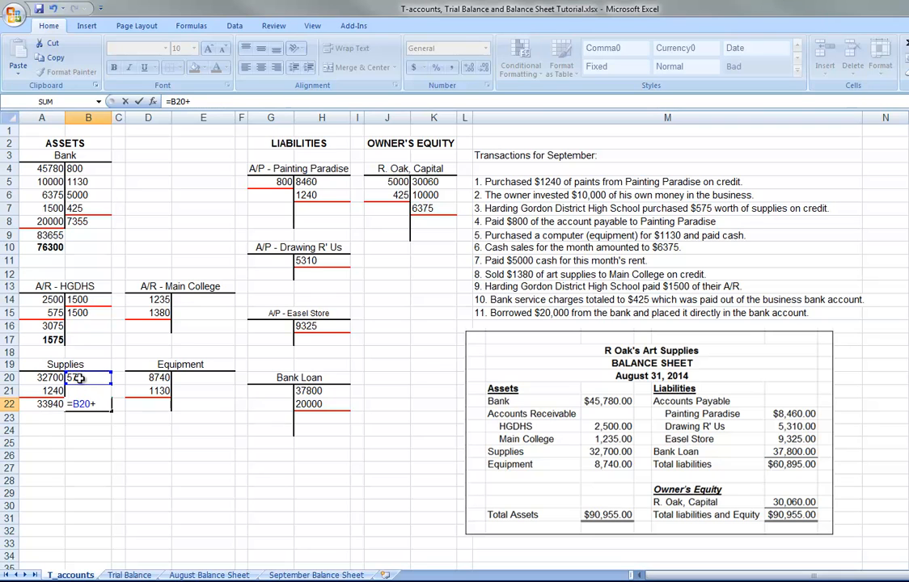
pyautogui.press('Return')
pyautogui.write('=A22-')
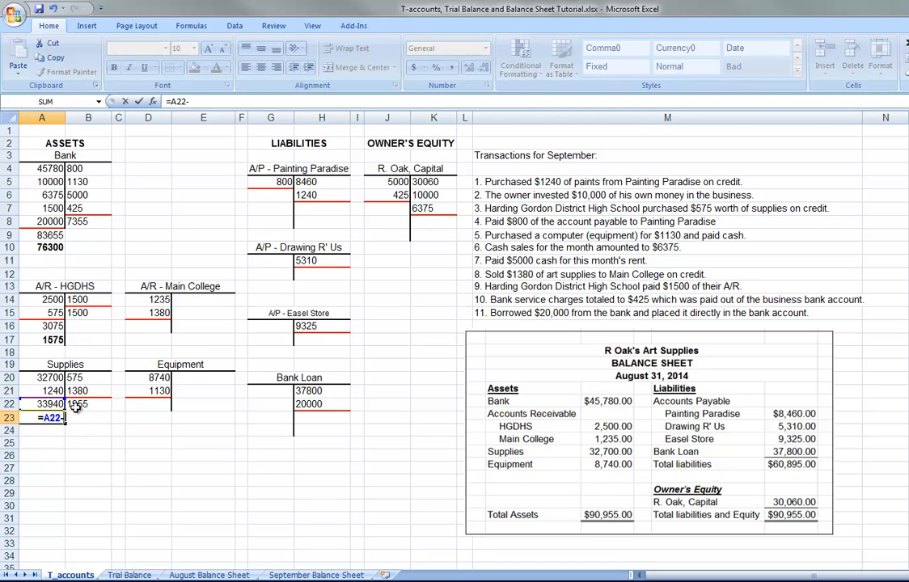
pyautogui.press('Return')
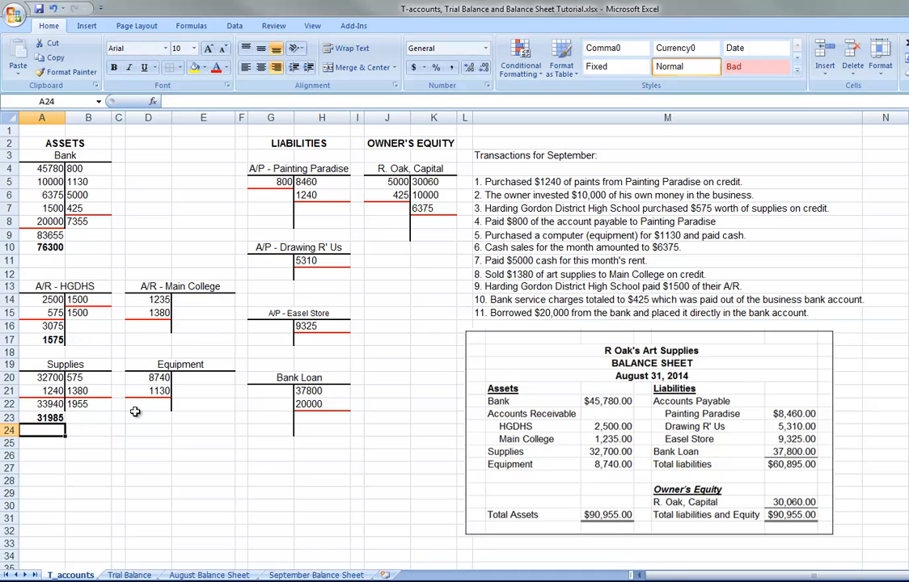
# Step: Total the A/R - Main College debits in D16 and enter 9870 under the Equipment debits
pyautogui.click(148, 299)
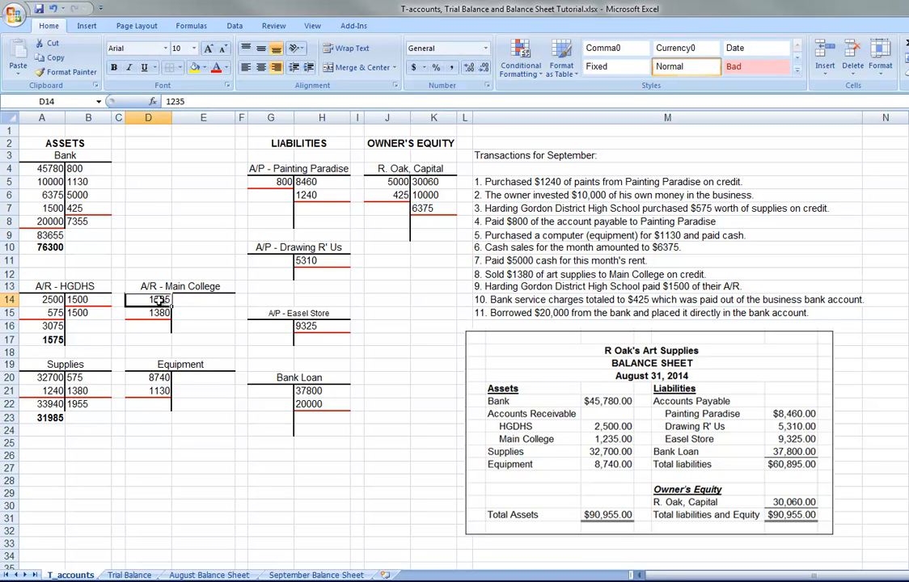
pyautogui.click(148, 312)
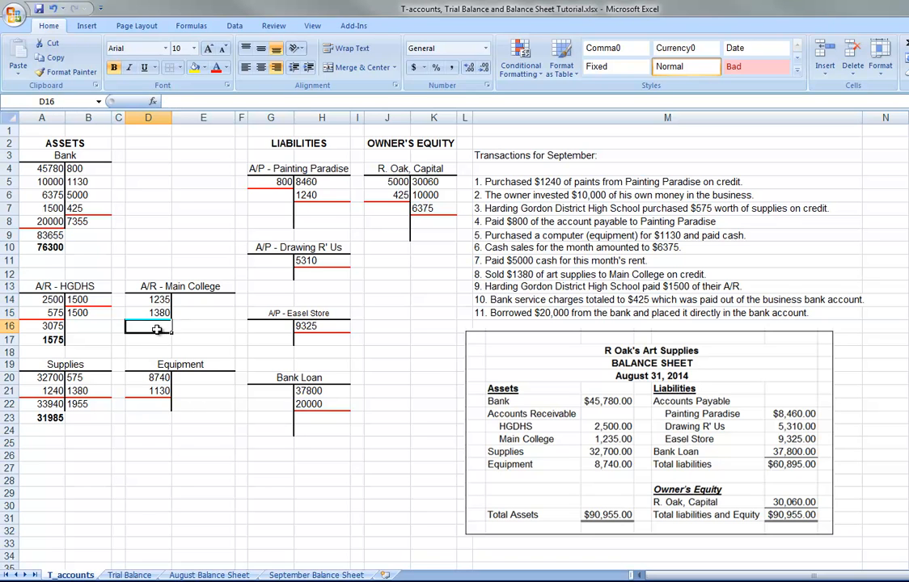
pyautogui.write('=D14')
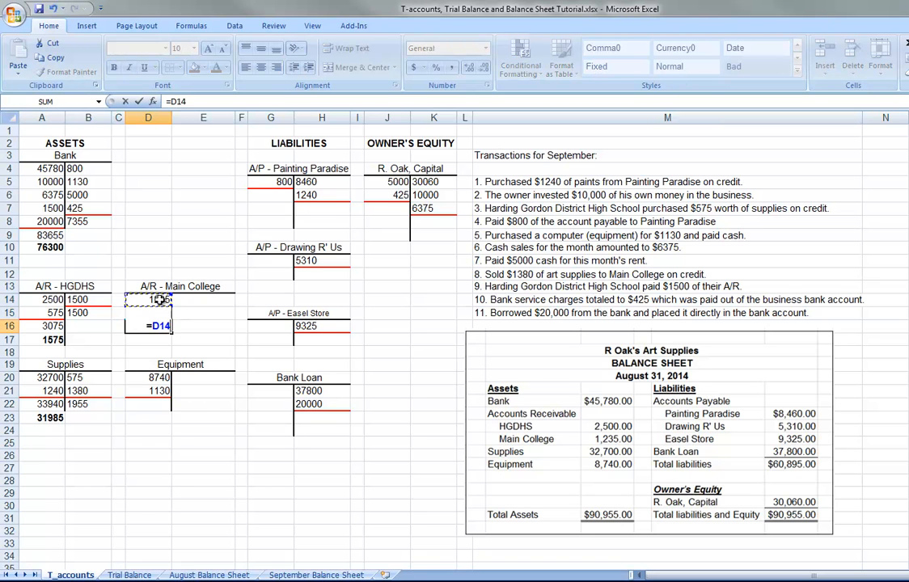
pyautogui.write('+')
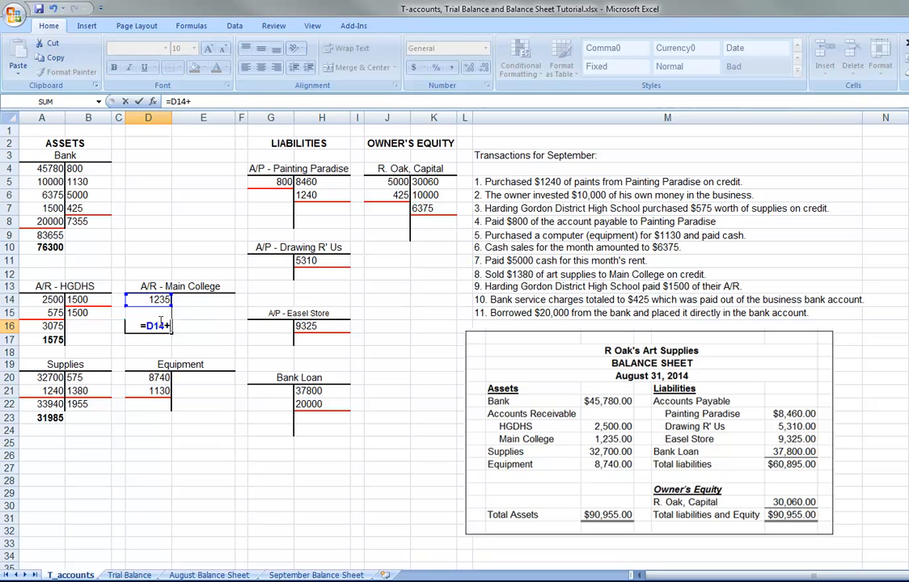
pyautogui.write('D')
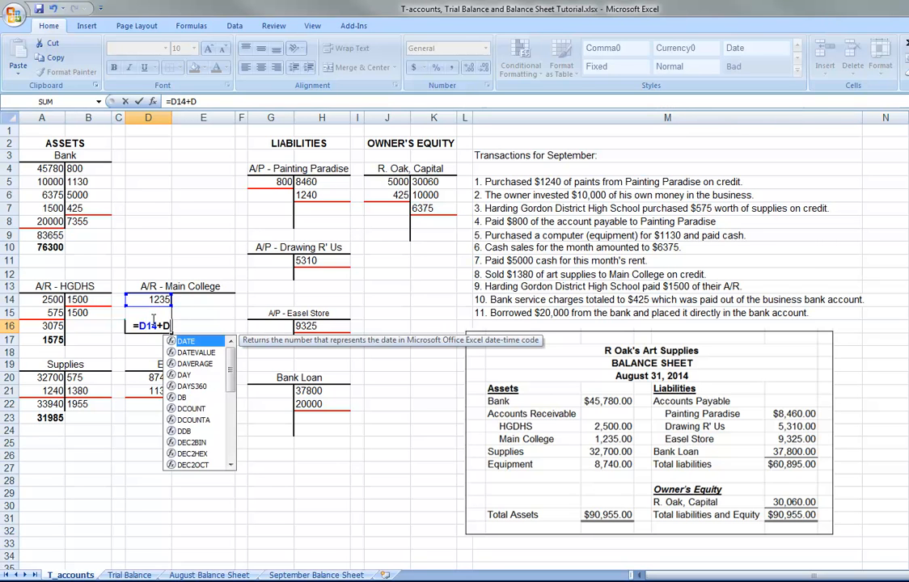
pyautogui.press('Return')
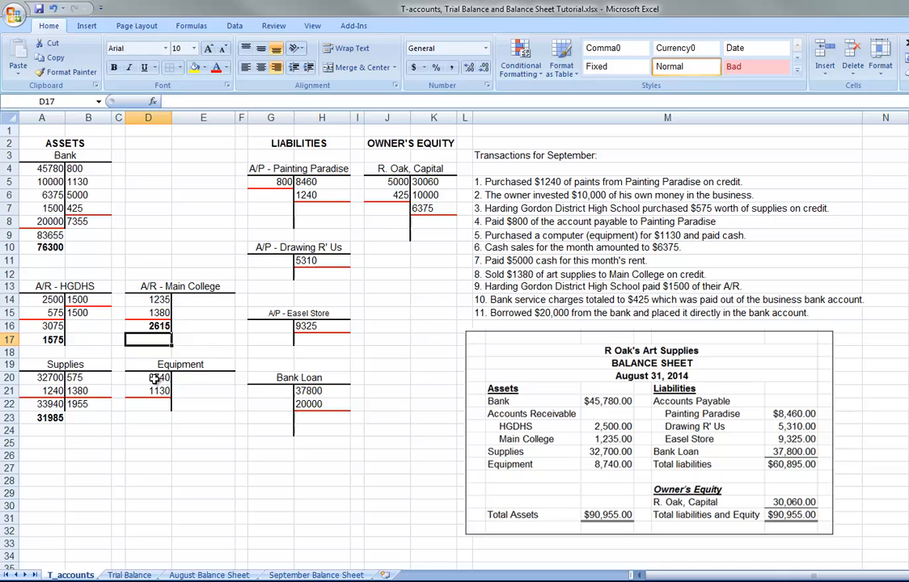
pyautogui.click(148, 378)
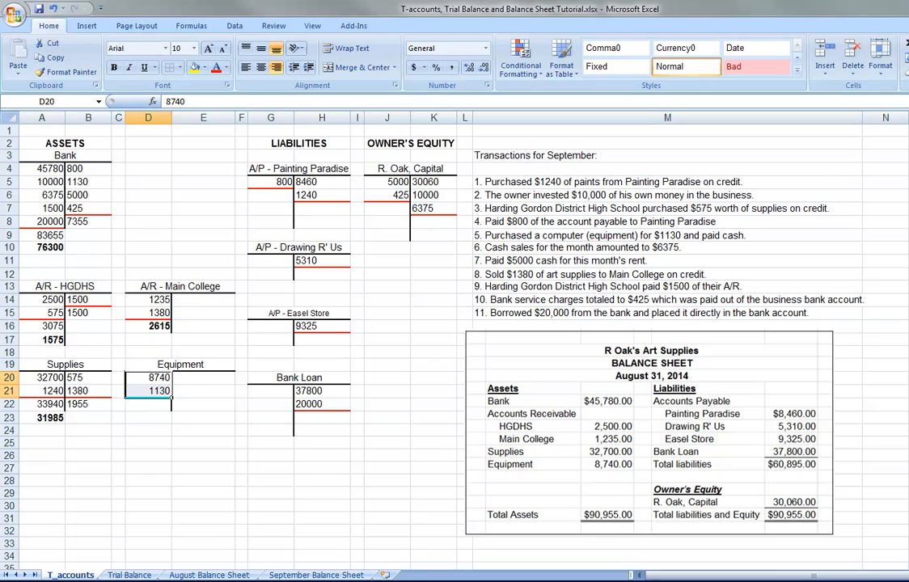
pyautogui.write('9870')
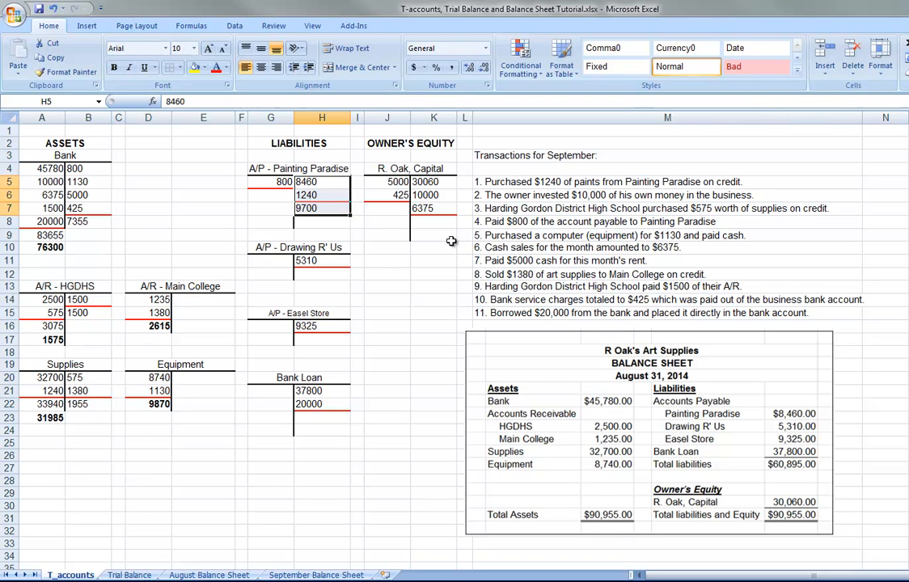
pyautogui.moveTo(414, 283)
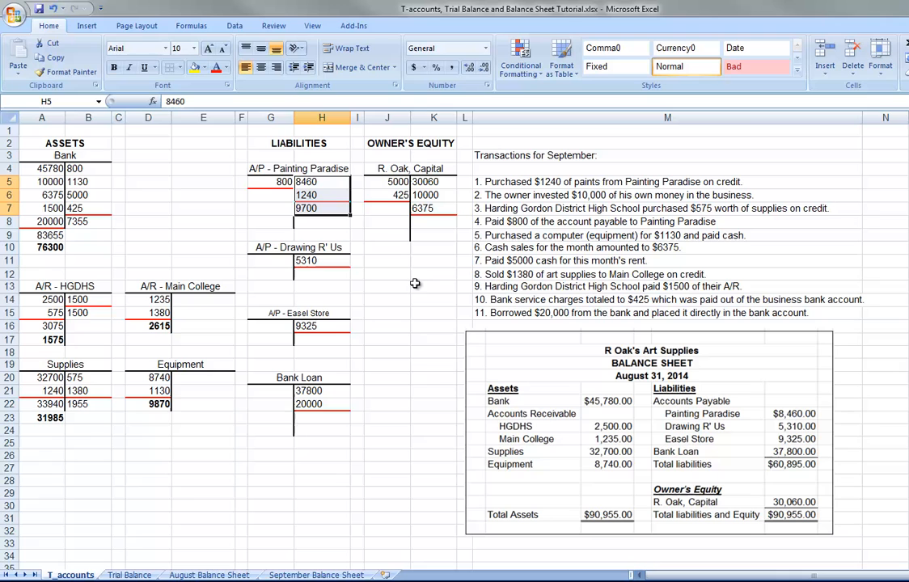
# Step: Enter =H7-G6 in H8, clear the circular reference warning, and link G6 to the 800 debit
pyautogui.click(322, 222)
pyautogui.write('=')
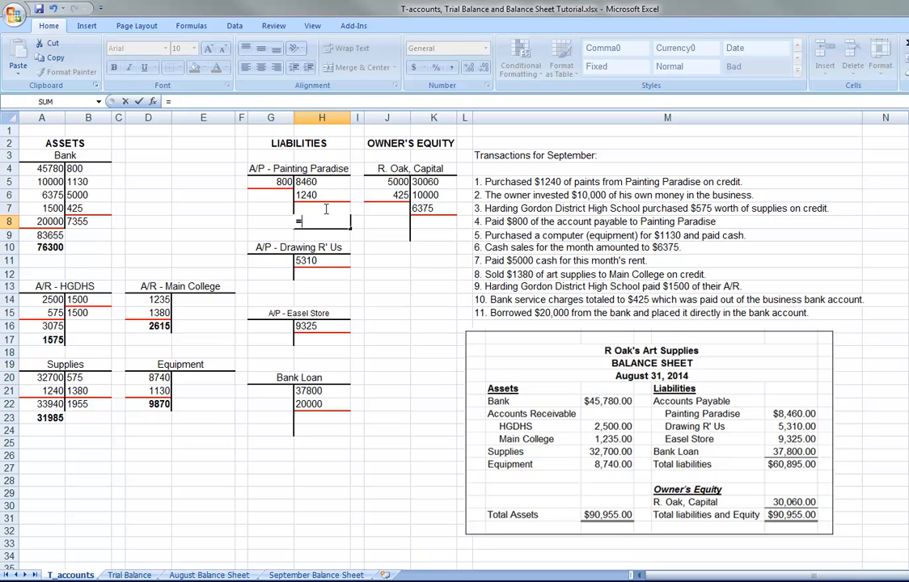
pyautogui.write('H7-')
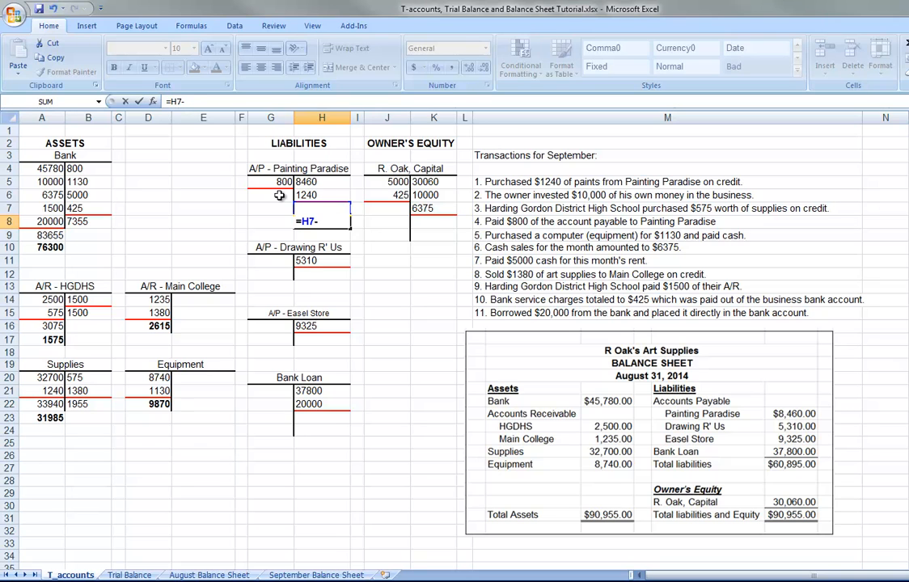
pyautogui.press('Return')
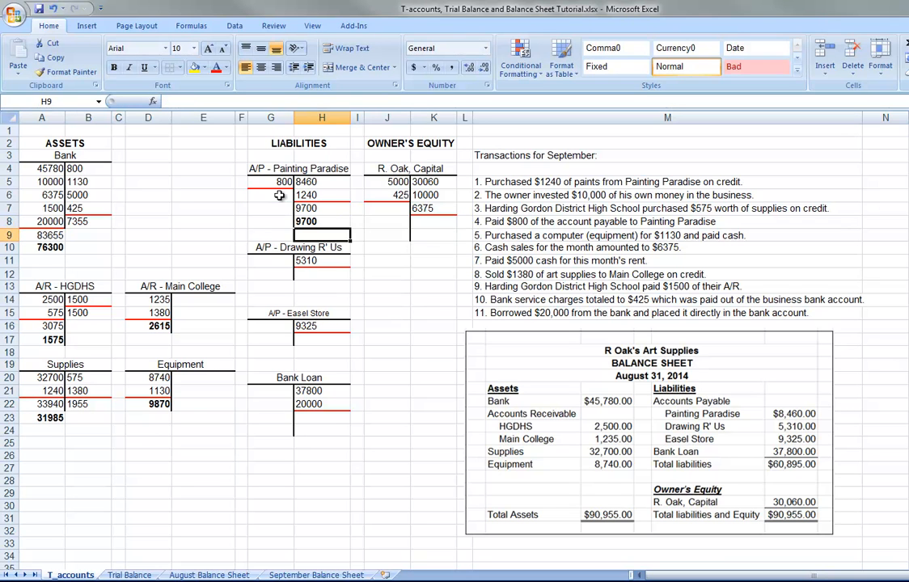
pyautogui.click(271, 195)
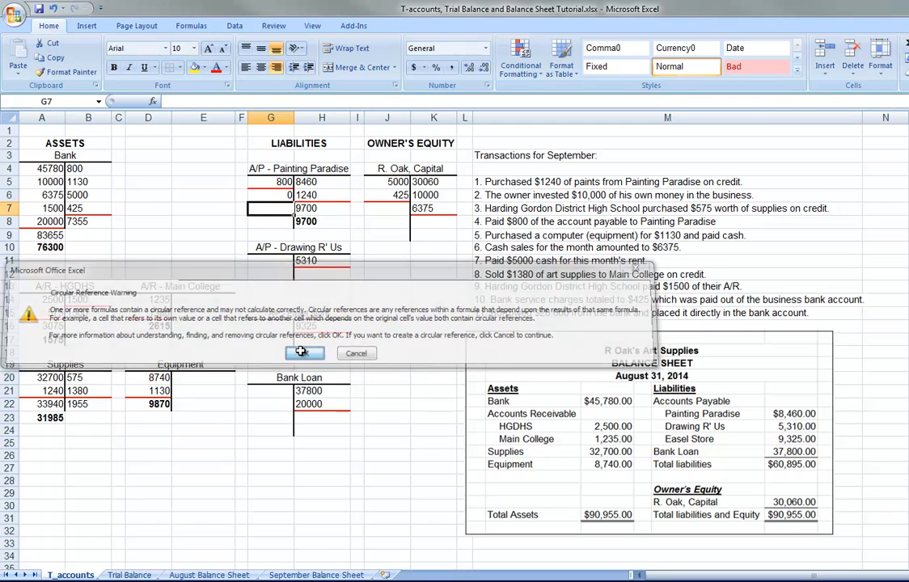
pyautogui.click(305, 352)
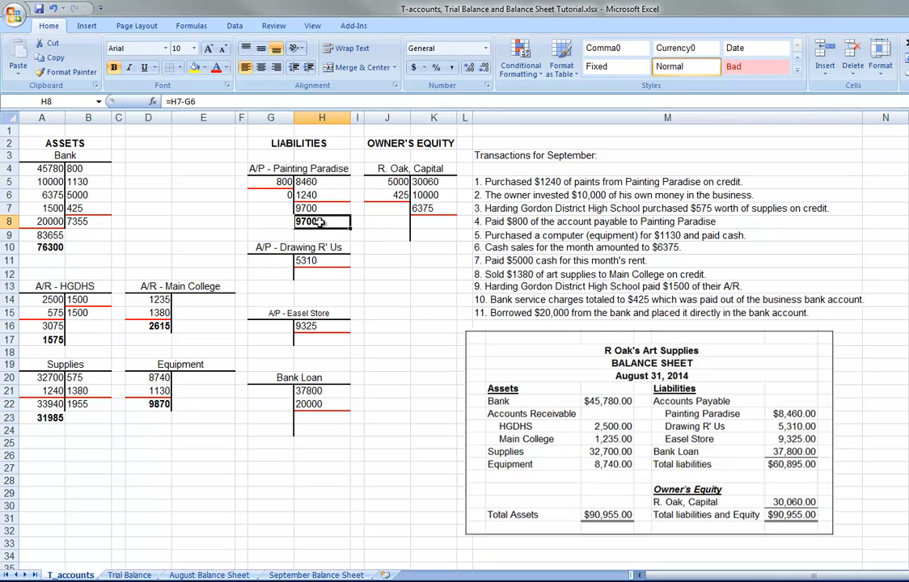
pyautogui.click(271, 195)
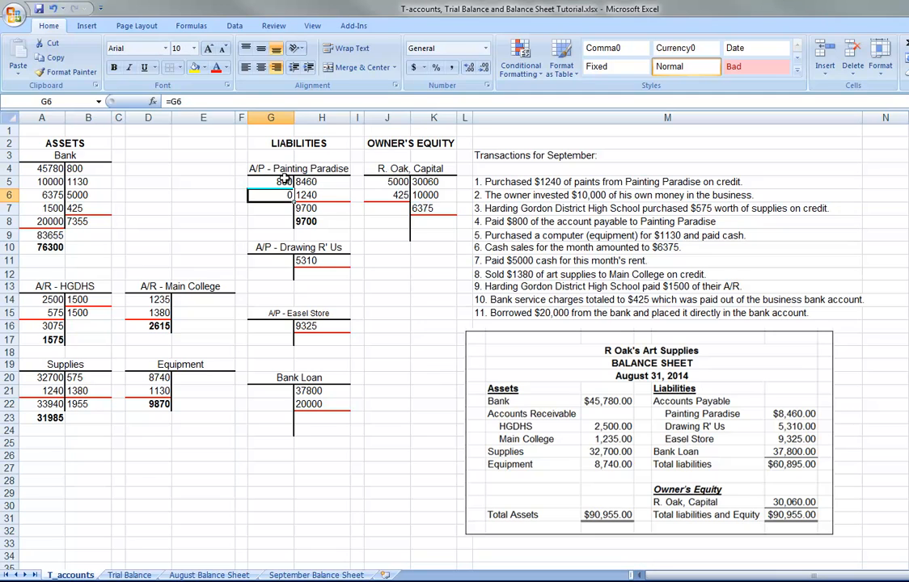
pyautogui.moveTo(173, 101)
pyautogui.write('5')
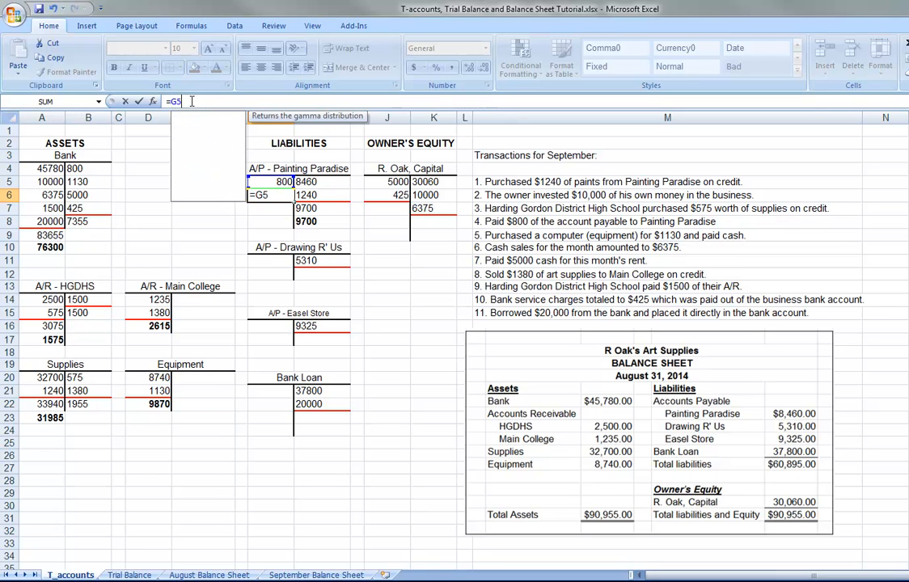
pyautogui.press('Return')
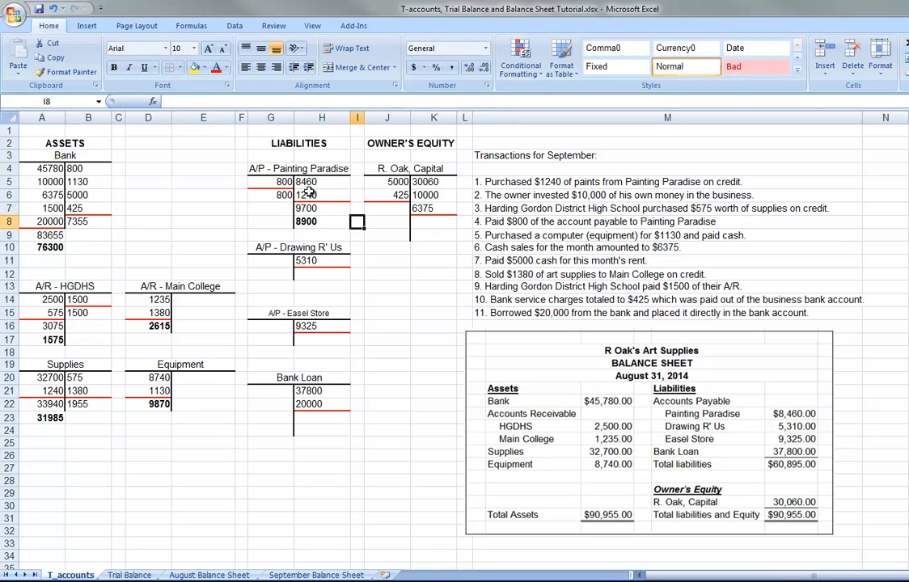
# Step: Add the 5310 Drawing R' Us and 9325 Easel Store balances, then start Bank Loan's
pyautogui.click(270, 195)
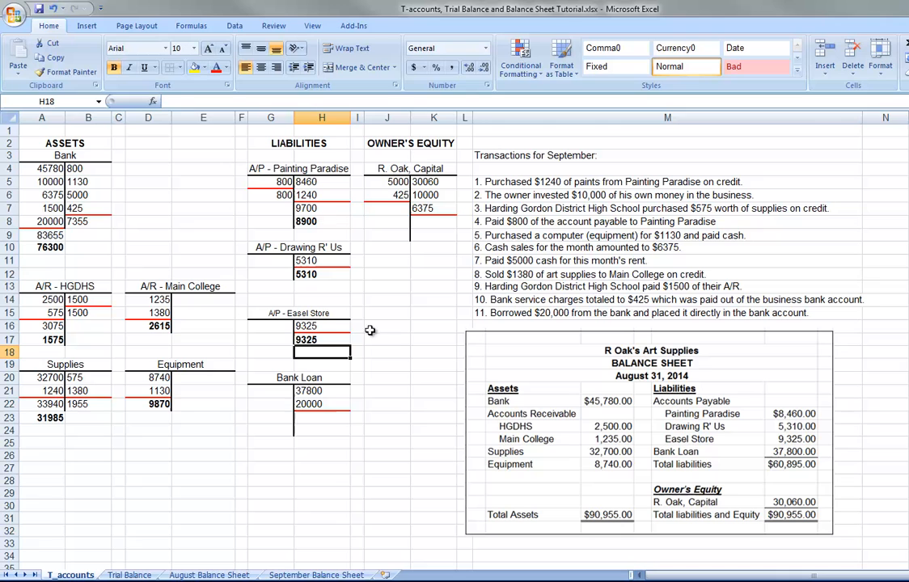
pyautogui.click(322, 417)
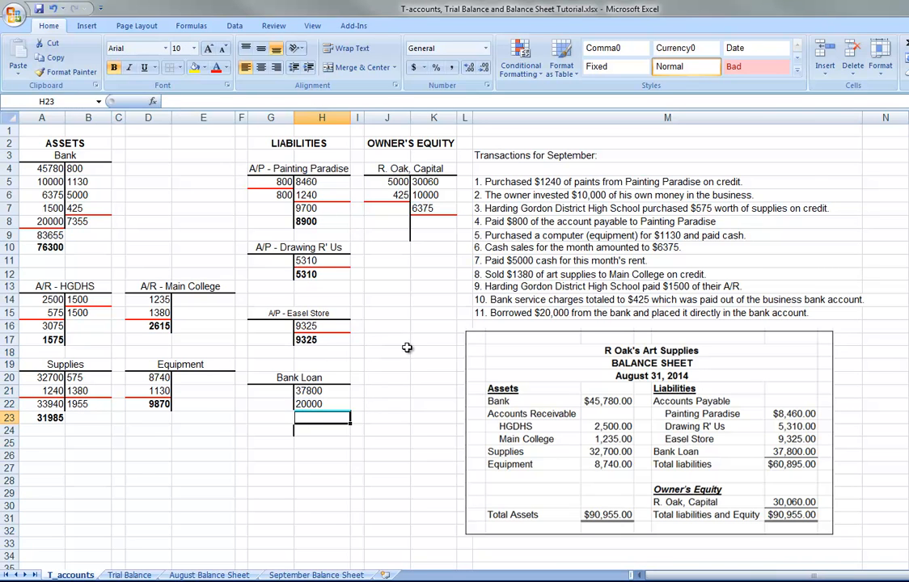
pyautogui.moveTo(294, 402)
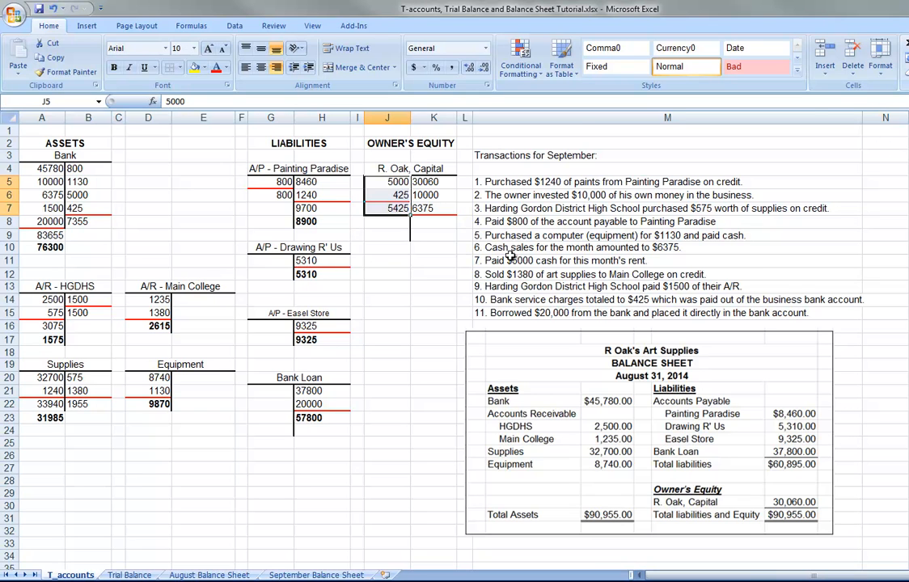
# Step: Total the R. Oak, Capital credits to 46435 in K8 and enter the 41010 balance in K9
pyautogui.click(433, 181)
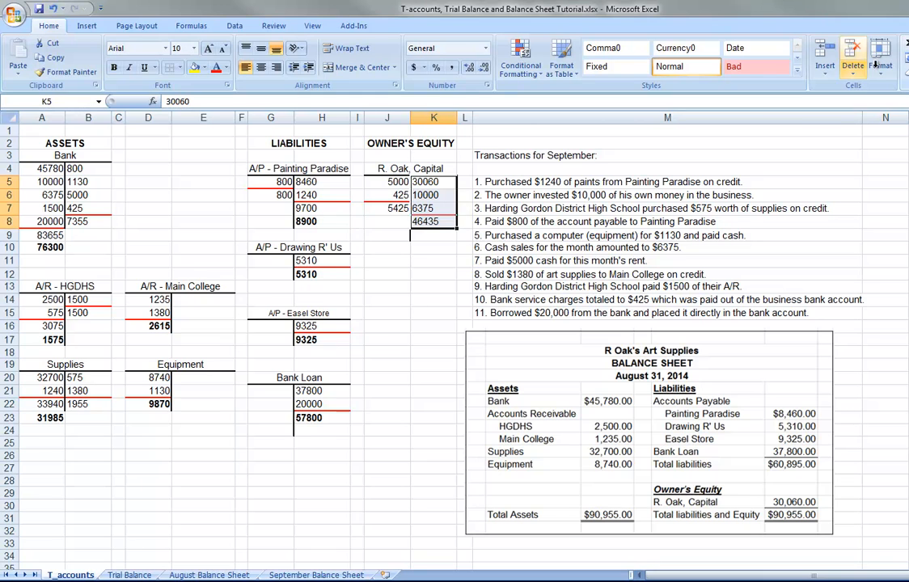
pyautogui.click(434, 247)
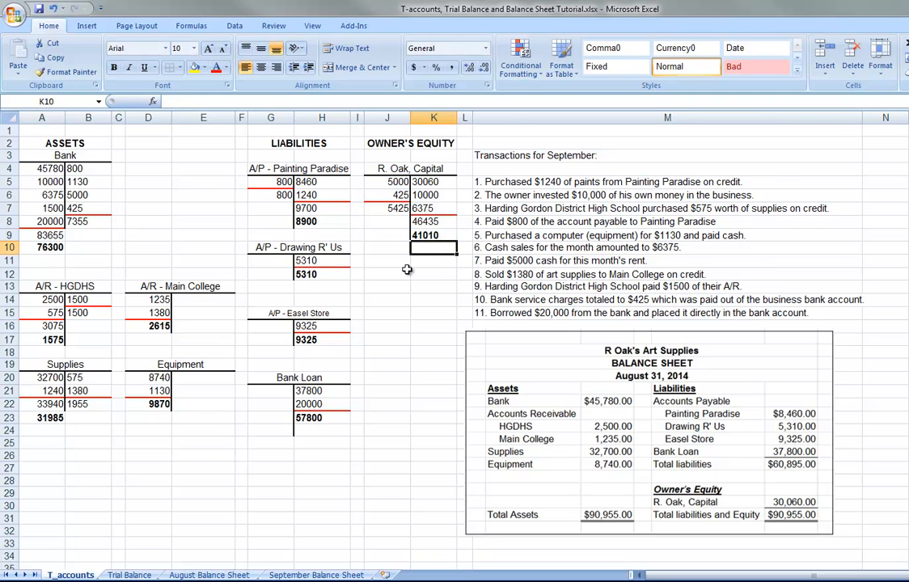
pyautogui.click(433, 339)
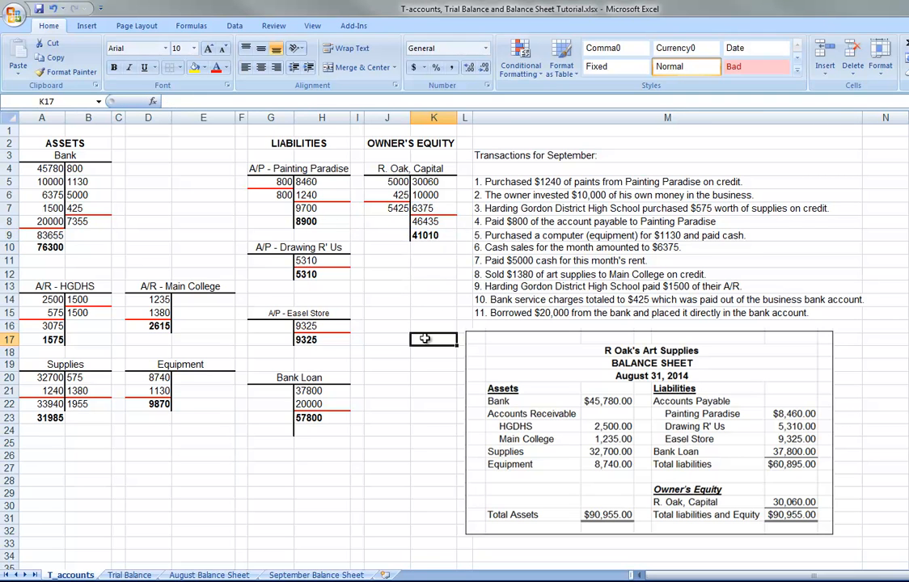
pyautogui.moveTo(223, 384)
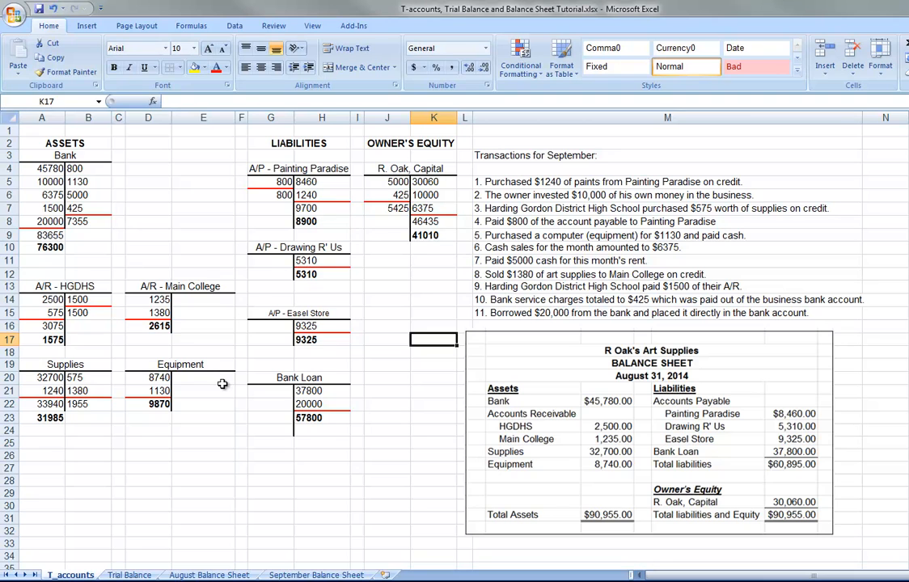
pyautogui.moveTo(214, 438)
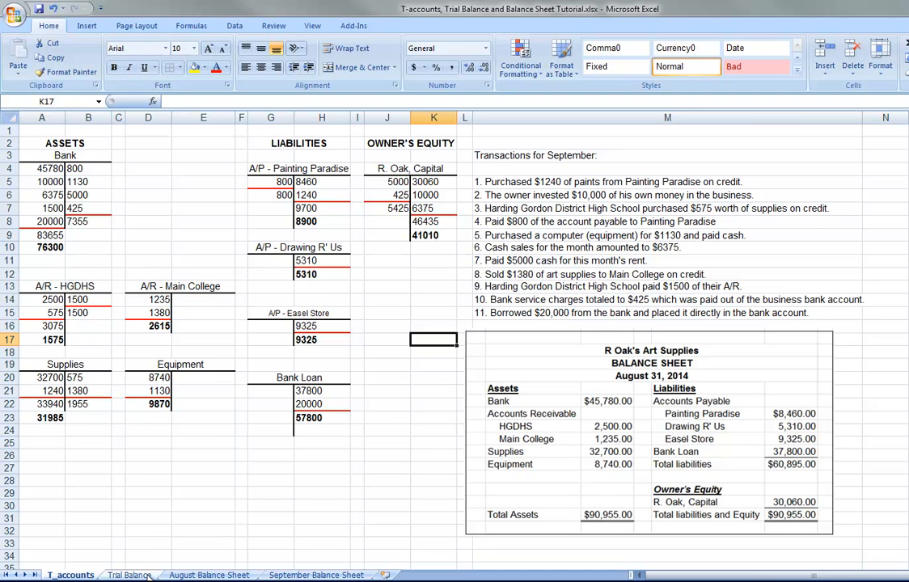
# Step: Switch to the empty Trial Balance sheet for R Oak's Art Supplies
pyautogui.click(129, 575)
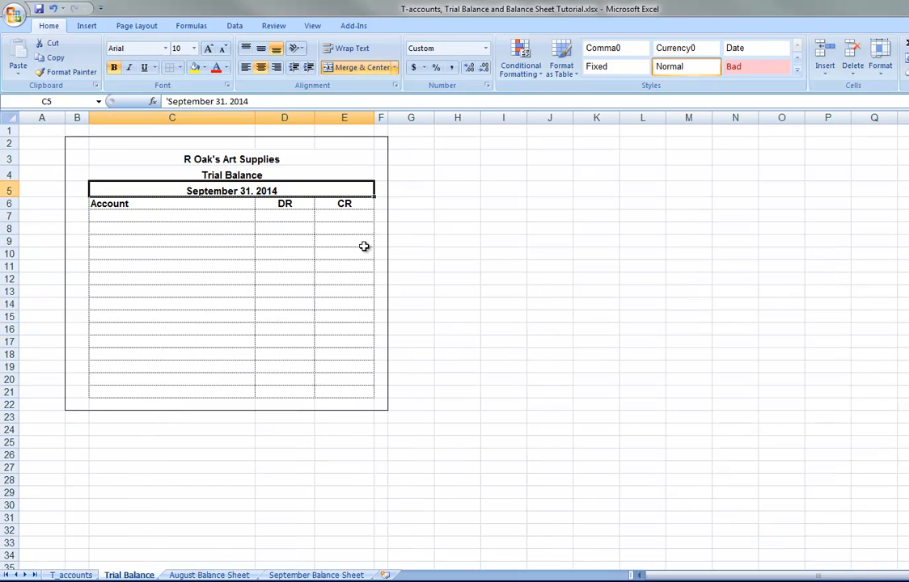
pyautogui.moveTo(168, 213)
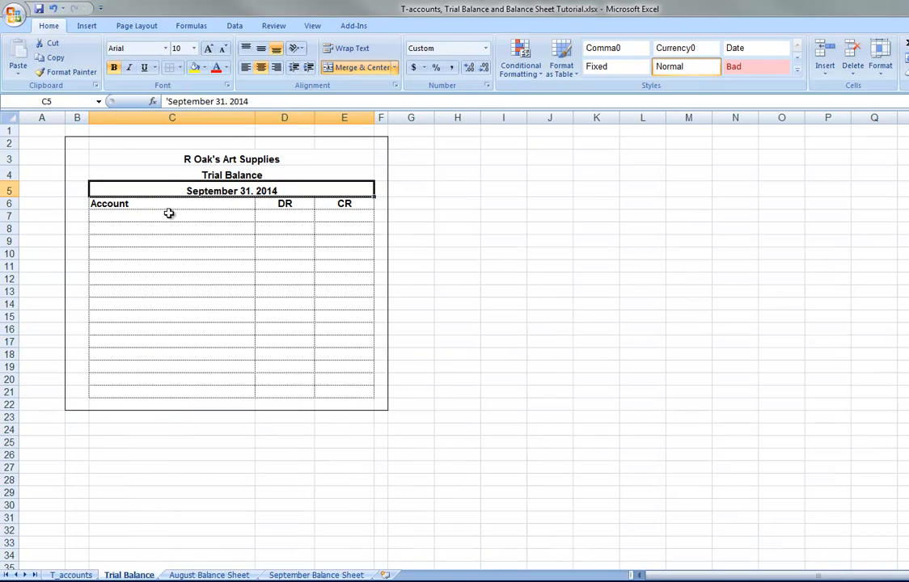
pyautogui.moveTo(176, 321)
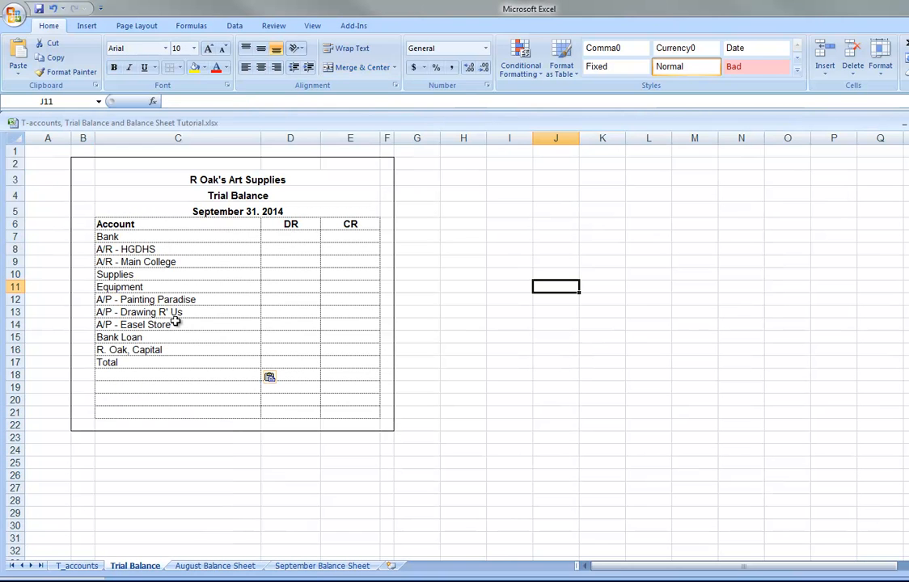
pyautogui.moveTo(172, 278)
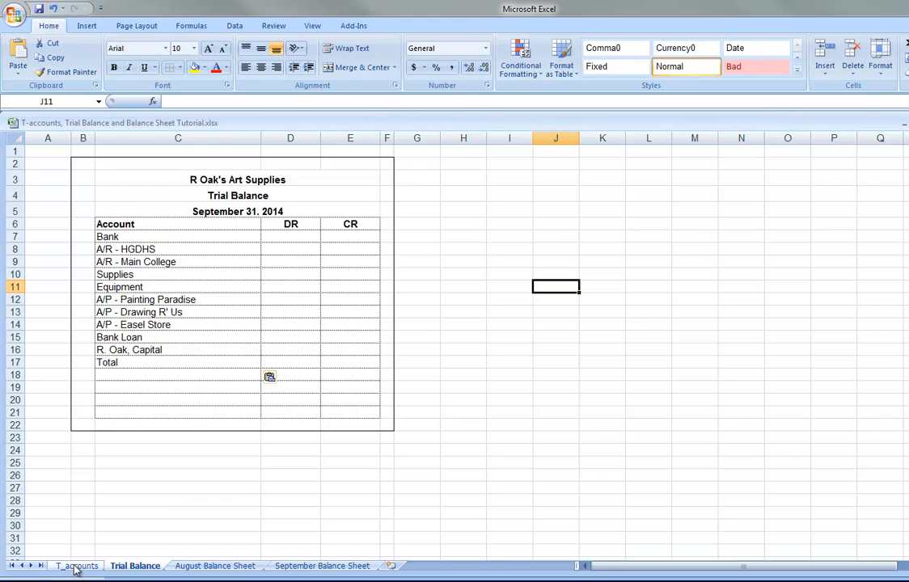
# Step: Look up balances on T_accounts and enter A/R - HGDHS as 1,575.00 in the DR column
pyautogui.click(76, 566)
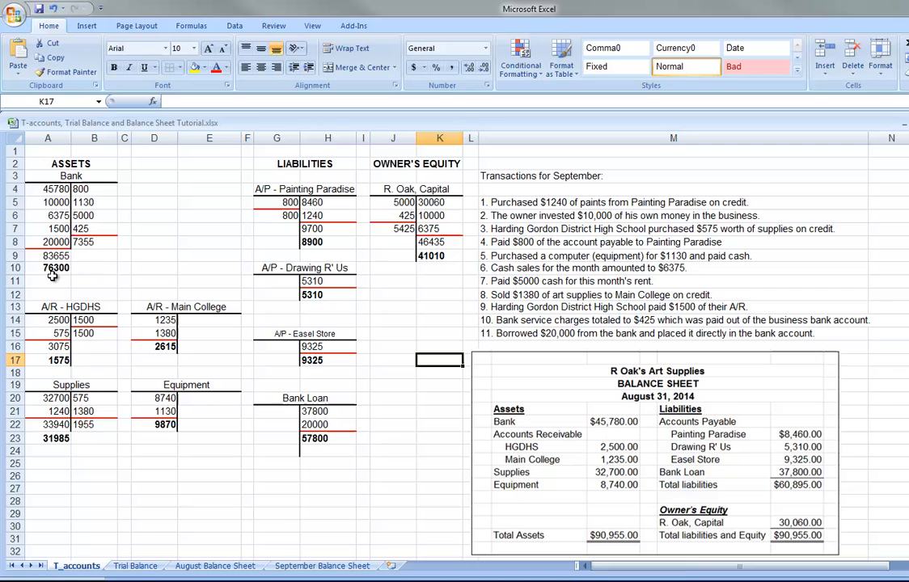
pyautogui.moveTo(133, 543)
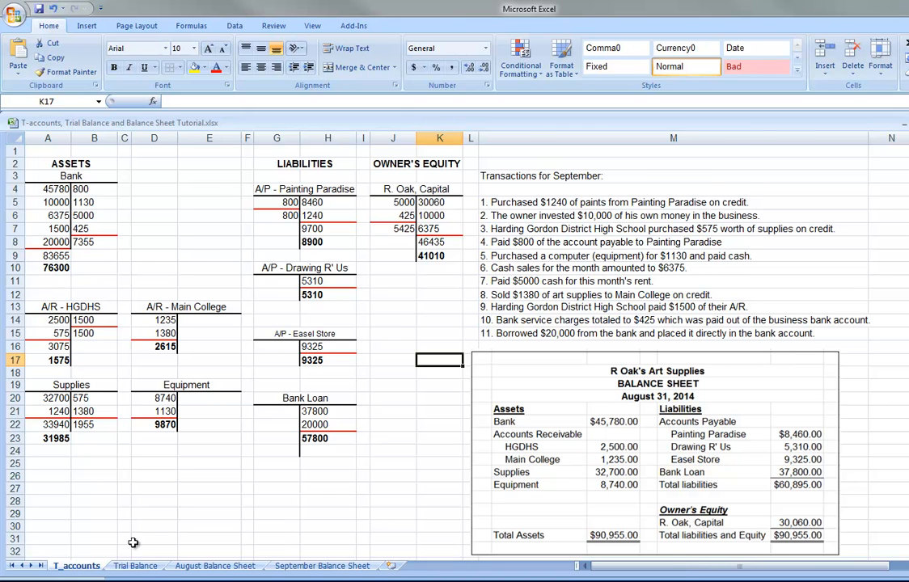
pyautogui.click(135, 565)
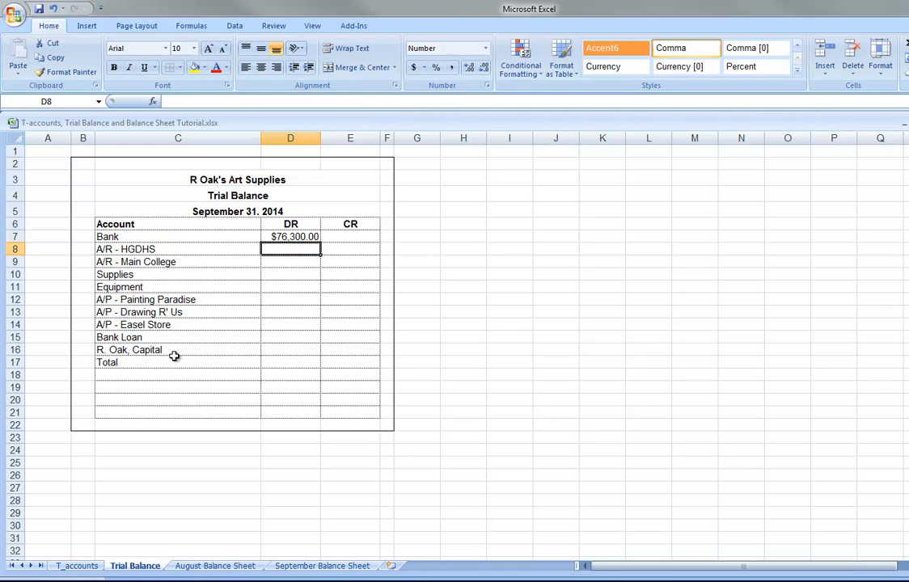
pyautogui.click(76, 566)
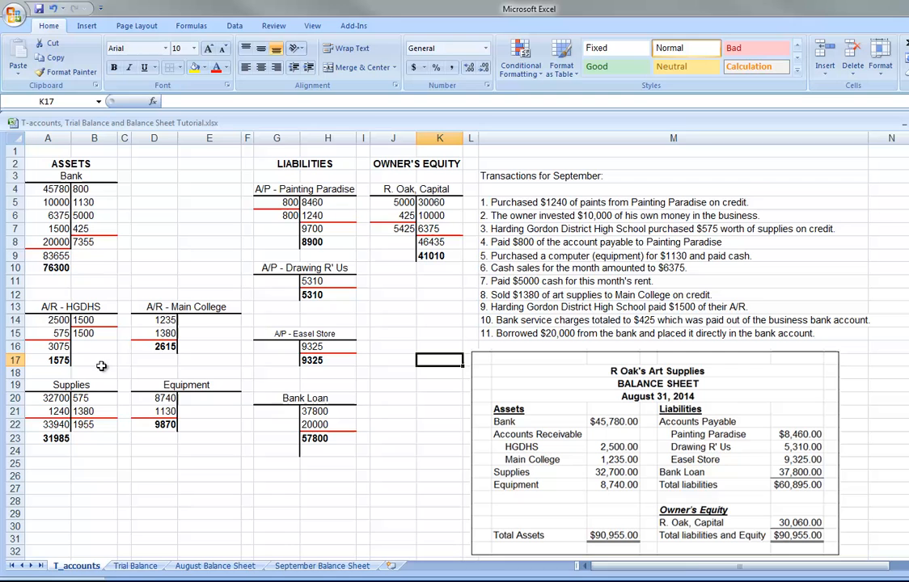
pyautogui.moveTo(85, 313)
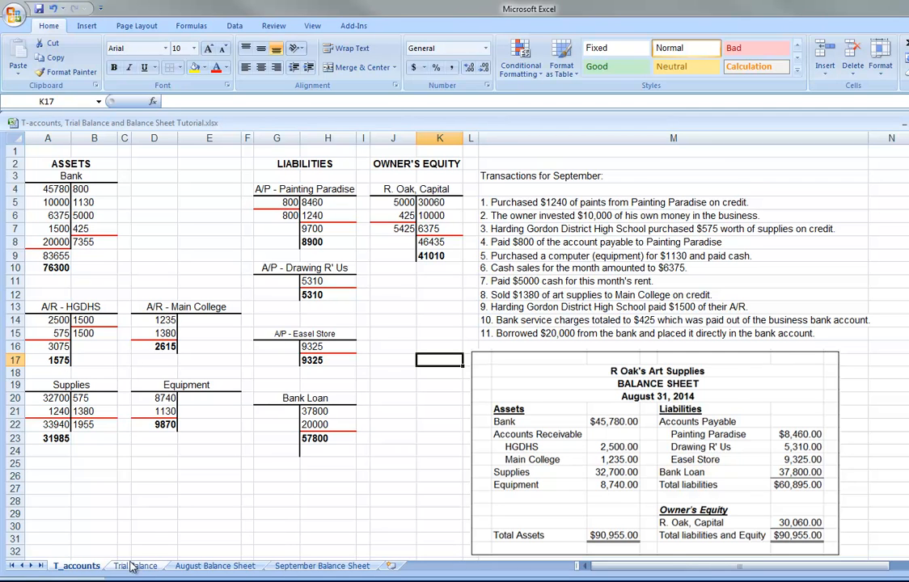
pyautogui.click(135, 565)
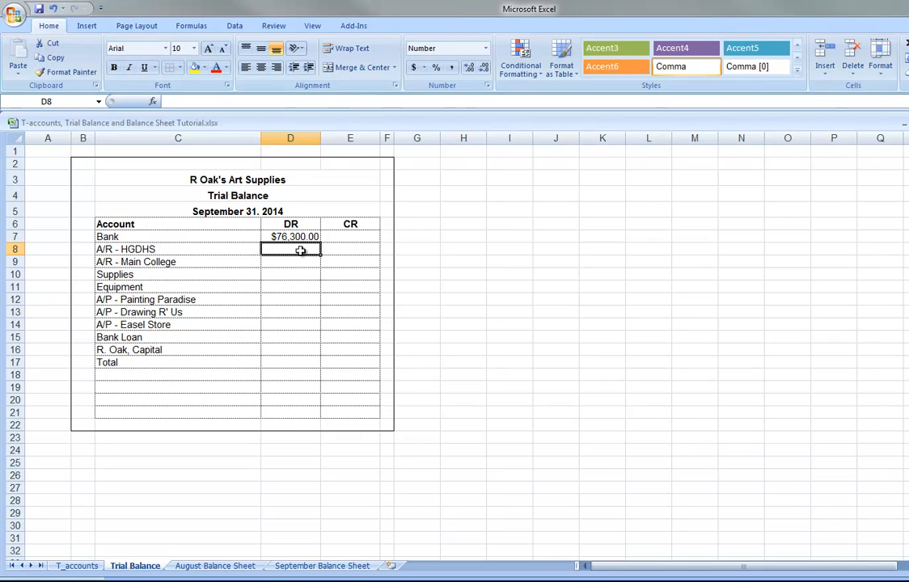
pyautogui.write('157')
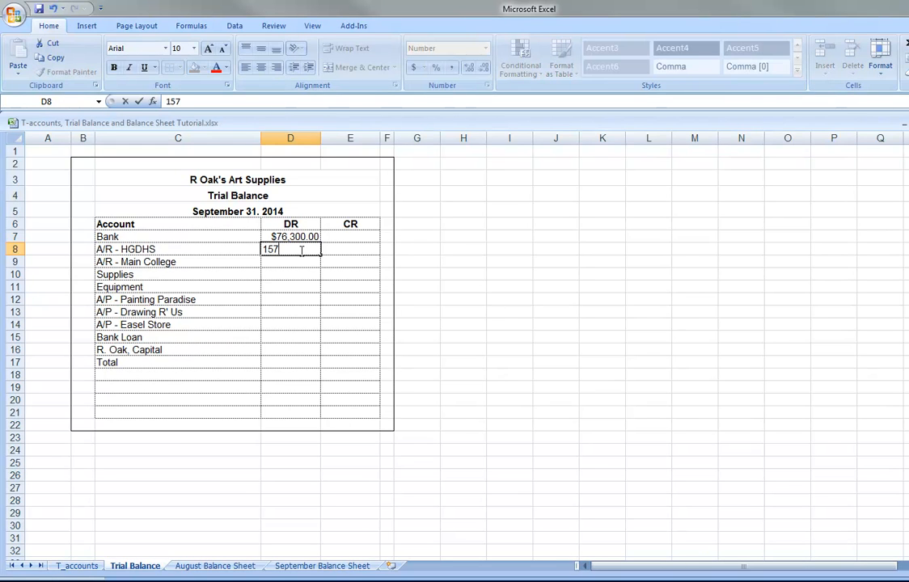
pyautogui.press('Return')
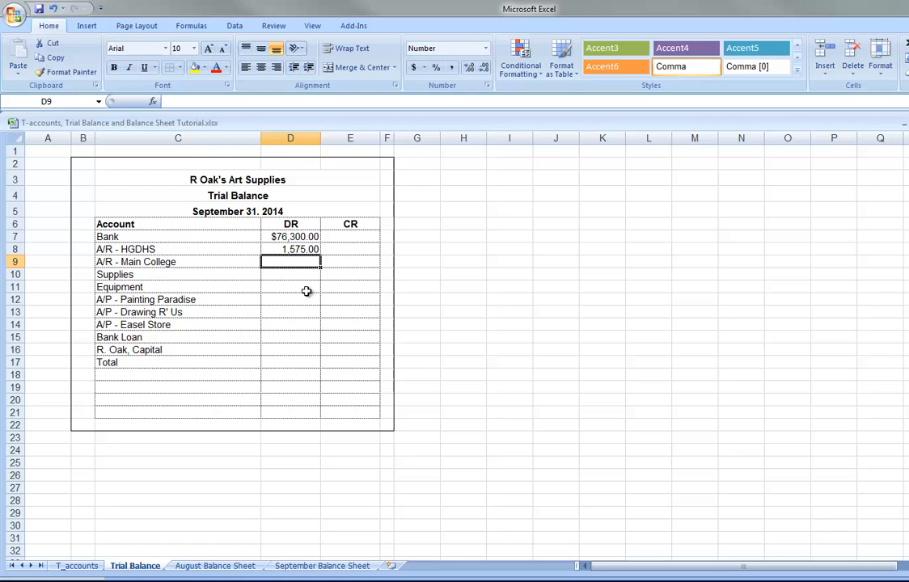
pyautogui.moveTo(416, 430)
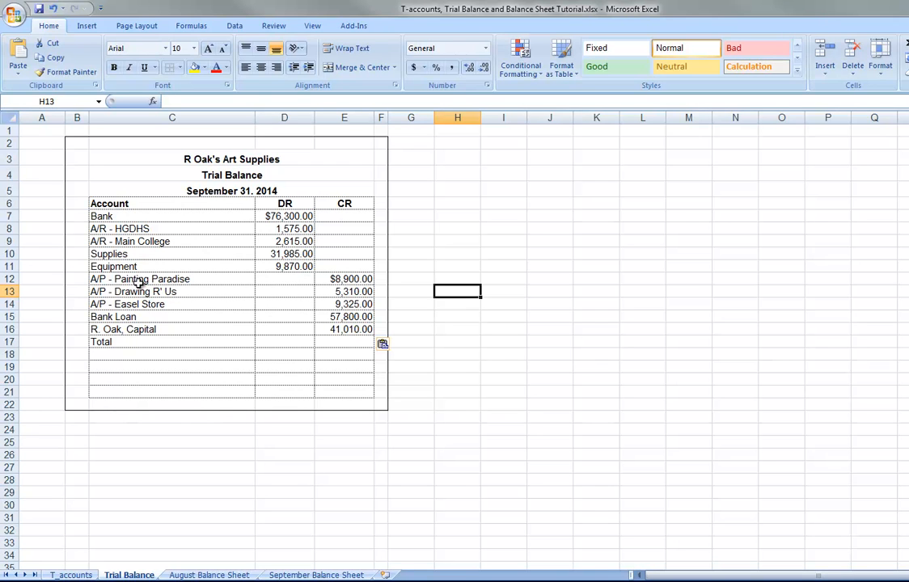
pyautogui.moveTo(139, 331)
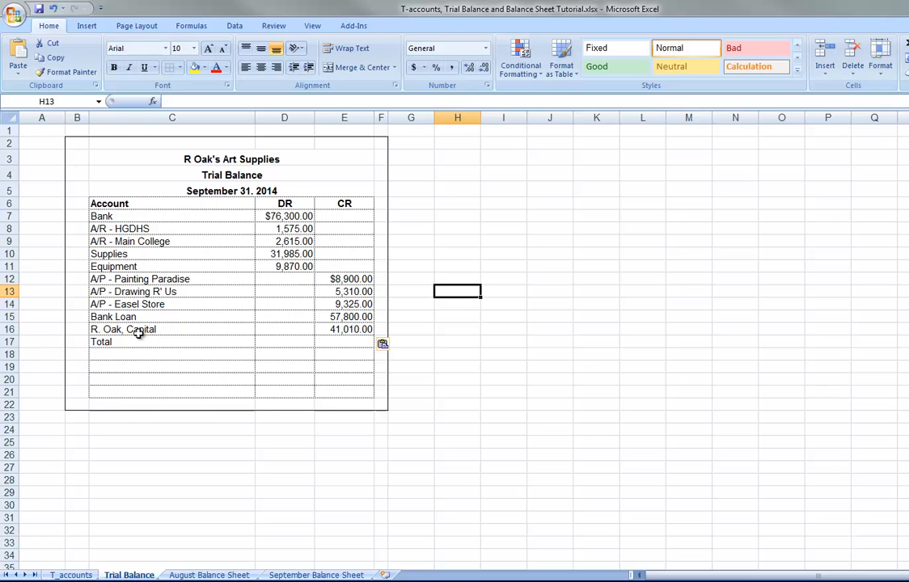
pyautogui.moveTo(349, 281)
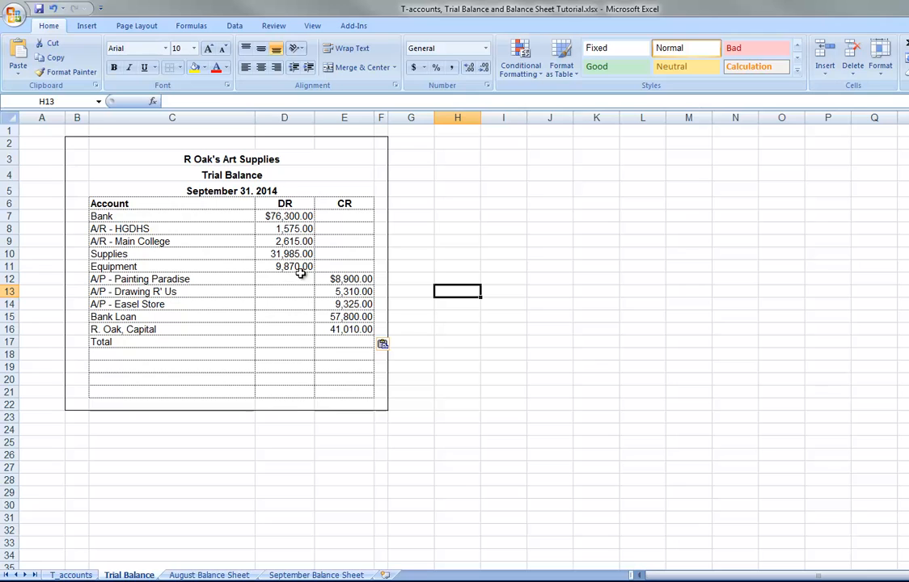
pyautogui.moveTo(343, 329)
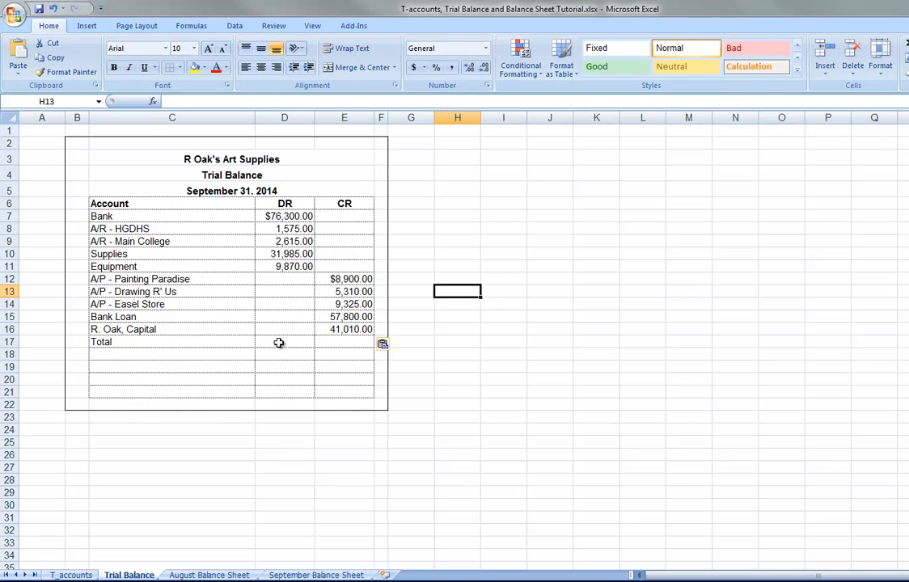
# Step: Enter =SUM(D7:D11) in D17 and =SUM(E12:E16) in E17, both totalling $122,345.00
pyautogui.click(285, 341)
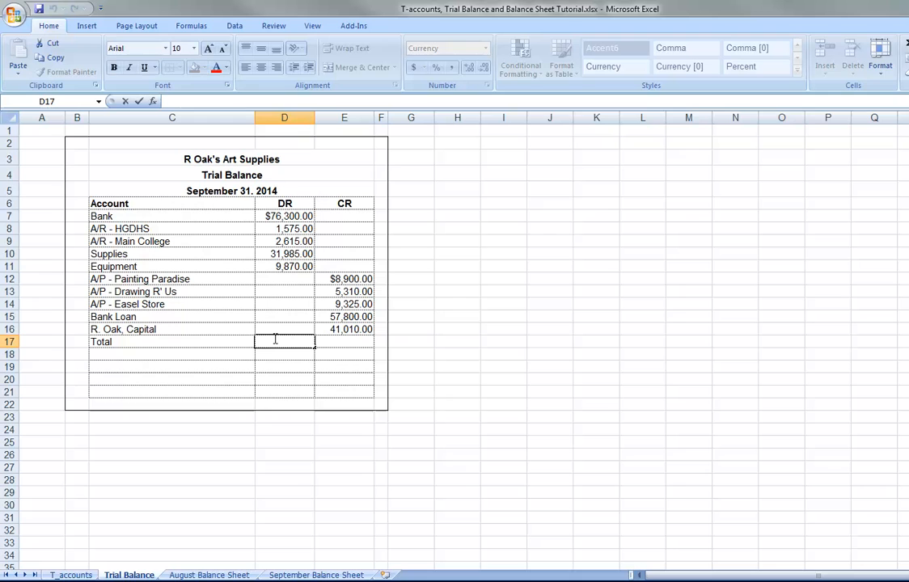
pyautogui.write('=sum(D7:D11')
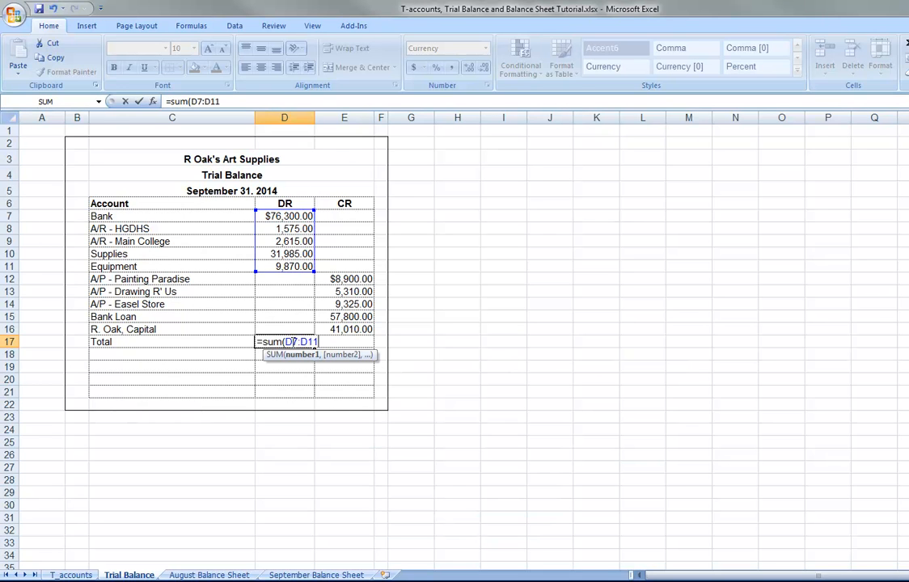
pyautogui.press('Return')
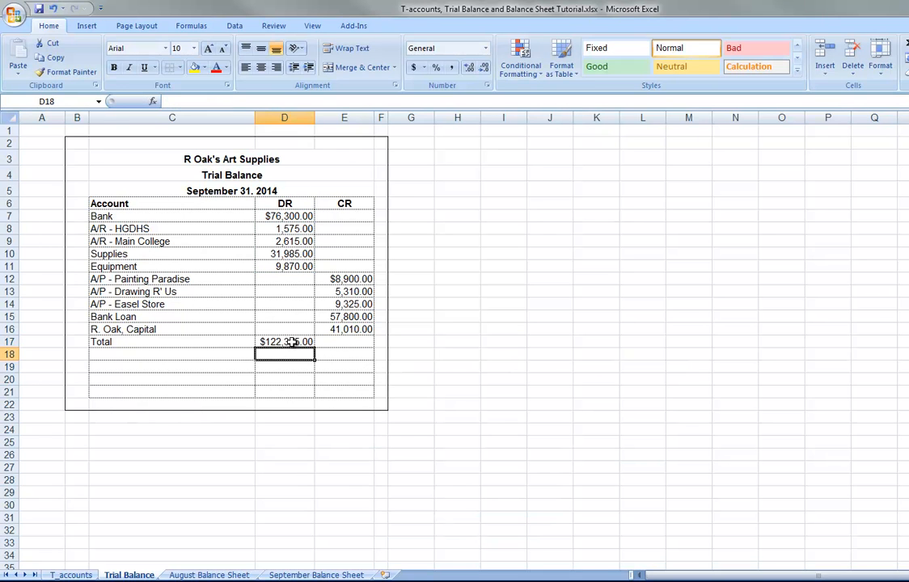
pyautogui.click(344, 341)
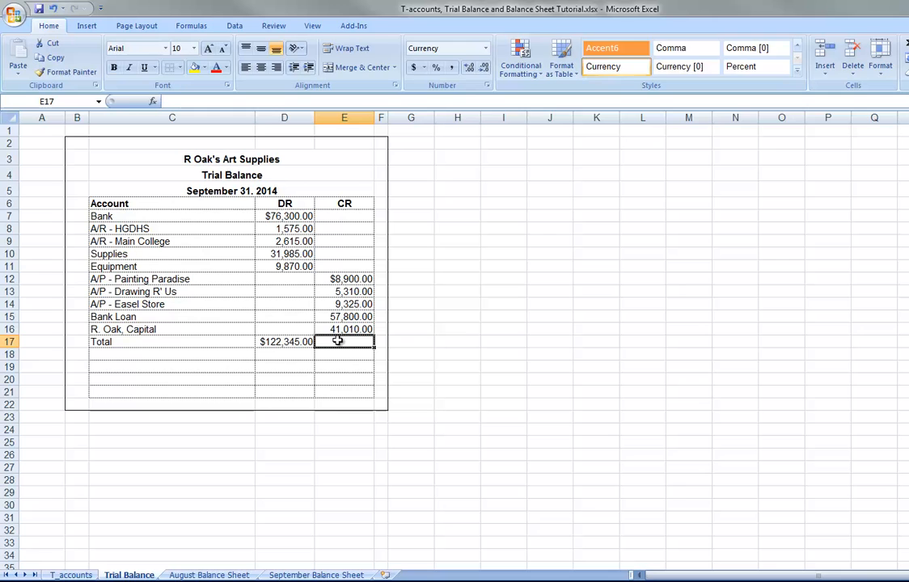
pyautogui.write('=')
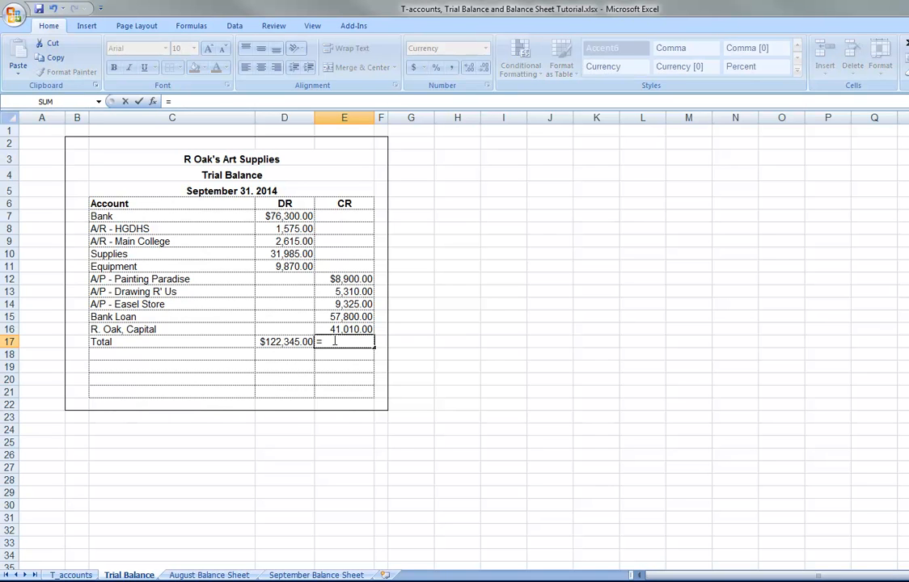
pyautogui.write('sum(E12:')
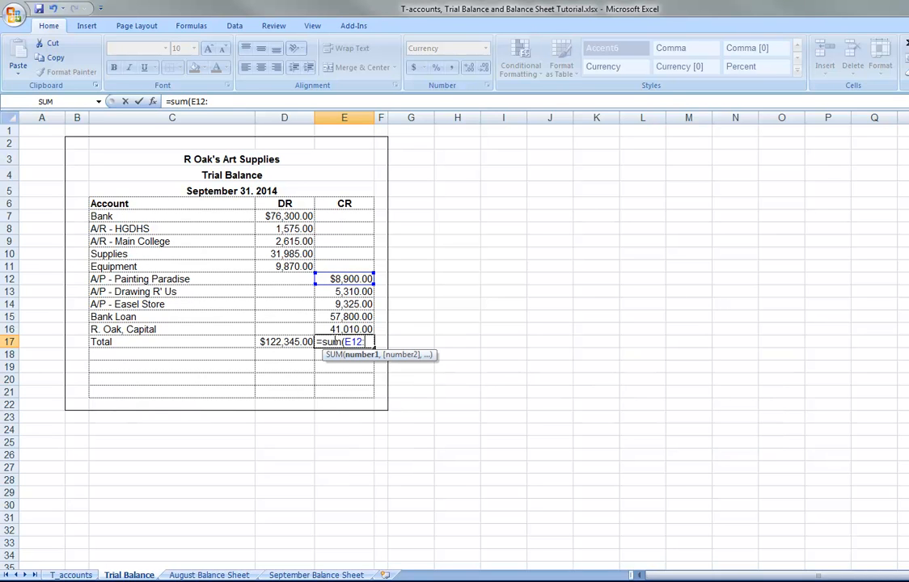
pyautogui.write('E')
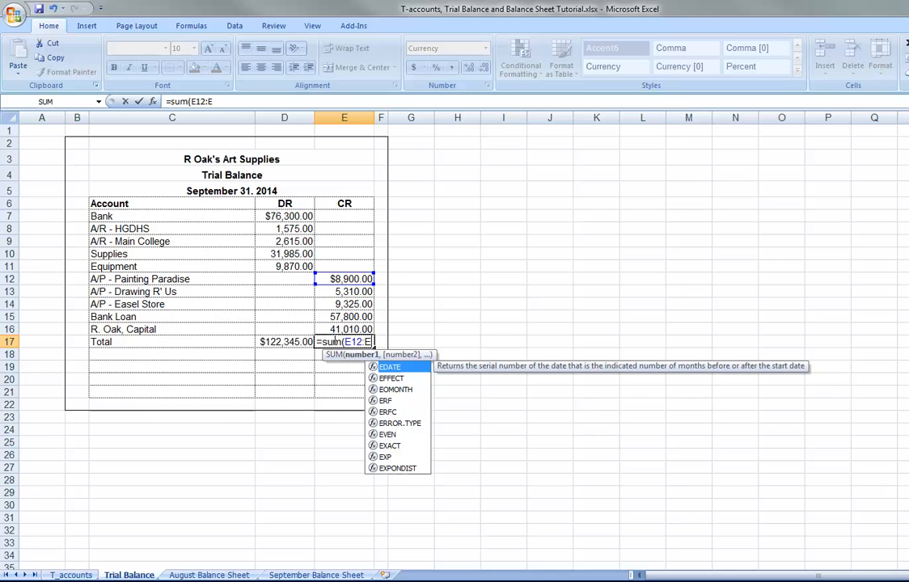
pyautogui.write('16)')
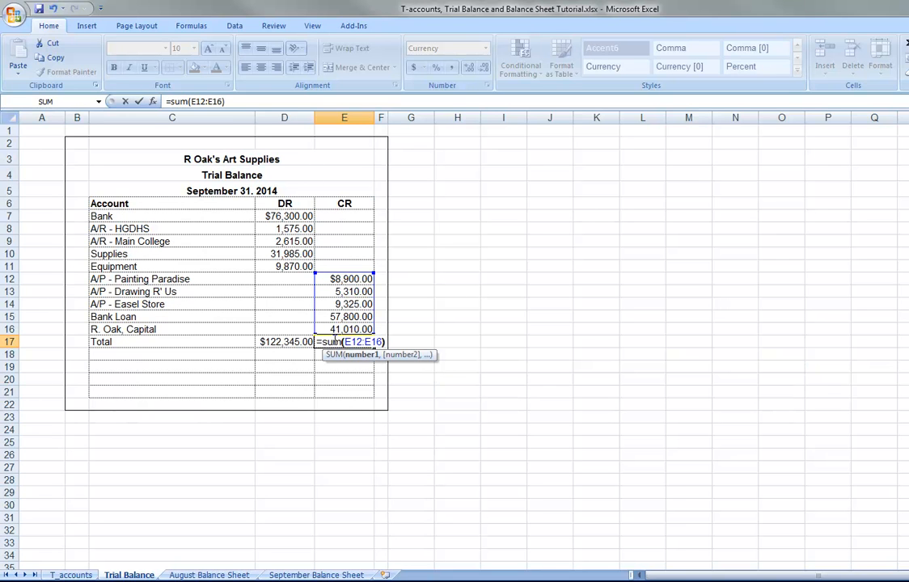
pyautogui.press('Return')
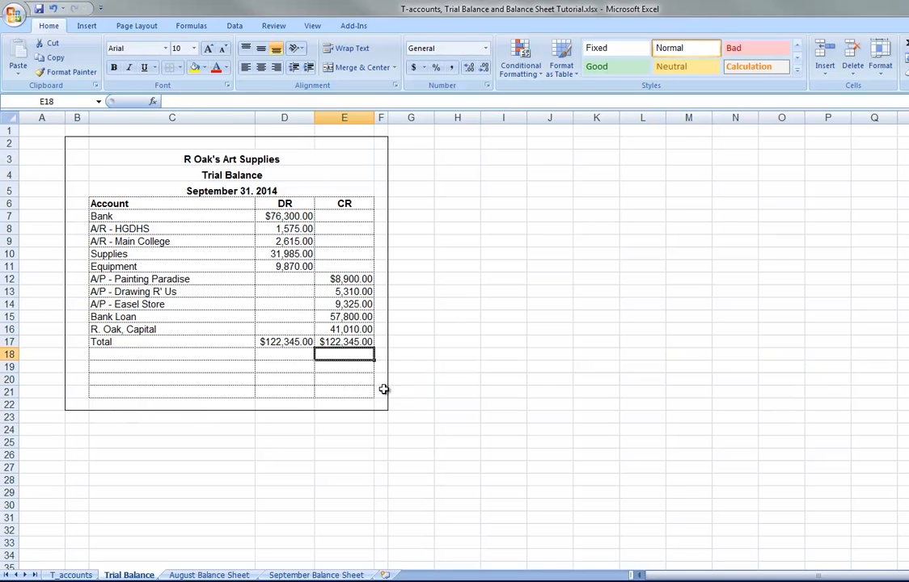
pyautogui.click(344, 391)
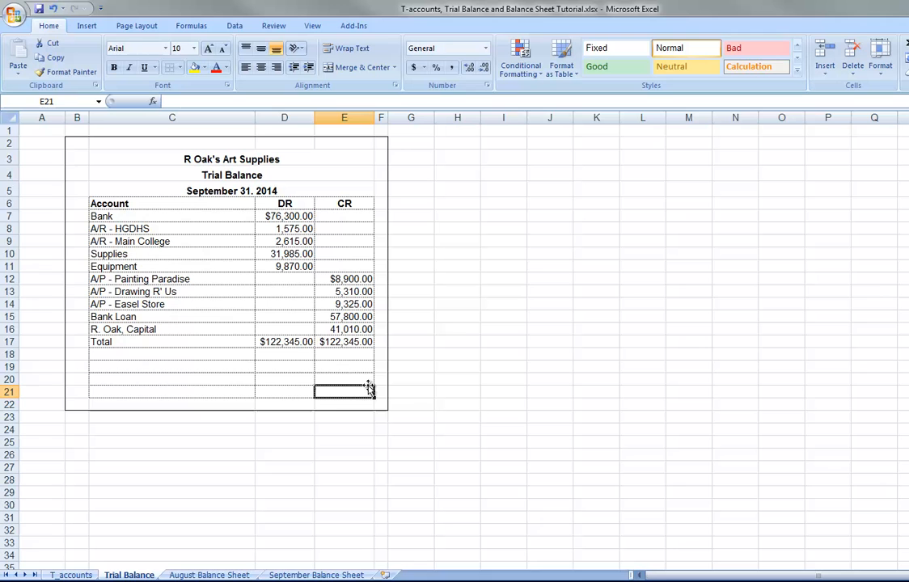
# Step: Apply a double bottom border beneath the D17:E17 totals
pyautogui.click(284, 342)
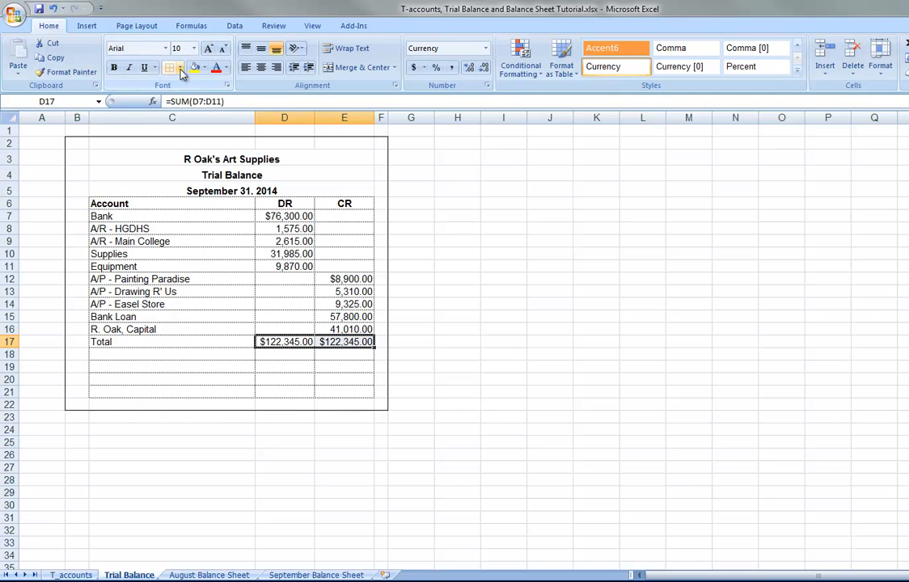
pyautogui.click(181, 67)
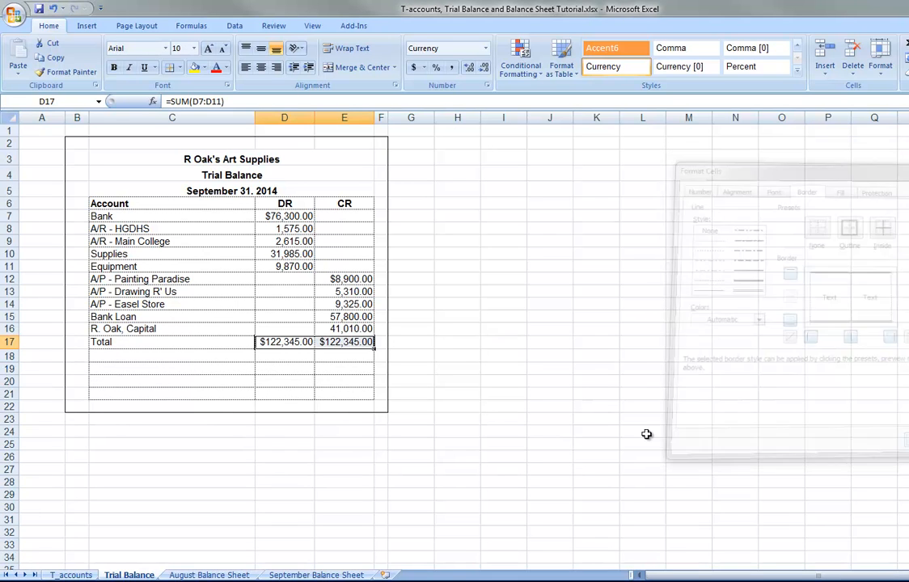
pyautogui.click(344, 381)
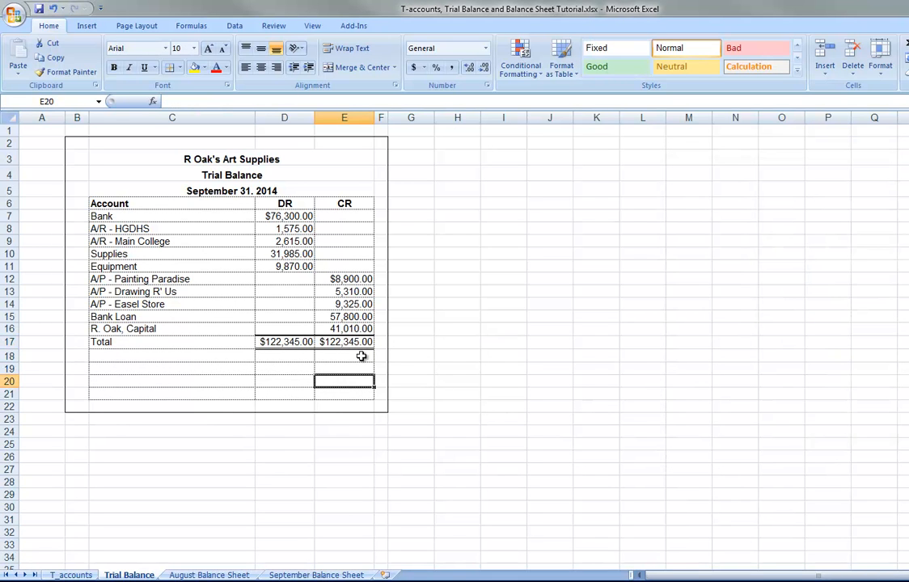
pyautogui.moveTo(490, 362)
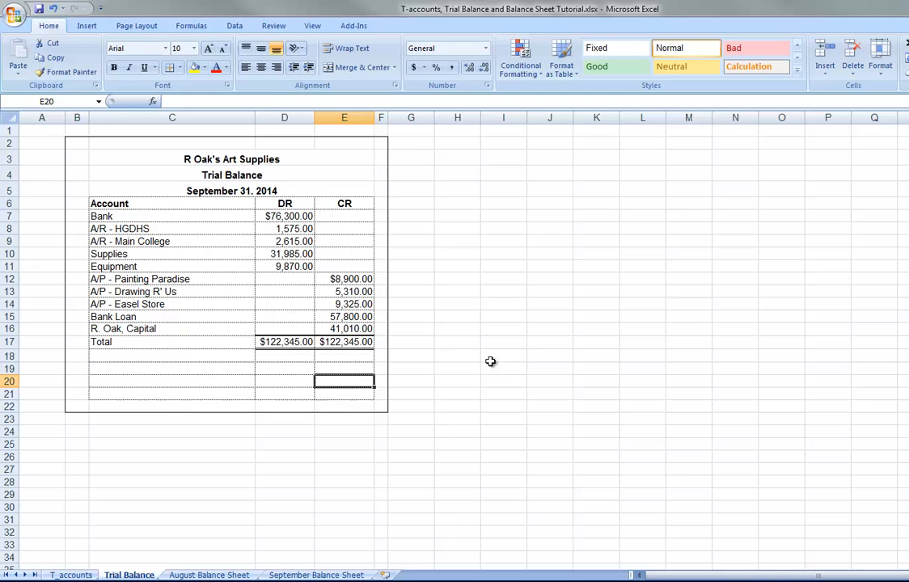
pyautogui.moveTo(352, 285)
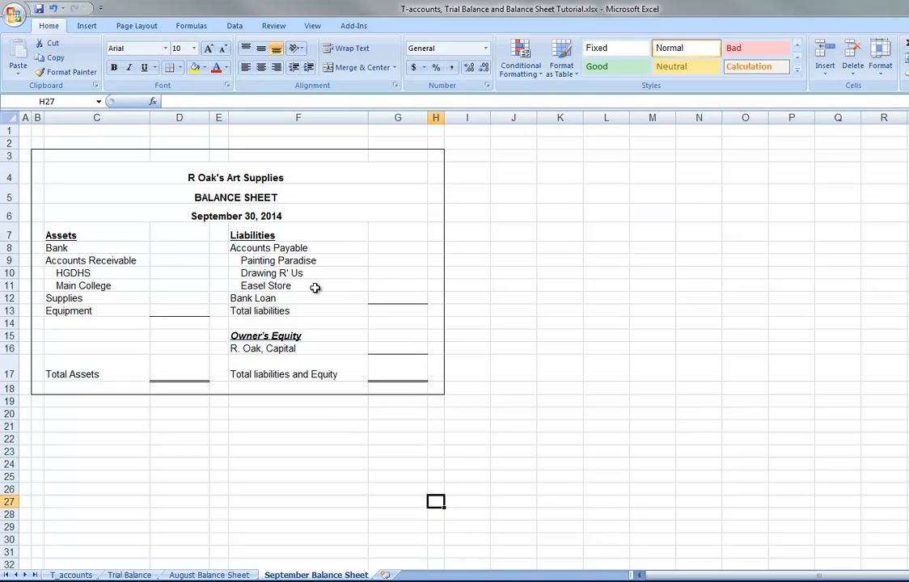
pyautogui.moveTo(529, 310)
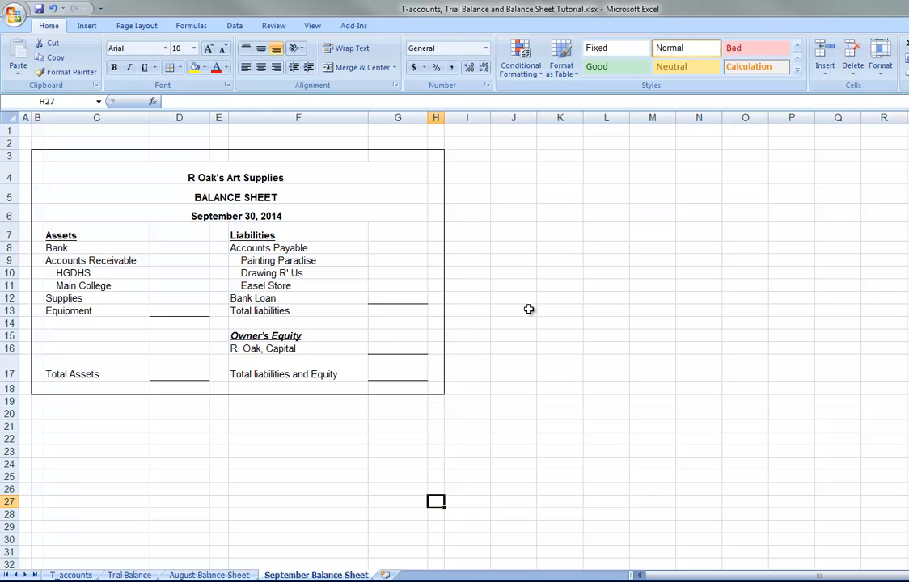
pyautogui.moveTo(483, 333)
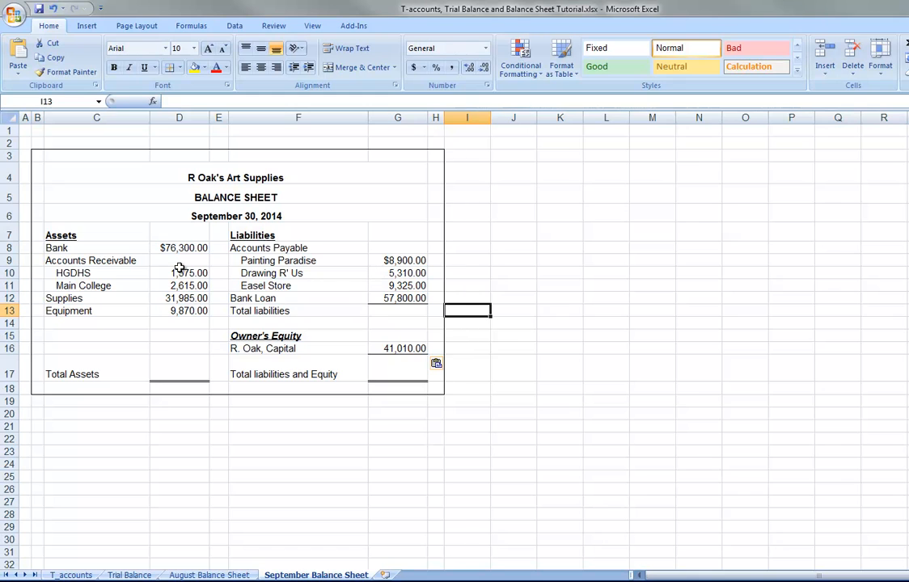
pyautogui.moveTo(172, 375)
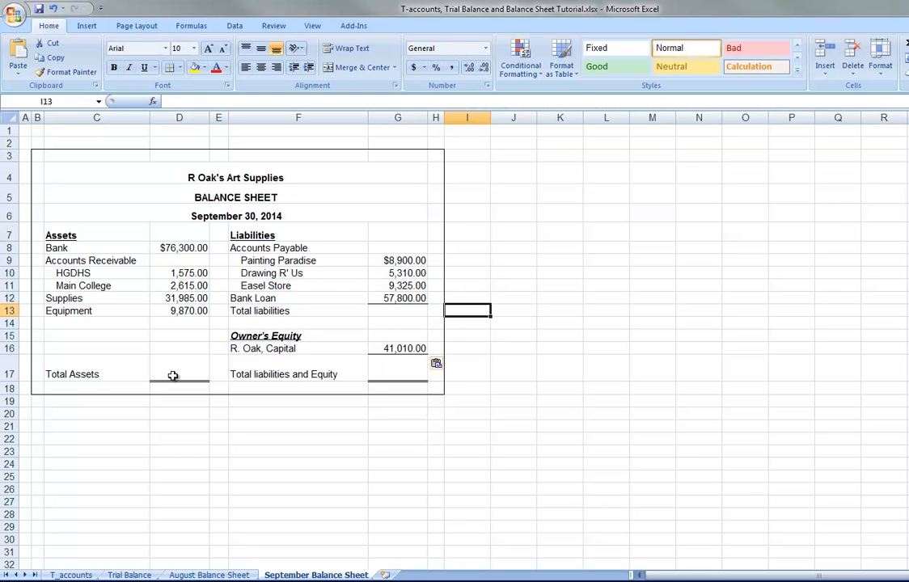
# Step: Enter =SUM(D8:D13) in D17 so Total Assets shows $122,345.00
pyautogui.click(179, 374)
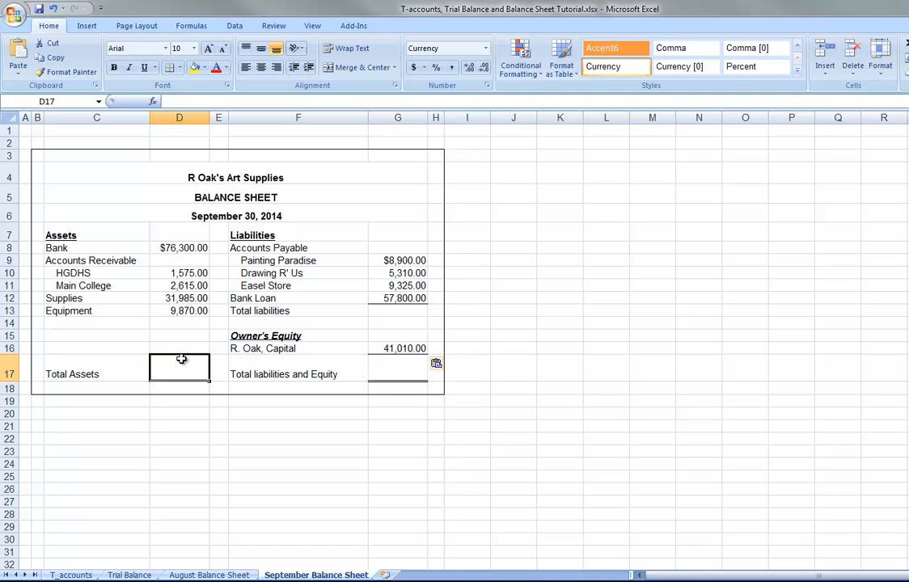
pyautogui.write('=')
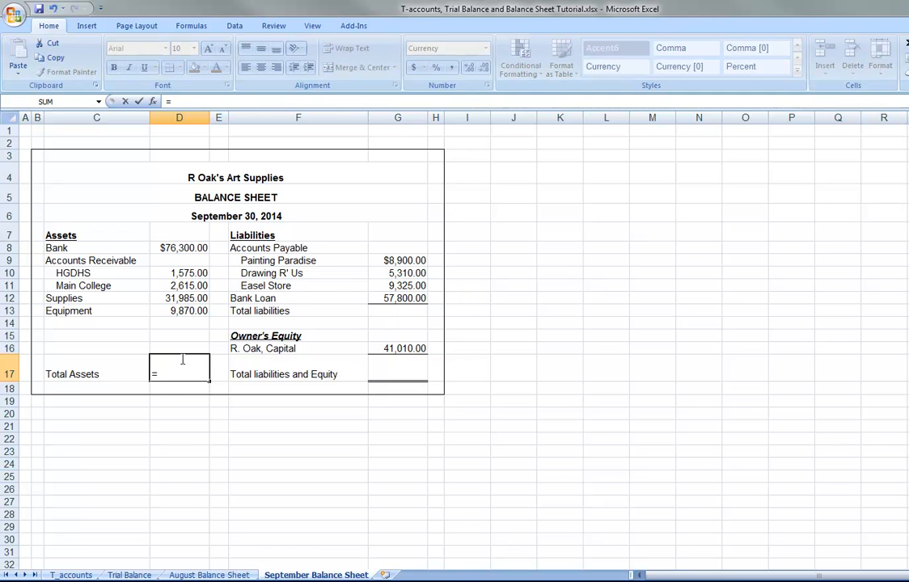
pyautogui.write('sum(')
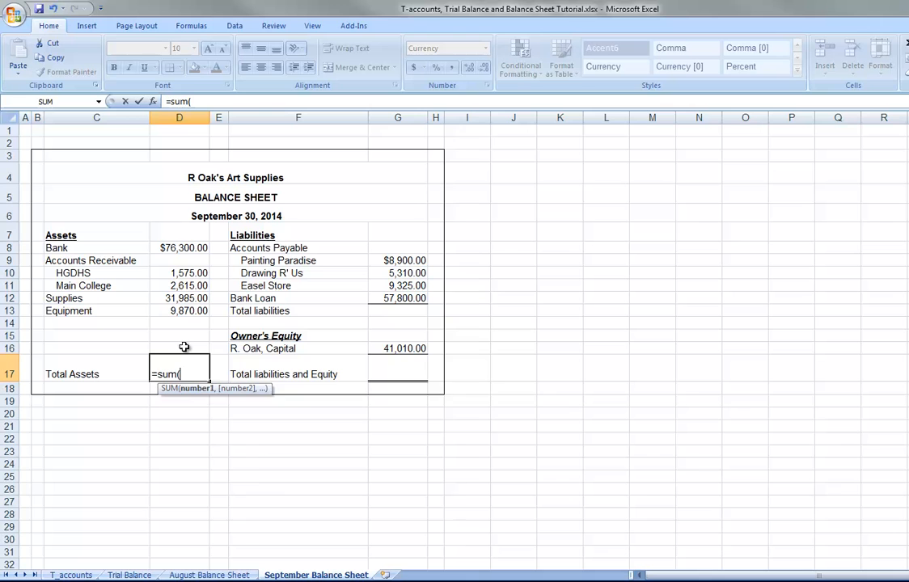
pyautogui.write('D8:D')
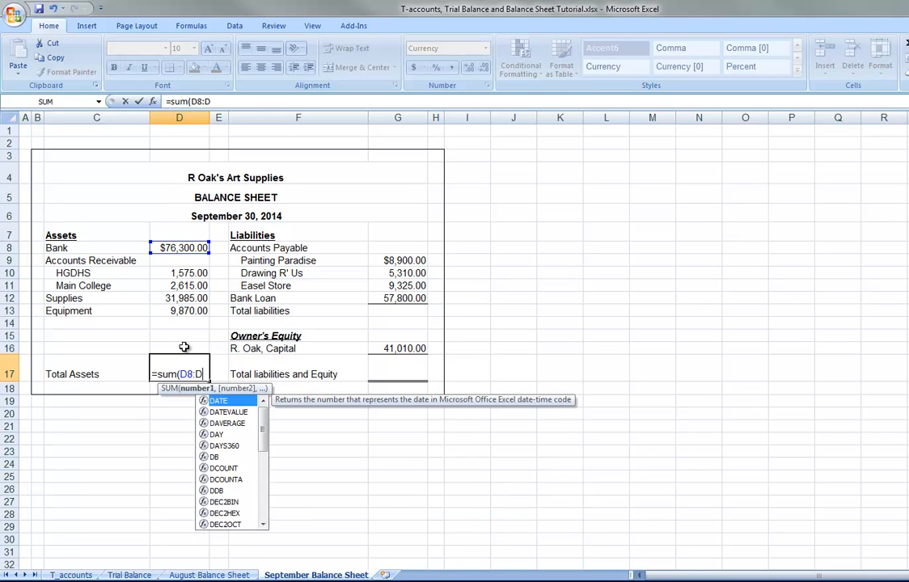
pyautogui.press('Return')
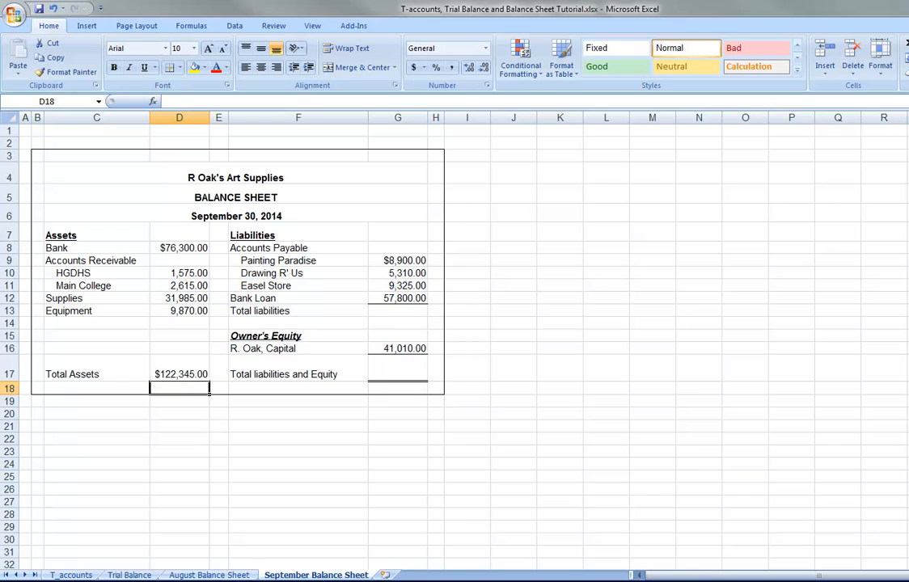
pyautogui.moveTo(402, 259)
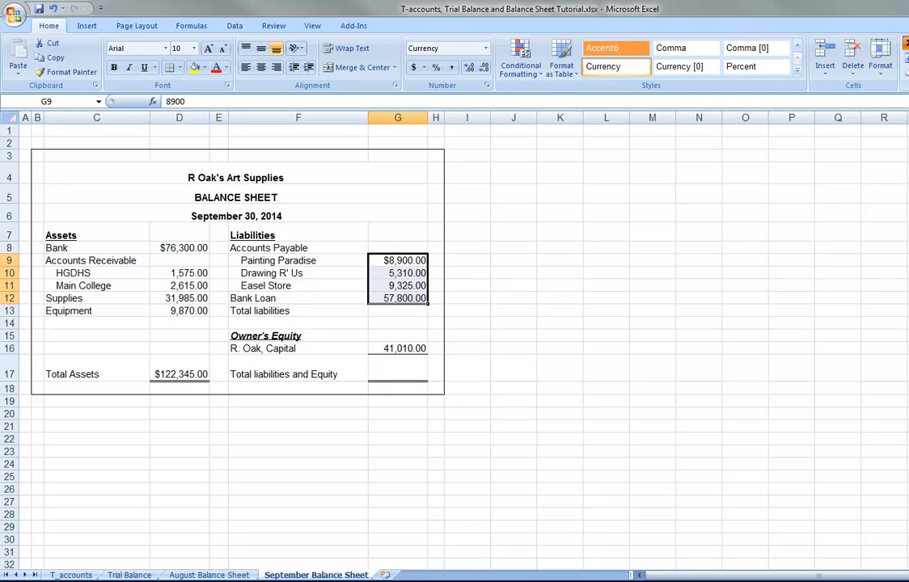
# Step: AutoSum liabilities to $81,335.00 and set G17 to =G13+G16, totalling $122,345.00
pyautogui.click(560, 335)
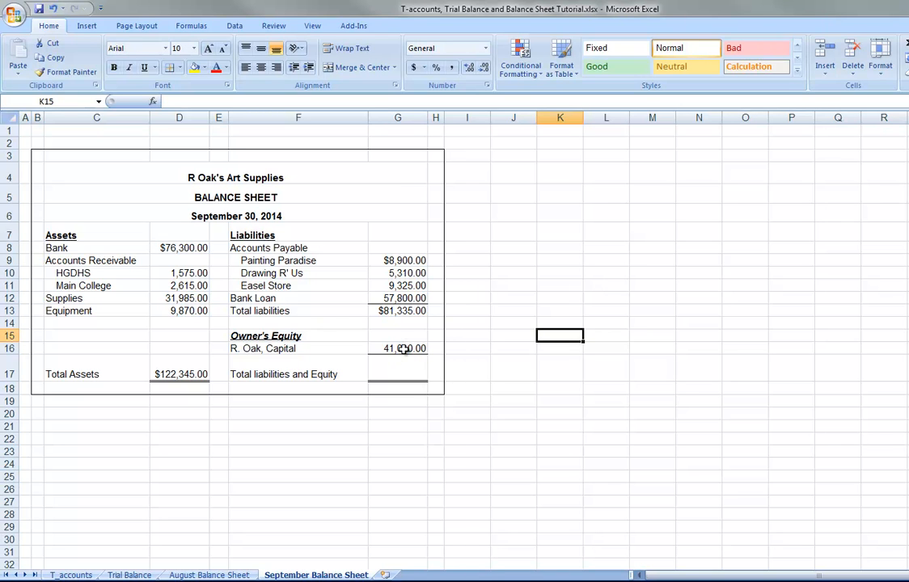
pyautogui.click(397, 373)
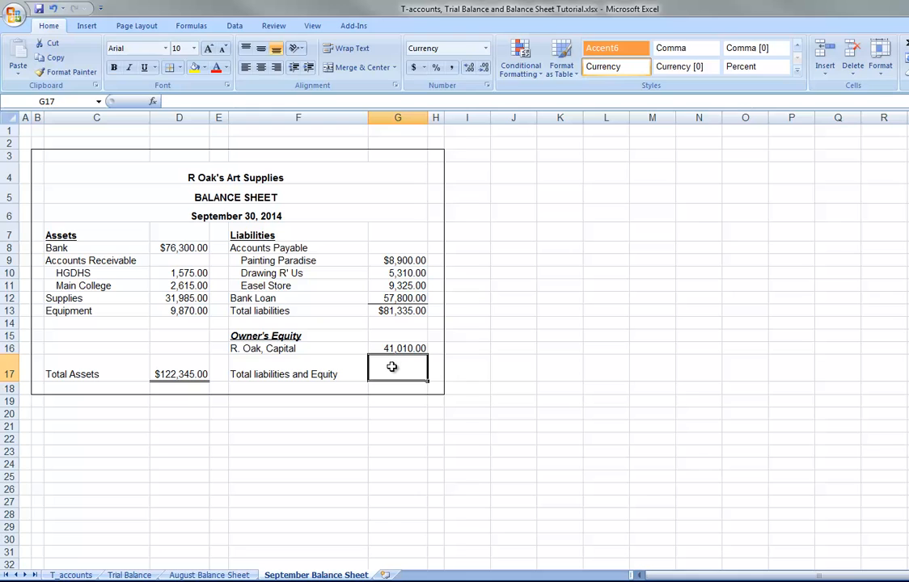
pyautogui.write('=G13')
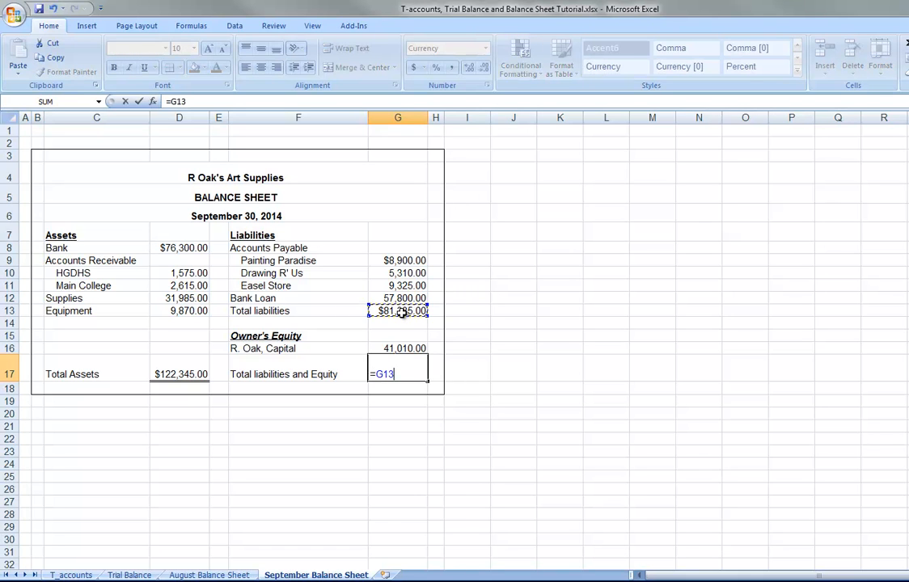
pyautogui.write('+')
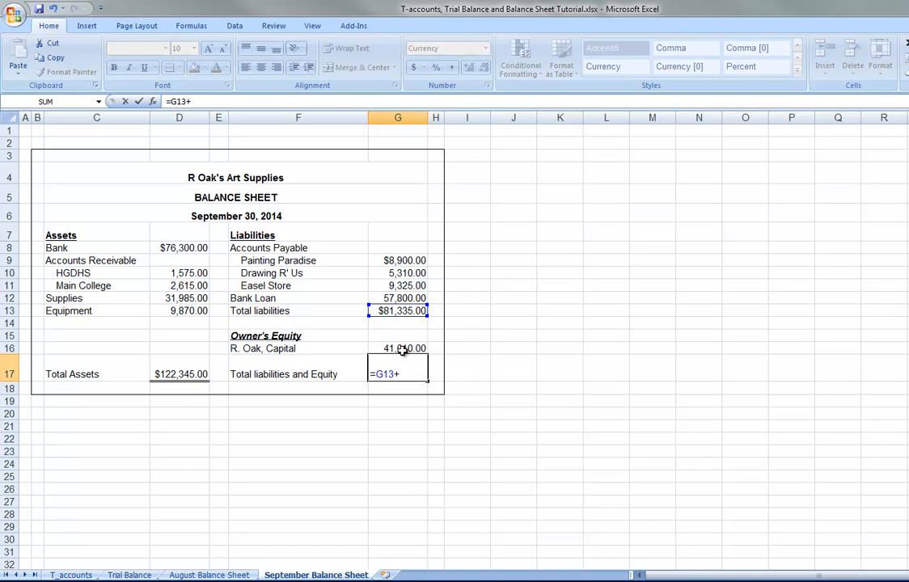
pyautogui.press('Return')
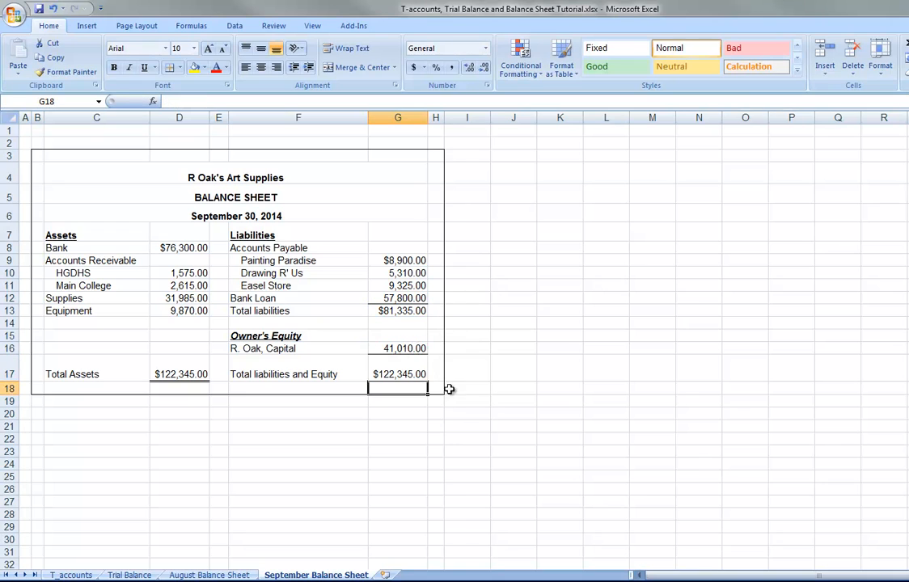
pyautogui.click(397, 452)
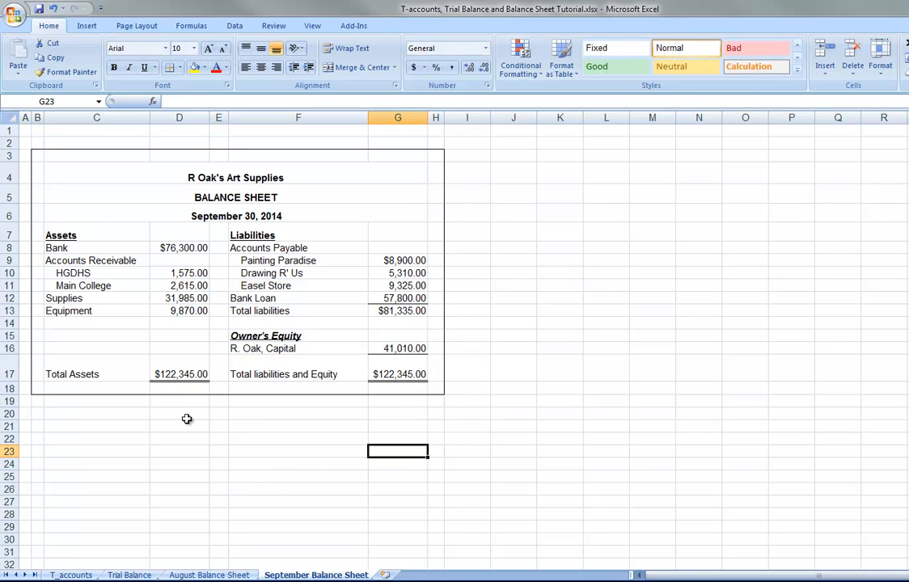